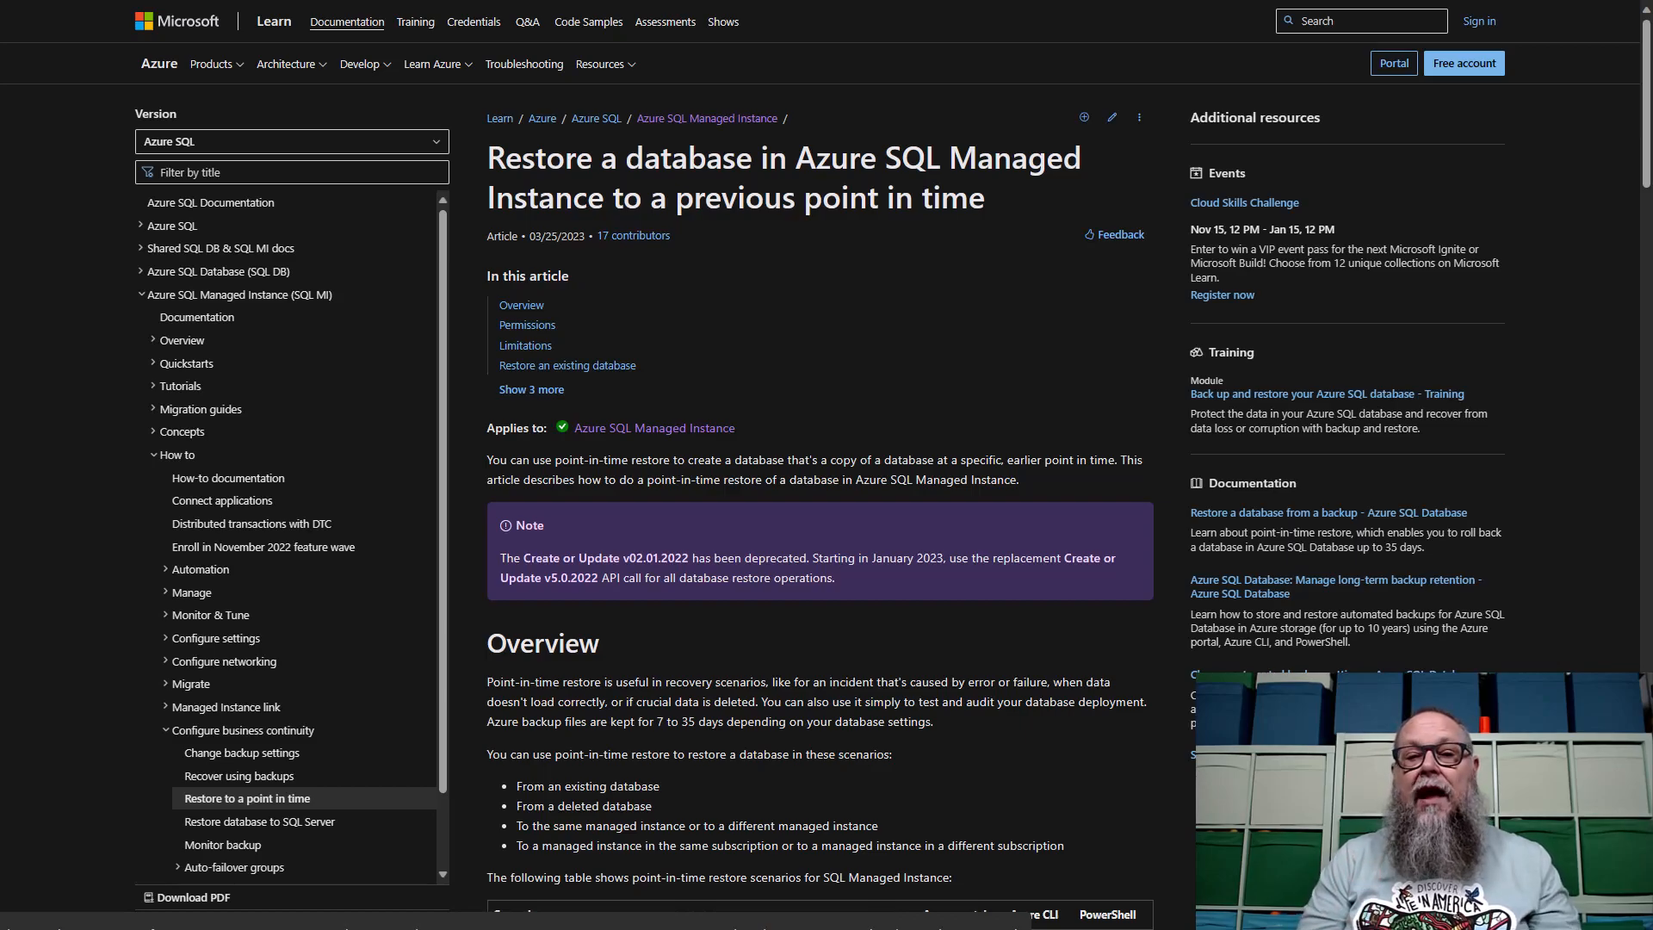
- Start a new managed database from the datayprimarymi instance's Databases list
{"action": "scroll", "scroll_direction": "down", "scroll_amount": 3}
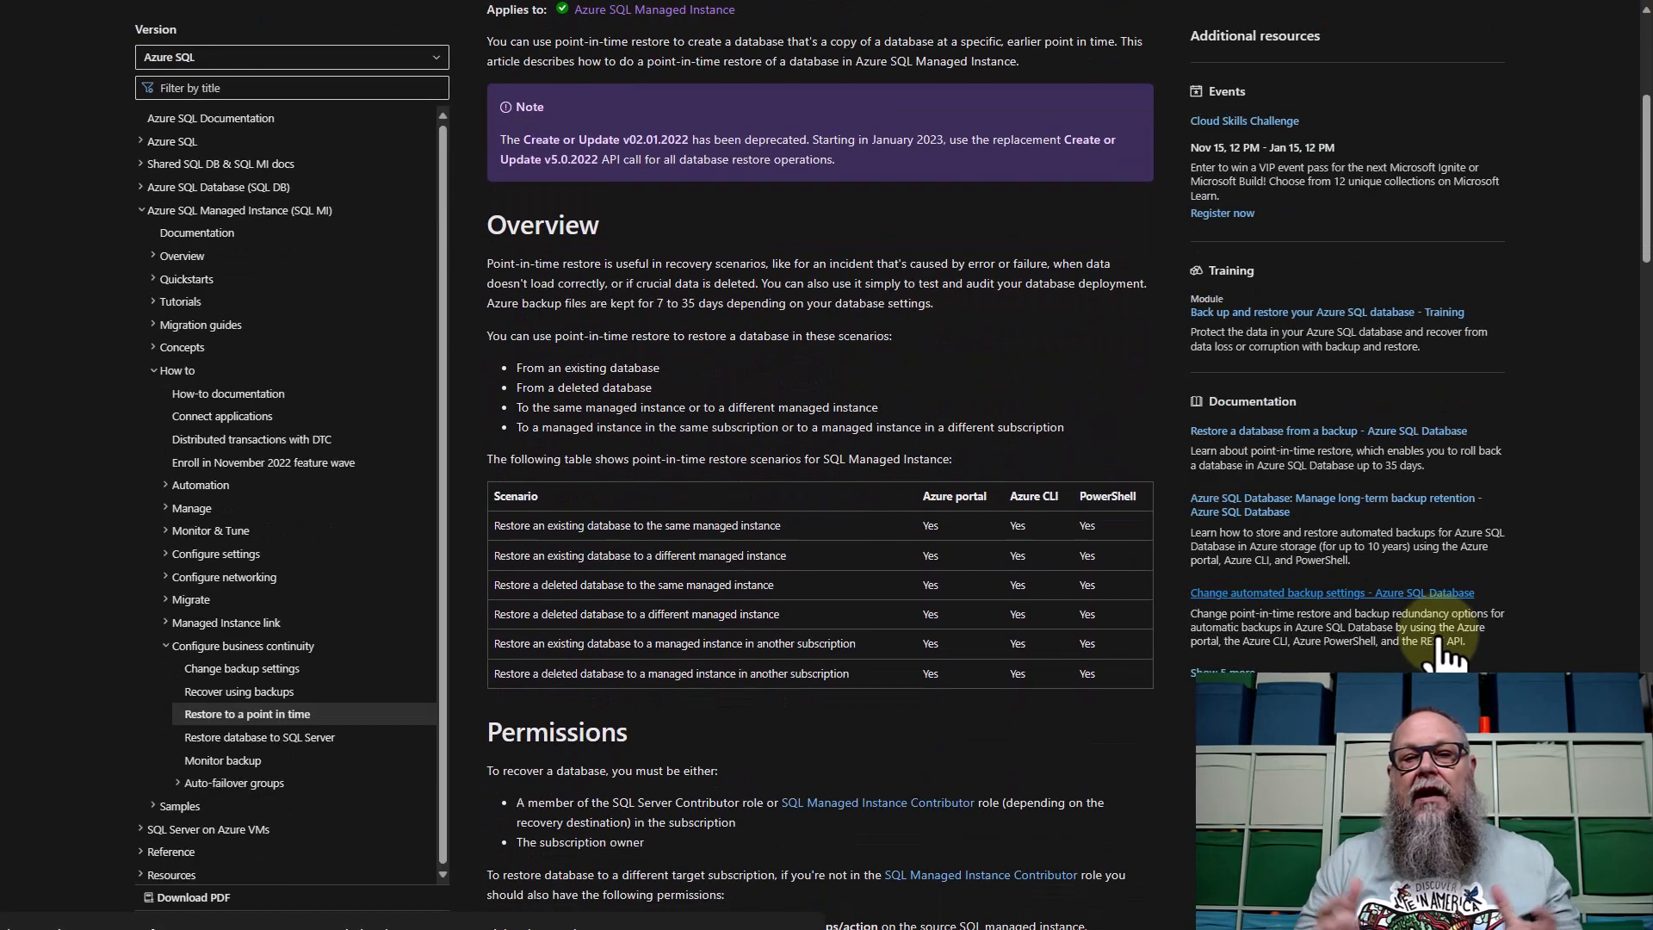
{"action": "scroll", "scroll_direction": "down", "scroll_amount": 3}
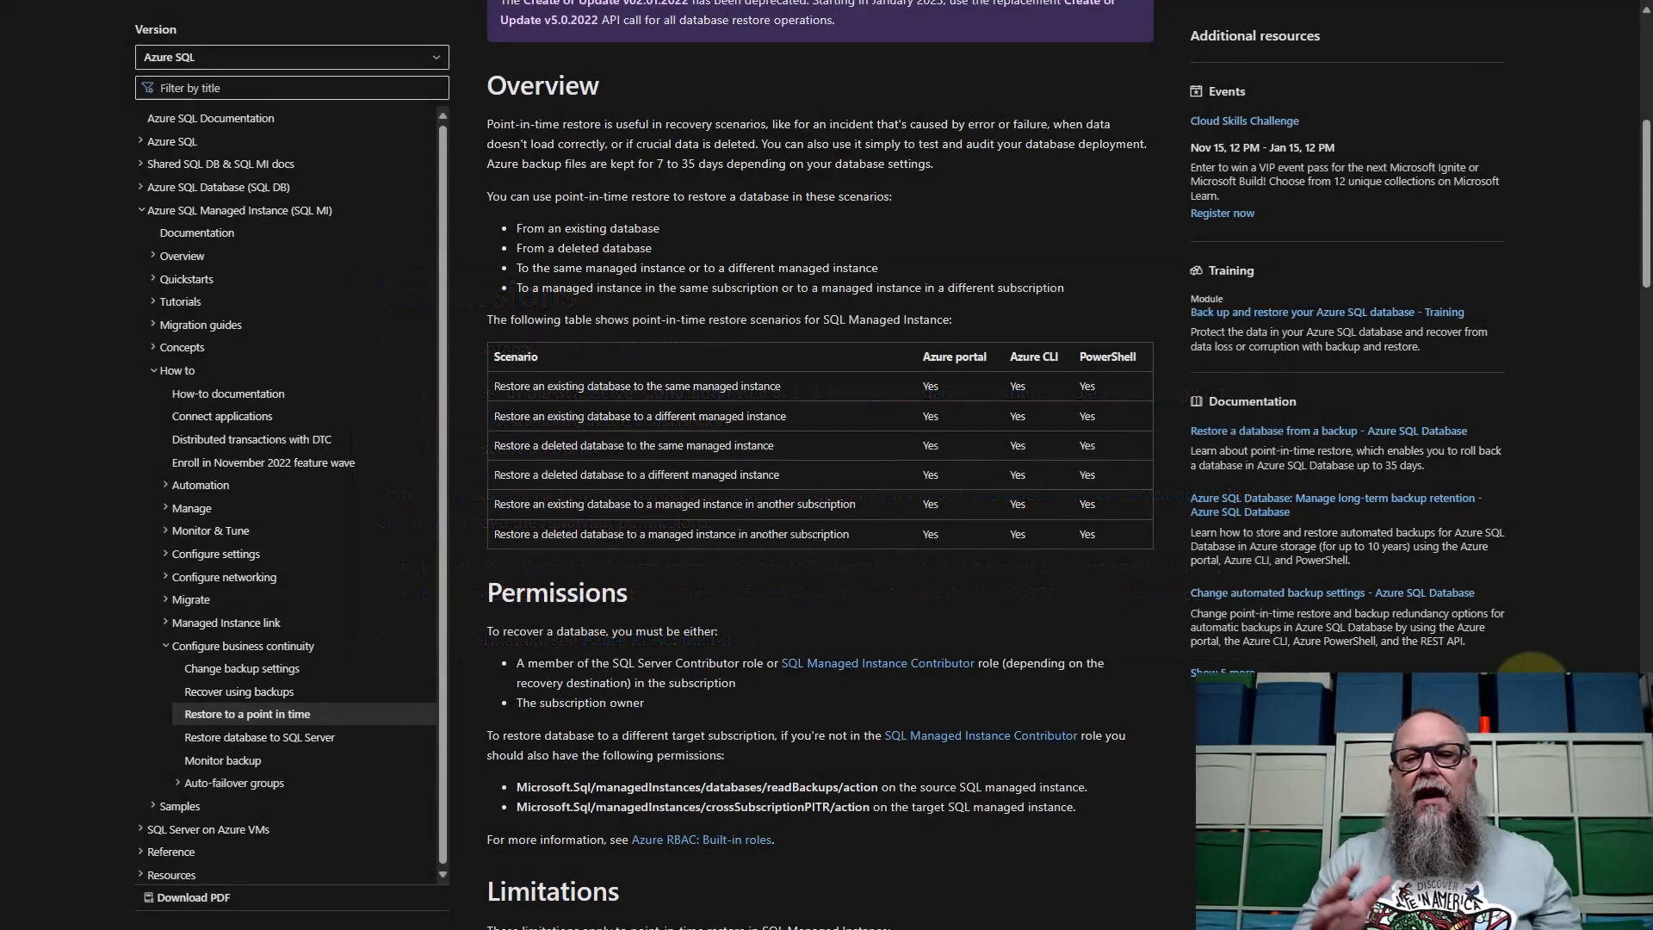
{"action": "scroll", "scroll_direction": "down", "scroll_amount": 3}
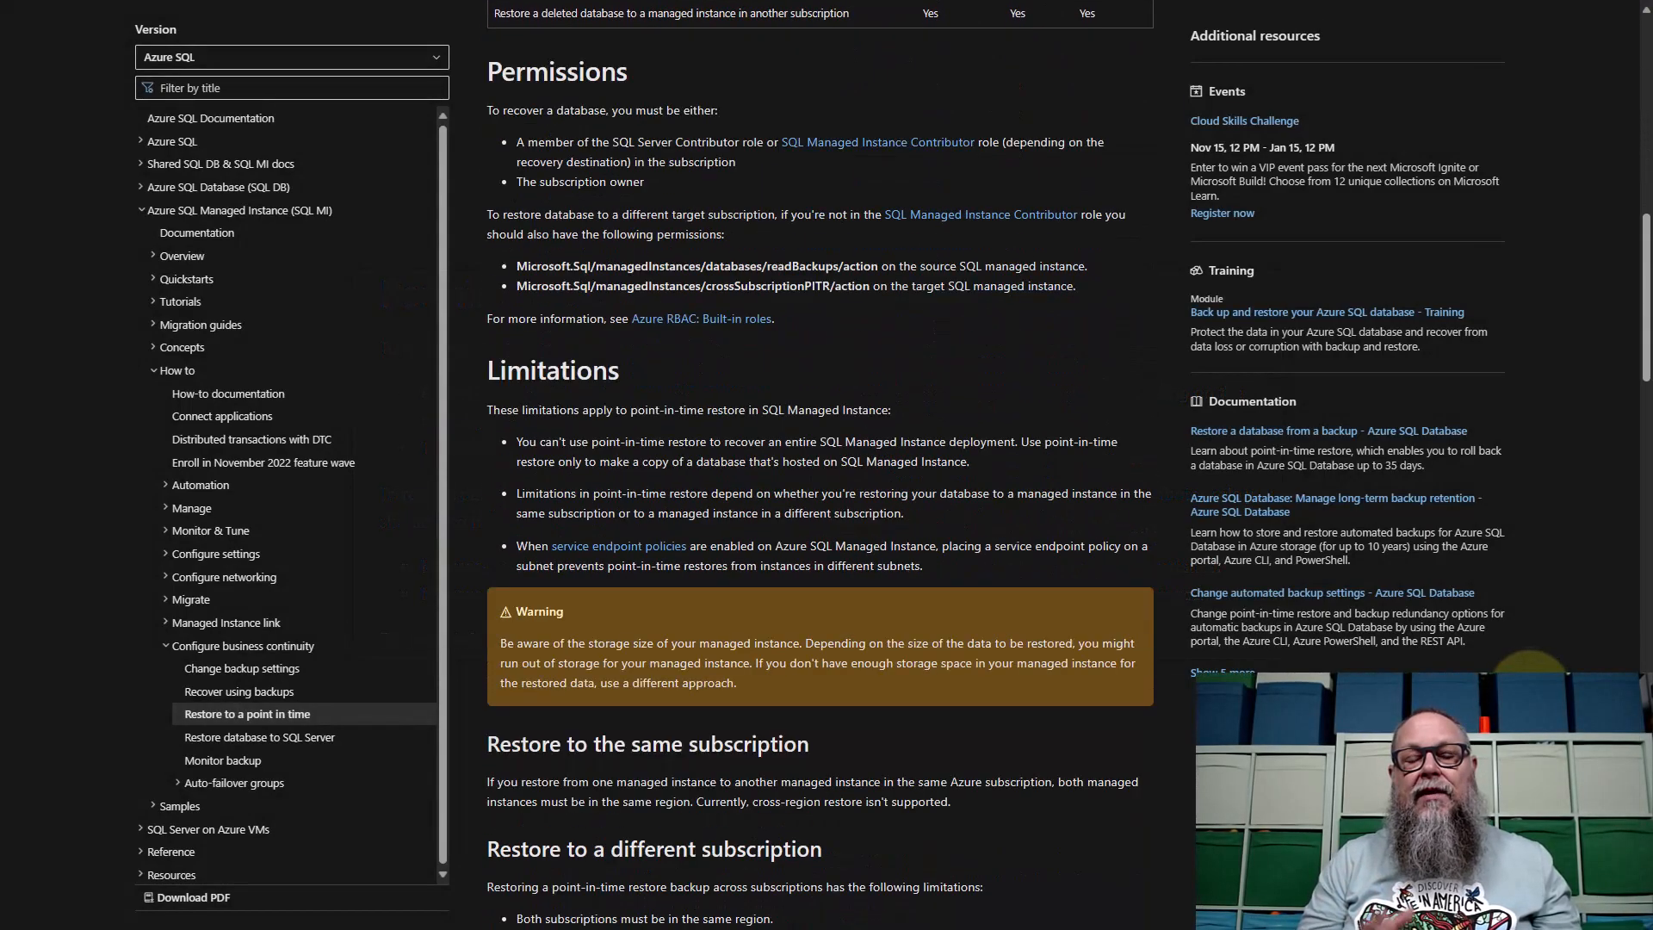
{"action": "scroll", "scroll_direction": "down", "scroll_amount": 3}
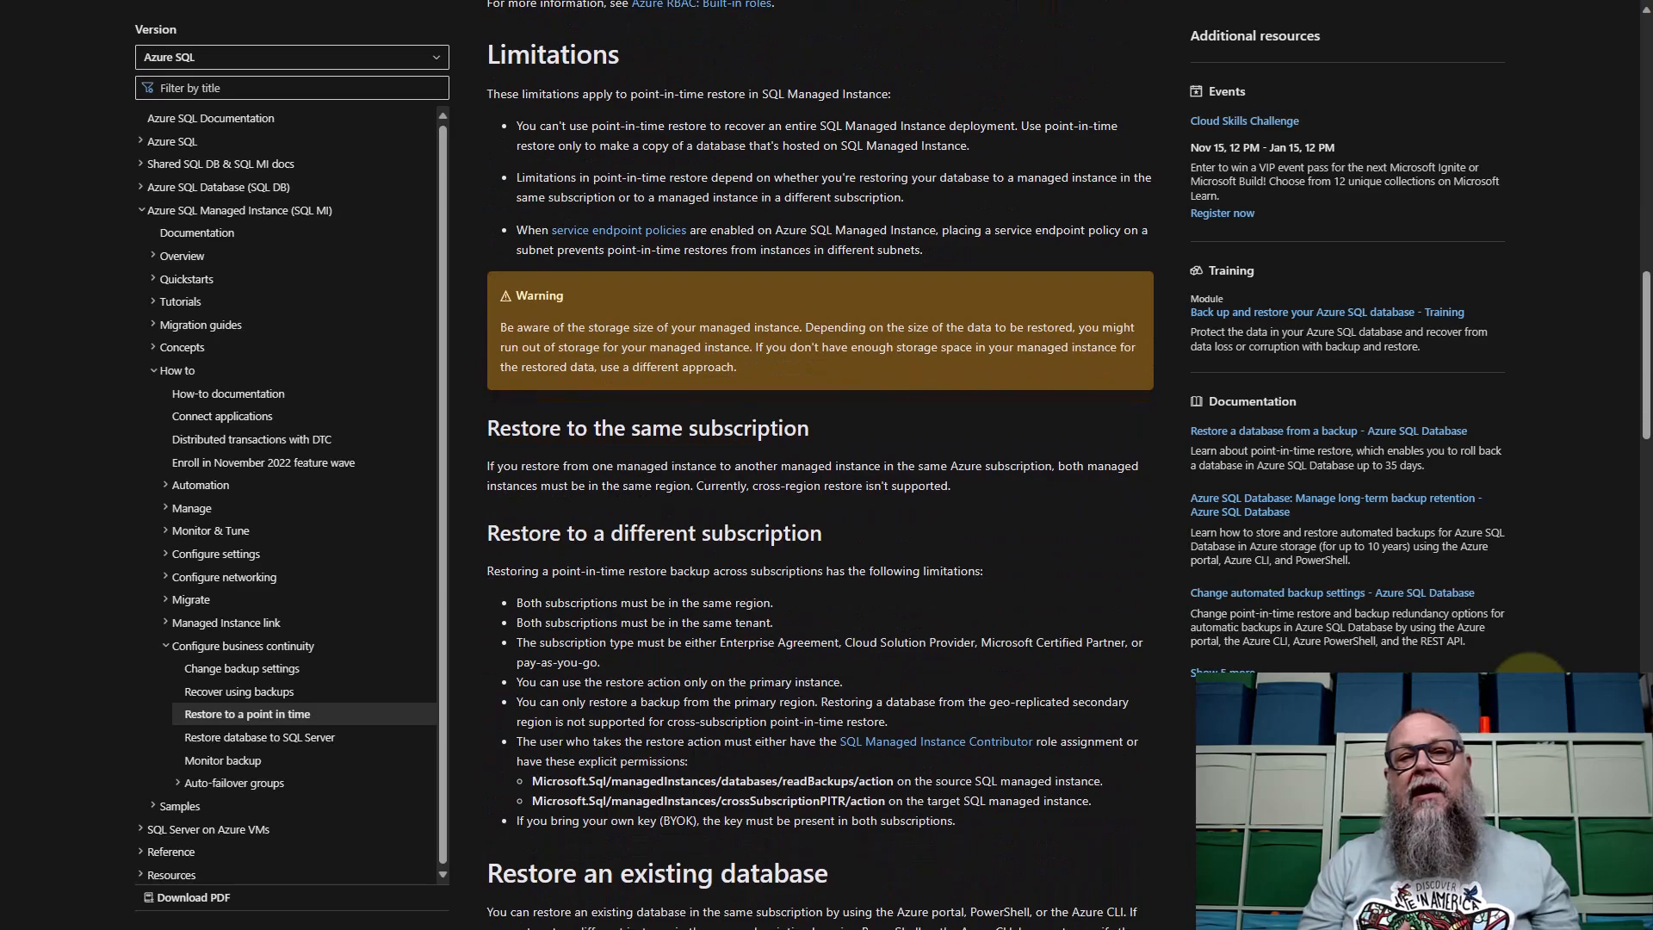
{"action": "scroll", "scroll_direction": "down", "scroll_amount": 3}
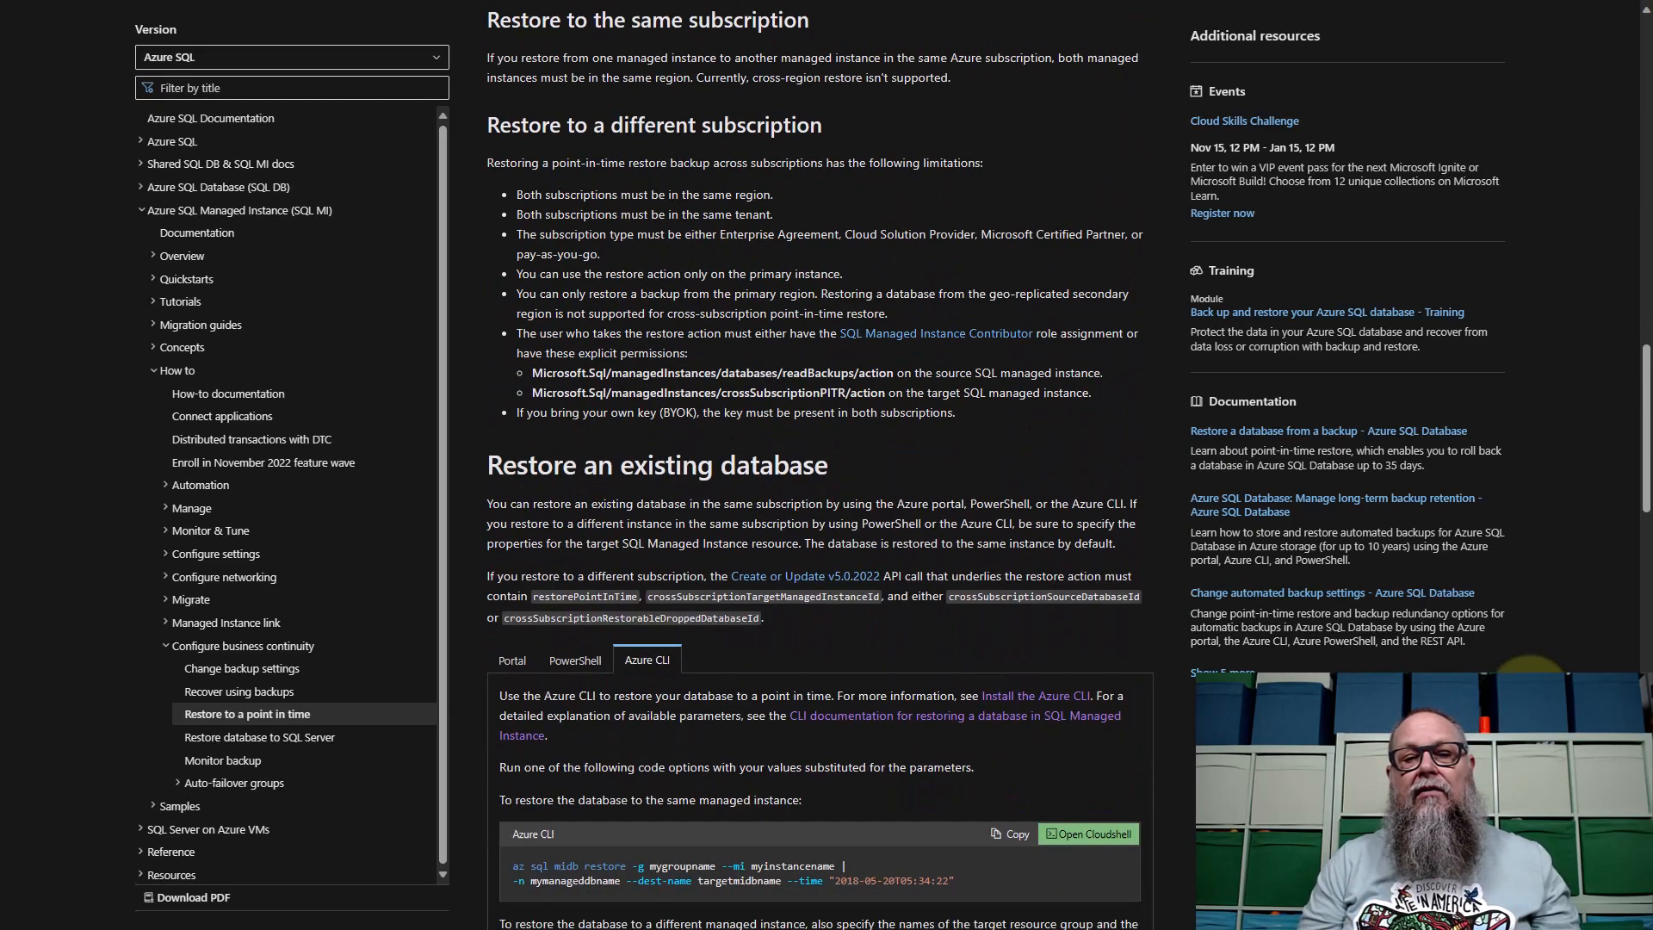
{"action": "scroll", "scroll_direction": "down", "scroll_amount": 3}
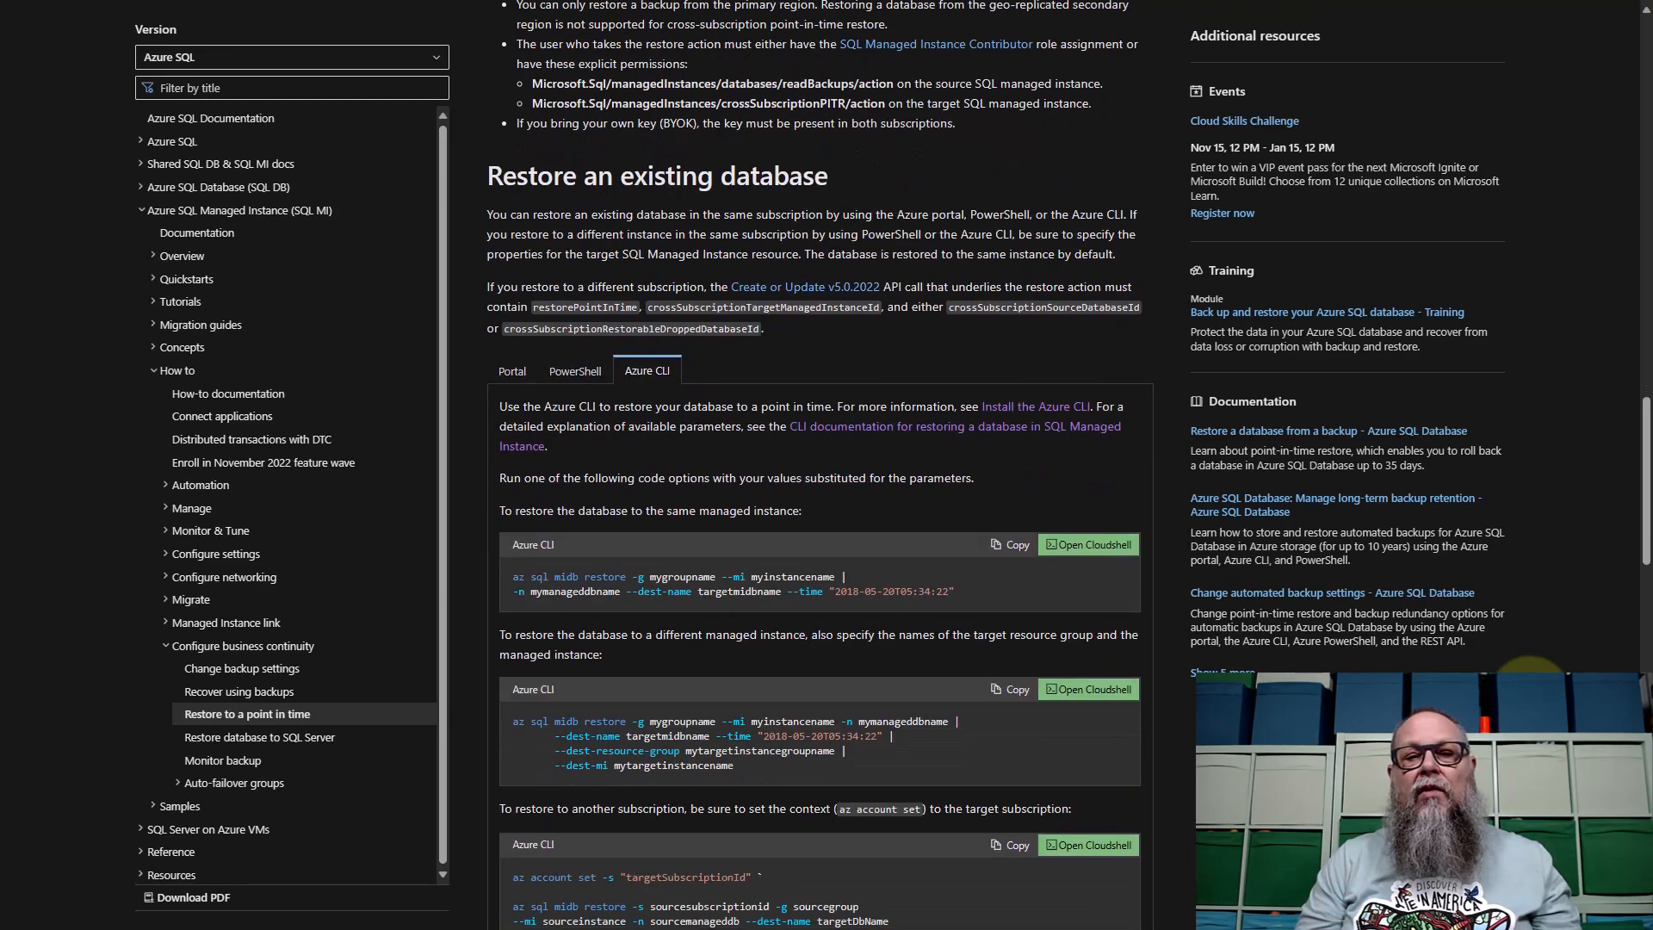
{"action": "scroll", "scroll_direction": "down", "scroll_amount": 3}
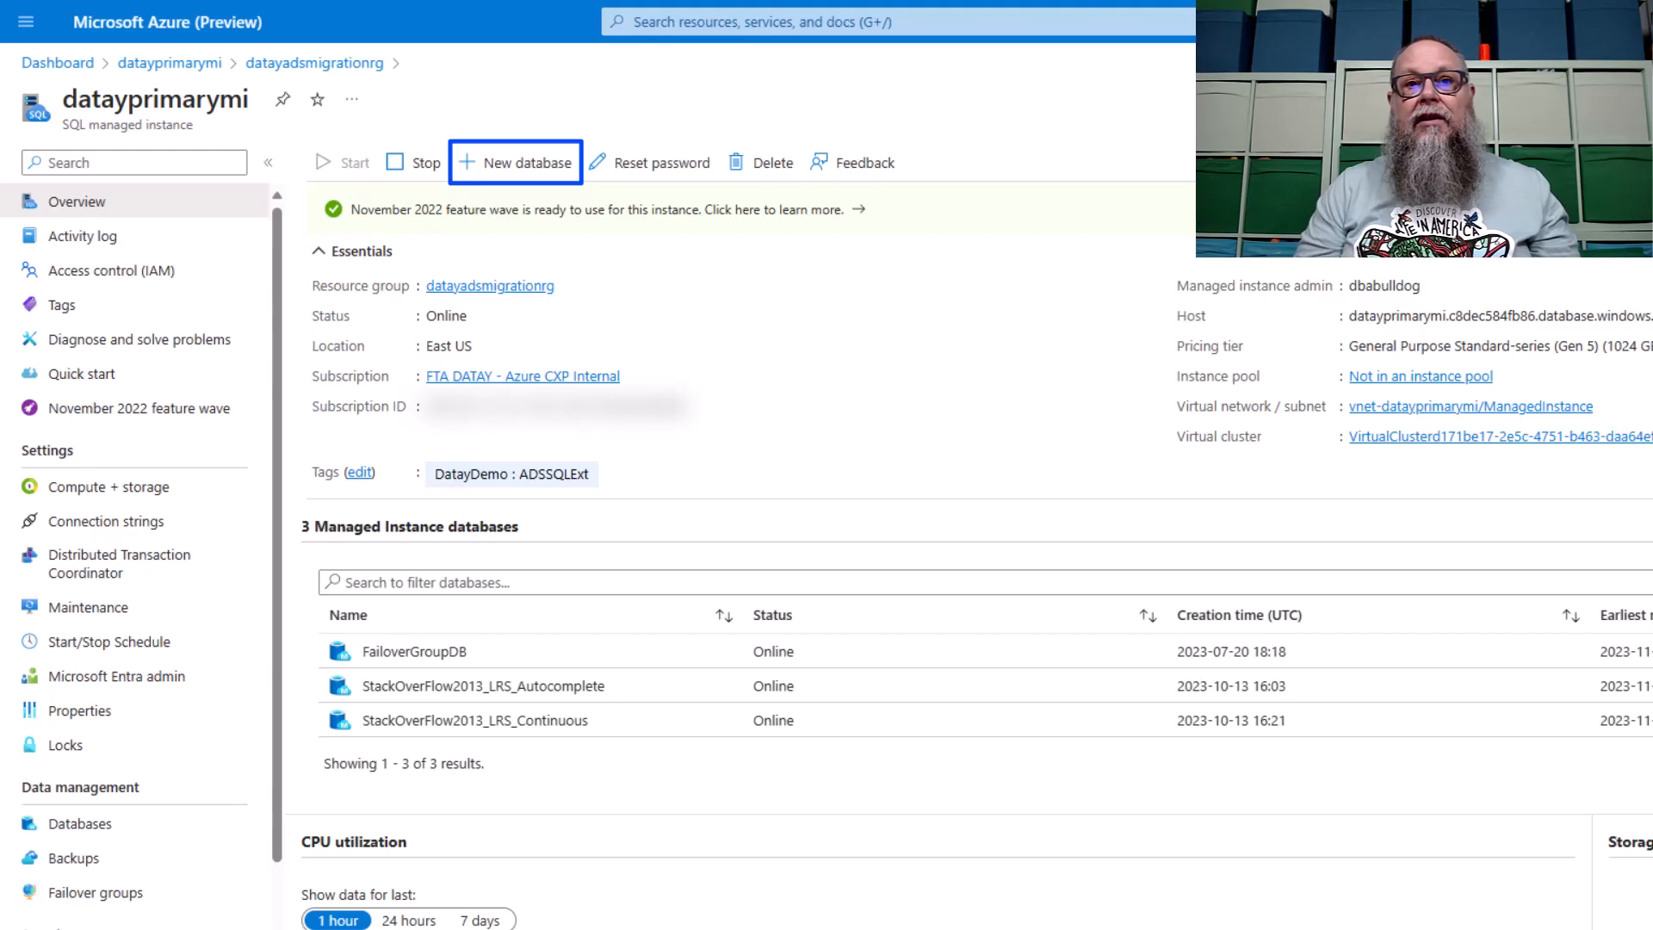
{"action": "left_click", "coordinate": [81, 823]}
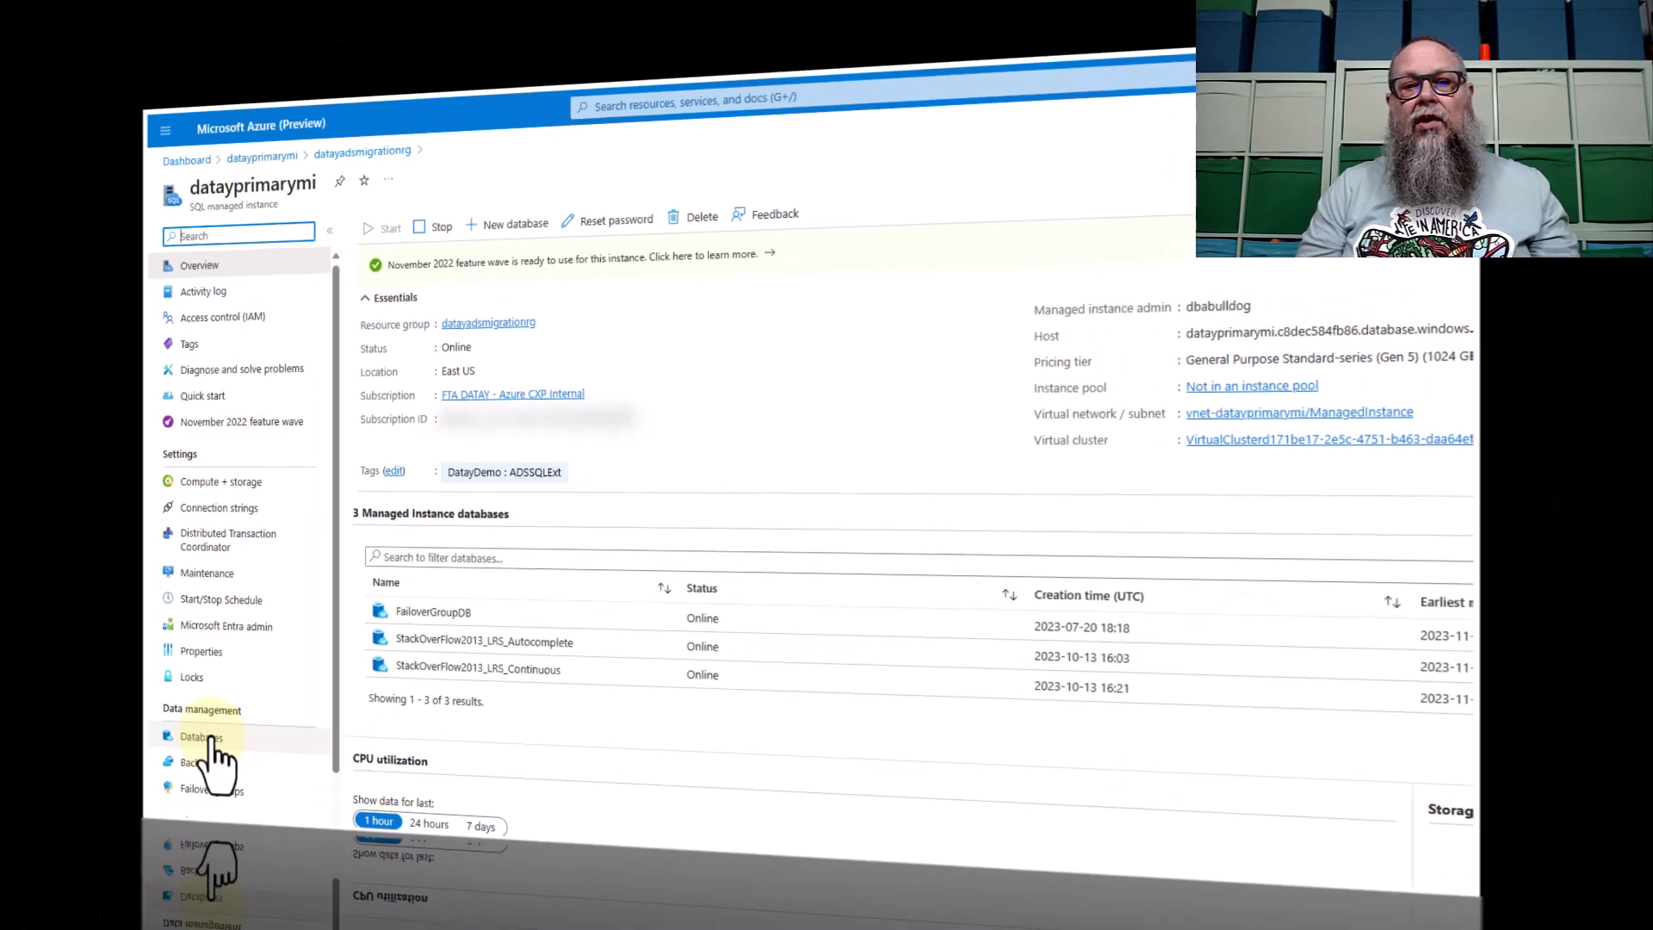
{"action": "left_click", "coordinate": [200, 736]}
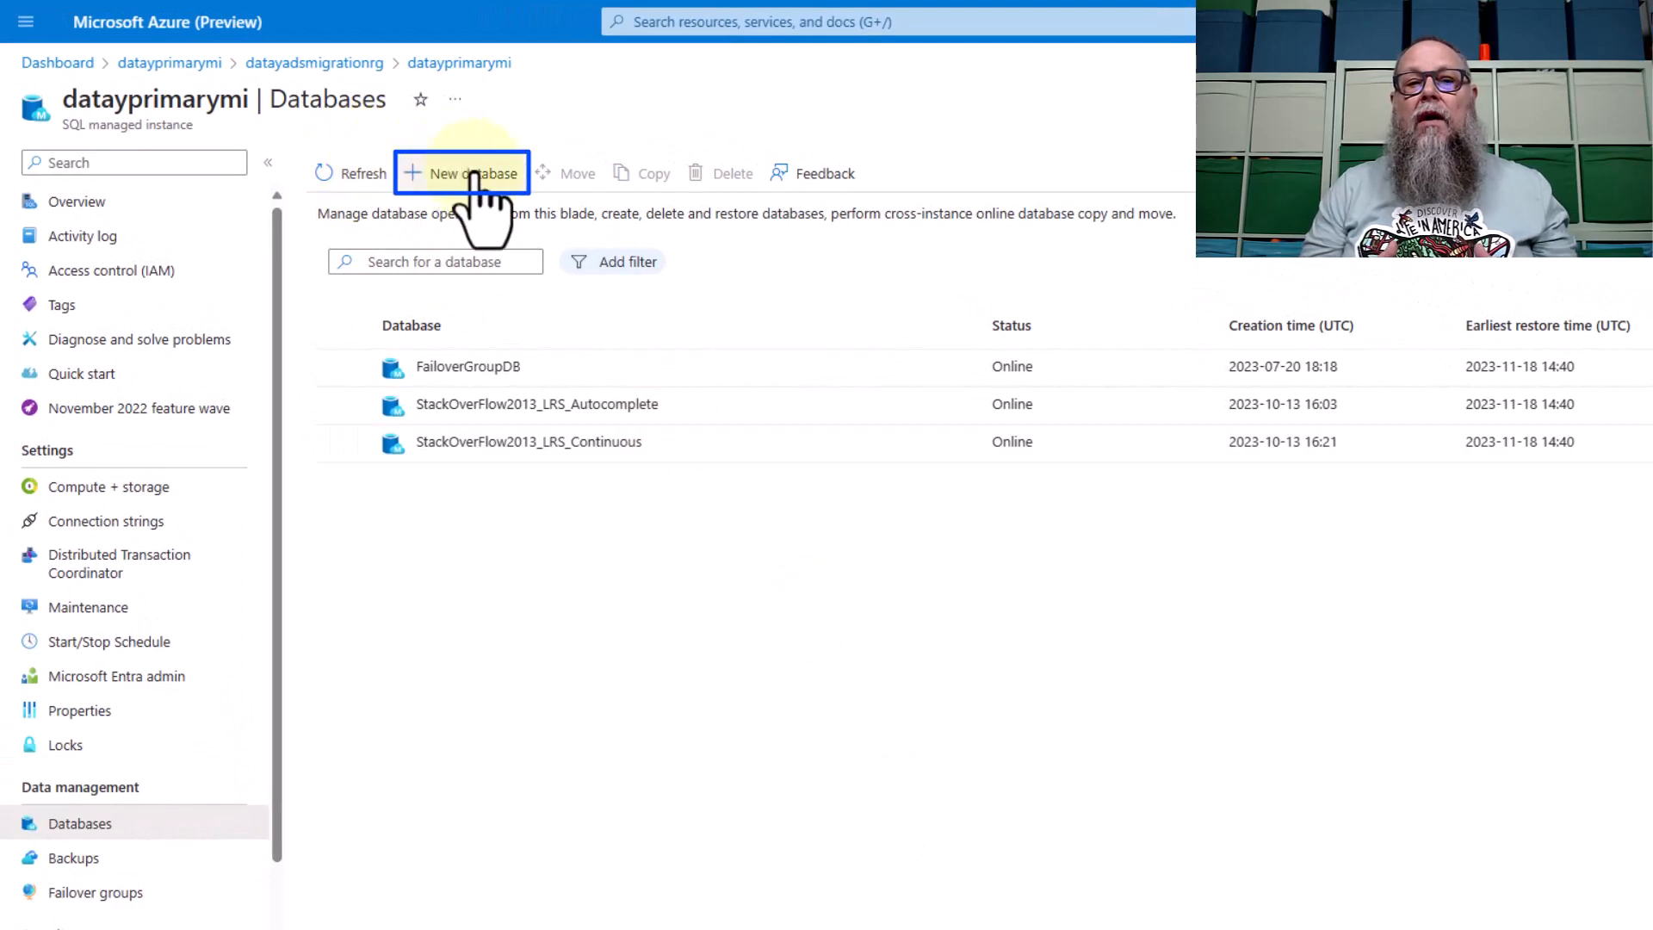
{"action": "left_click", "coordinate": [462, 172]}
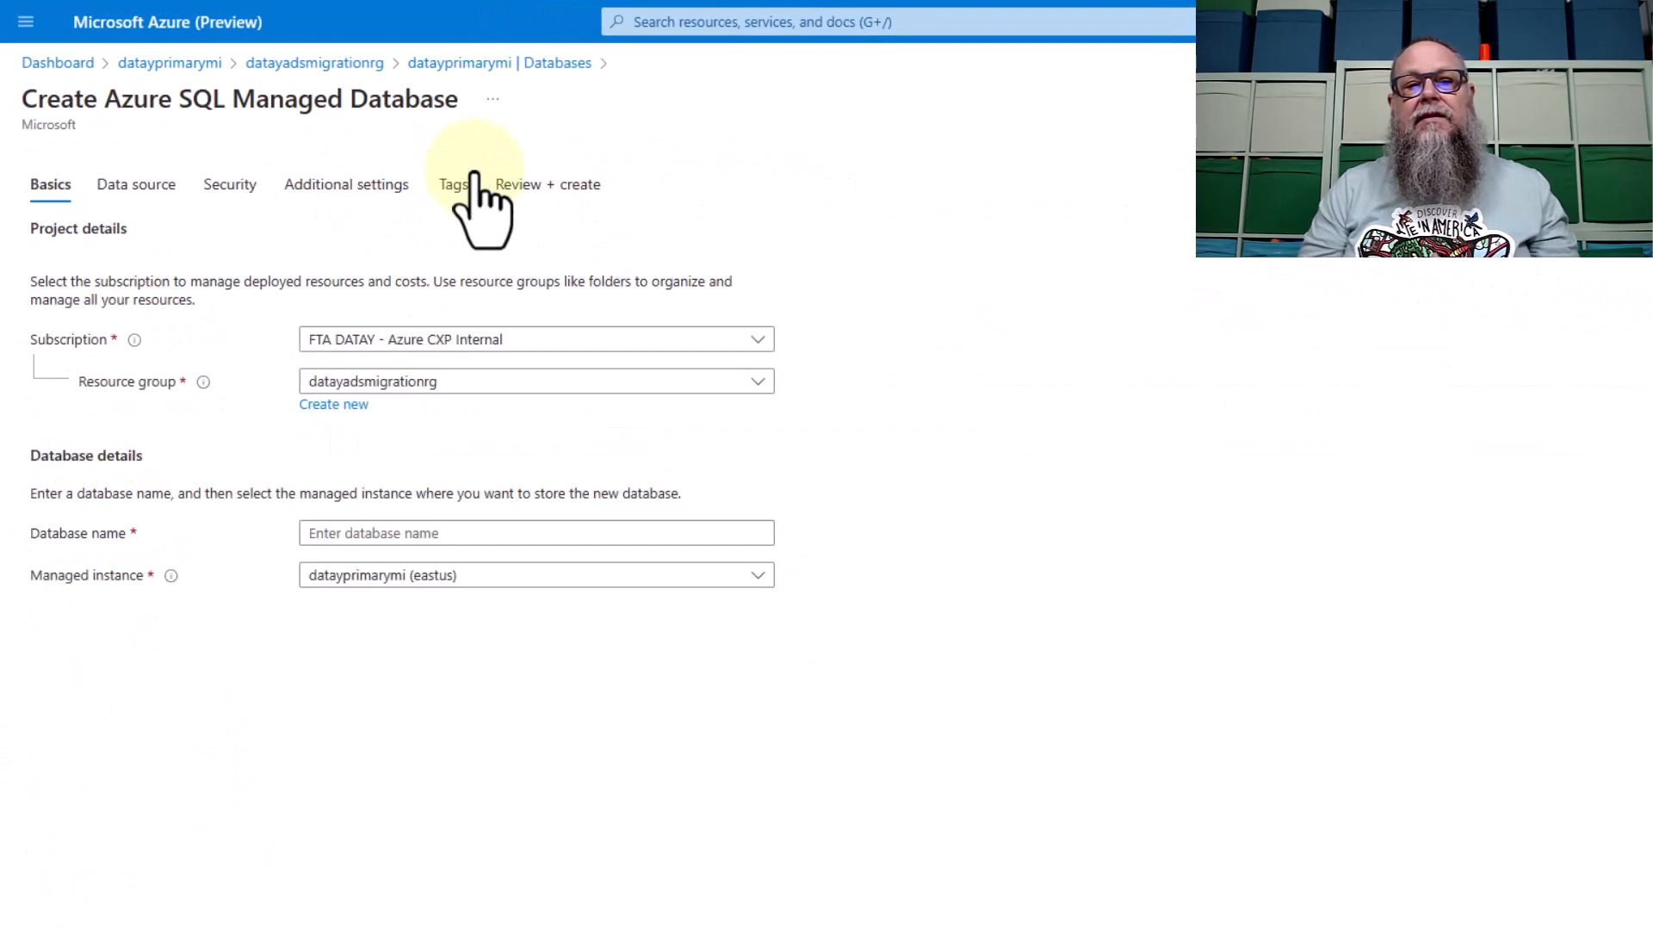
{"action": "mouse_move", "coordinate": [963, 148]}
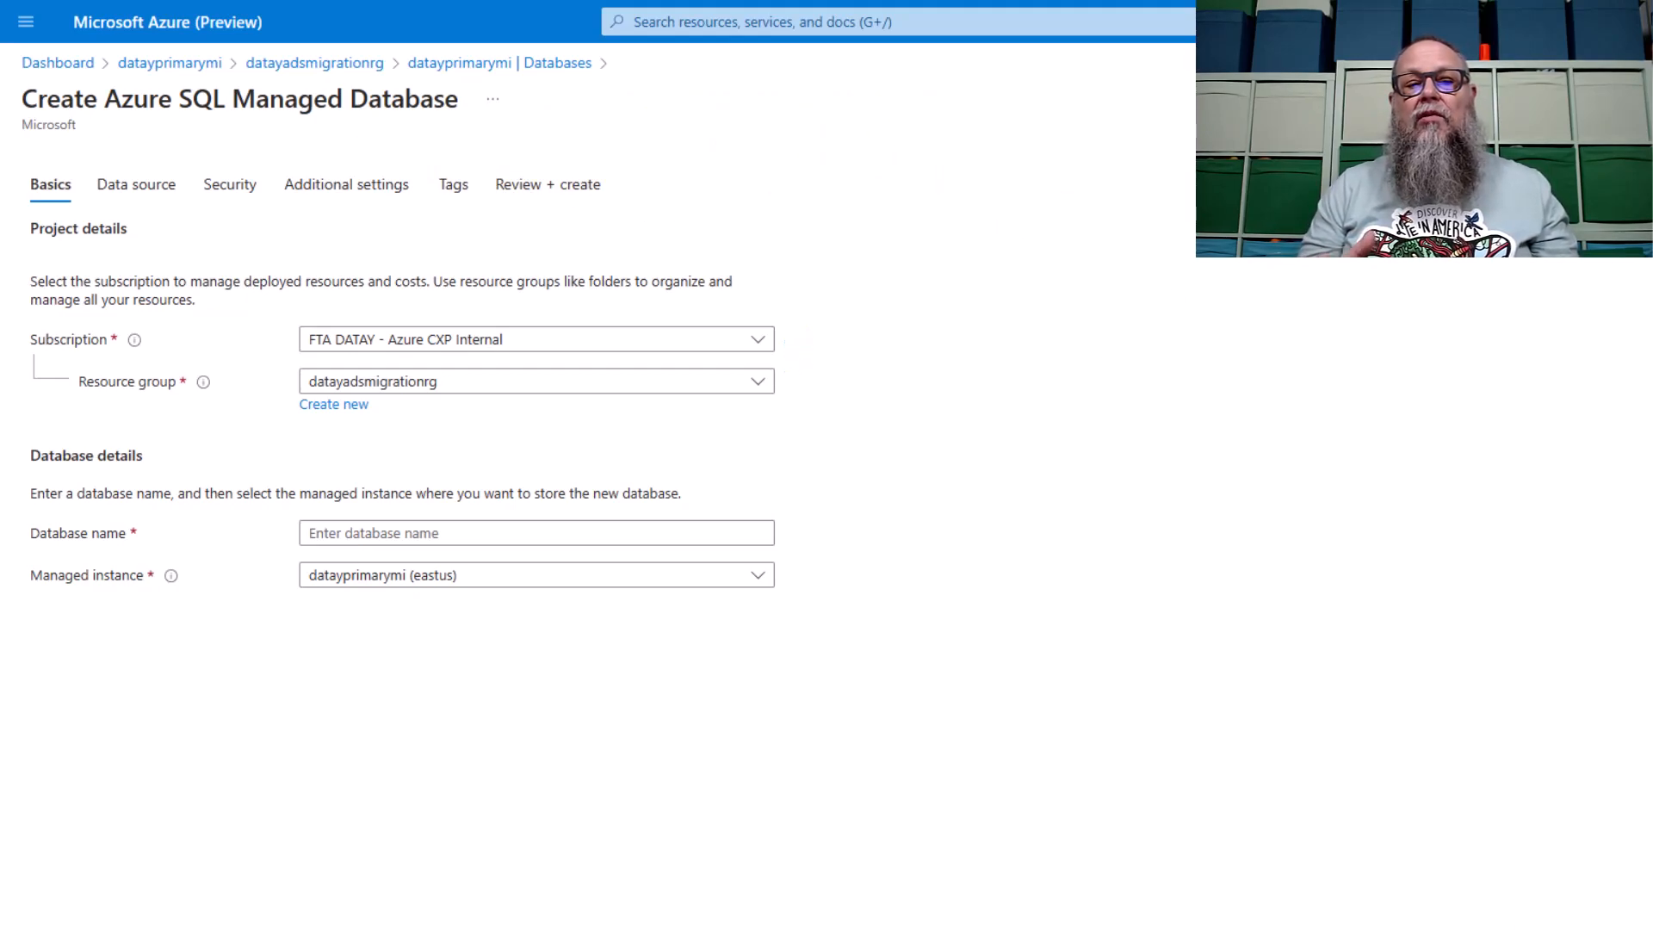
- Name the database StackOverFlow2013_LRS_Restore_Portal and move to its Data source settings
{"action": "type", "text": "StackOverFlow2013_LRS_"}
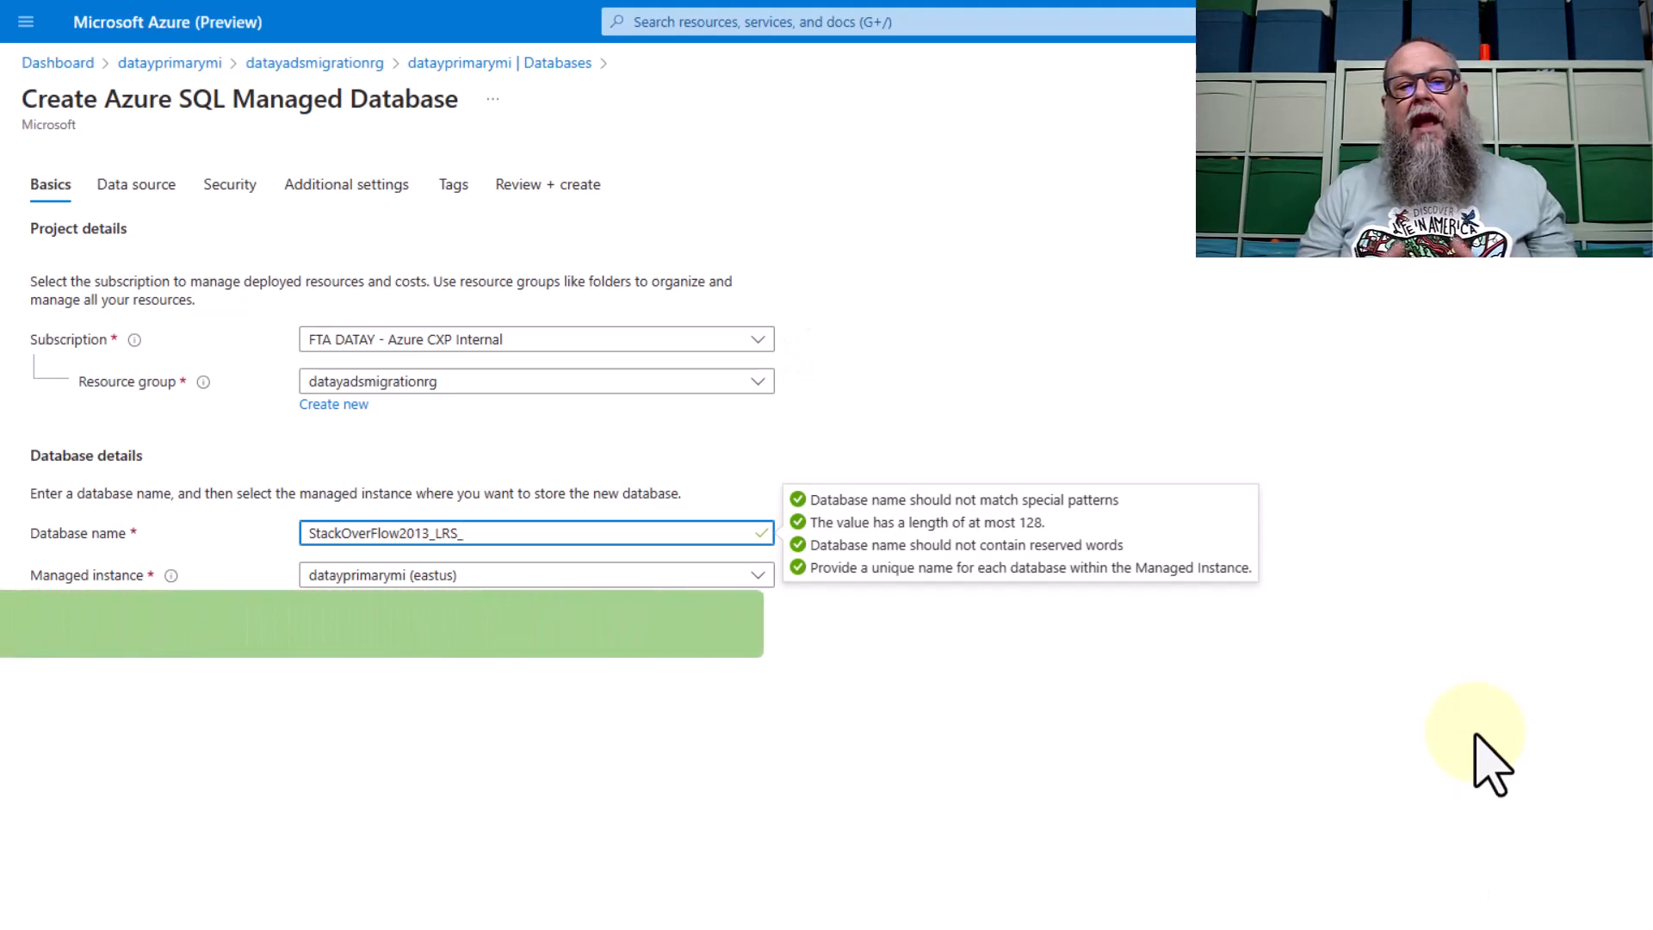
{"action": "type", "text": "Restore"}
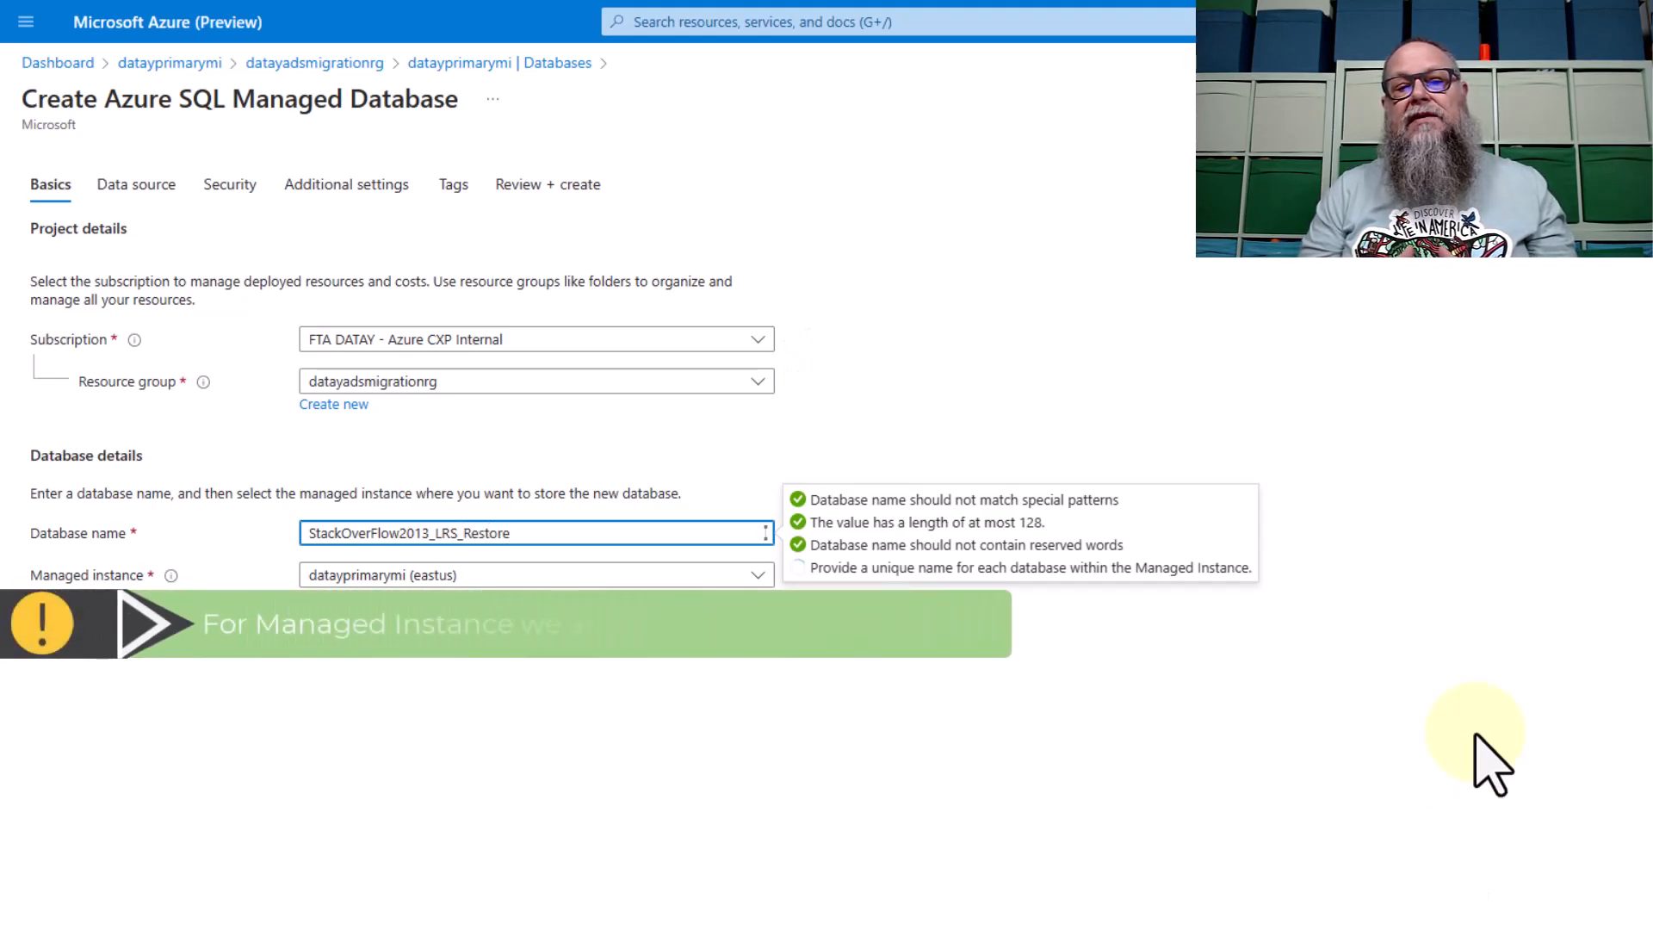
{"action": "type", "text": "_P"}
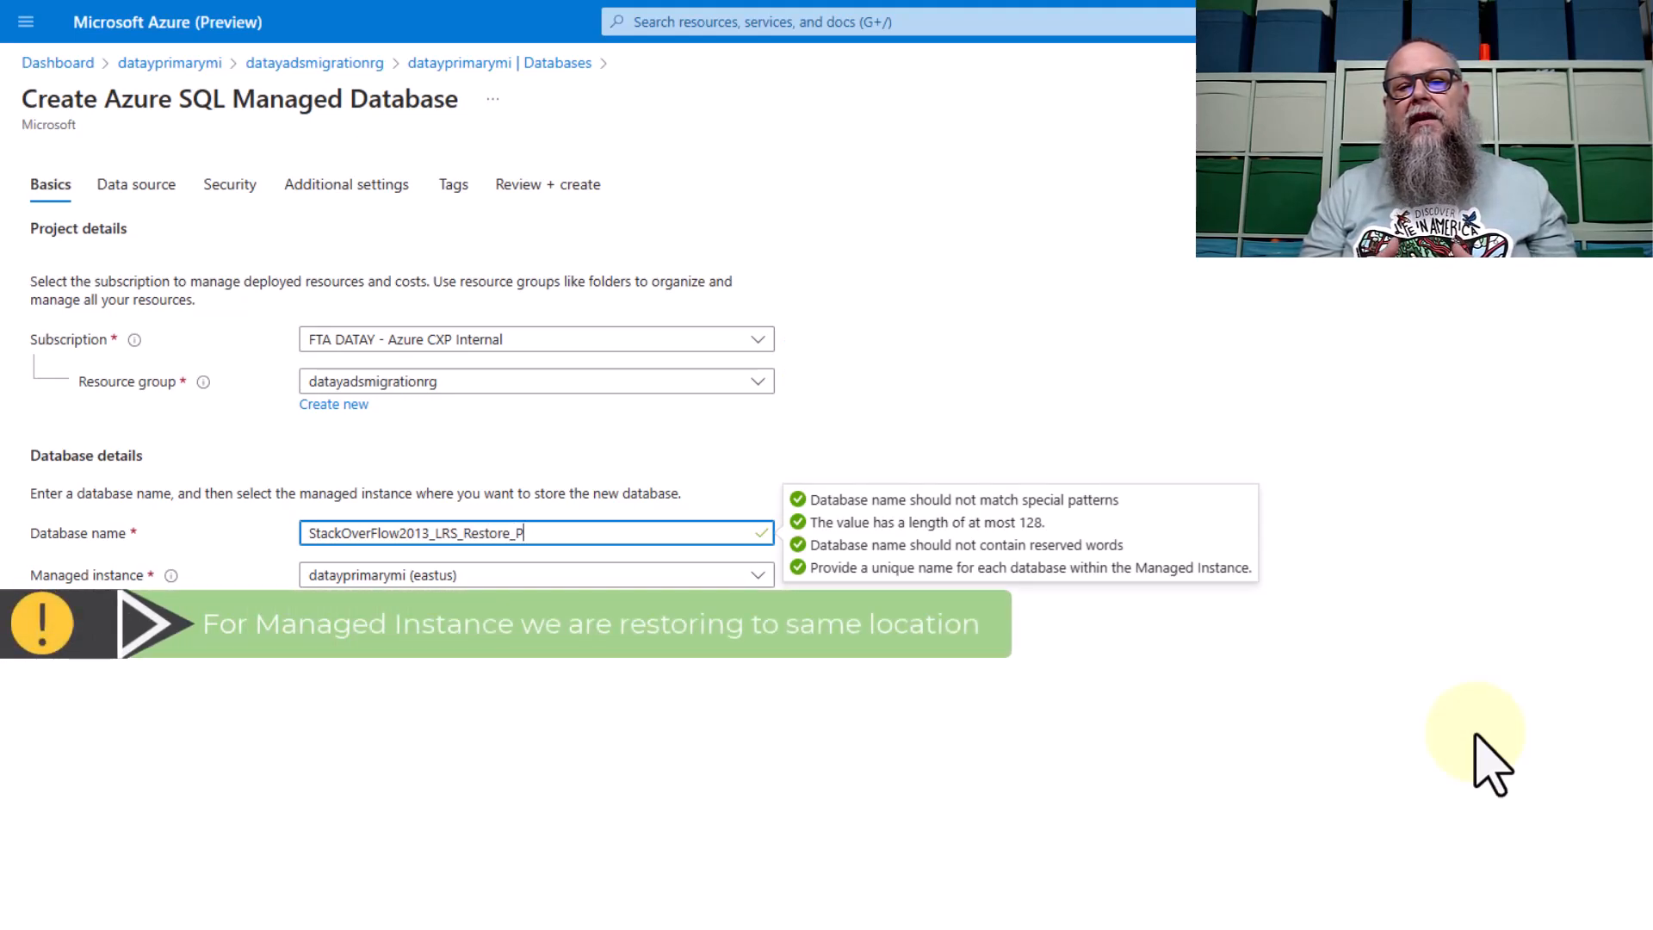
{"action": "type", "text": "ortal"}
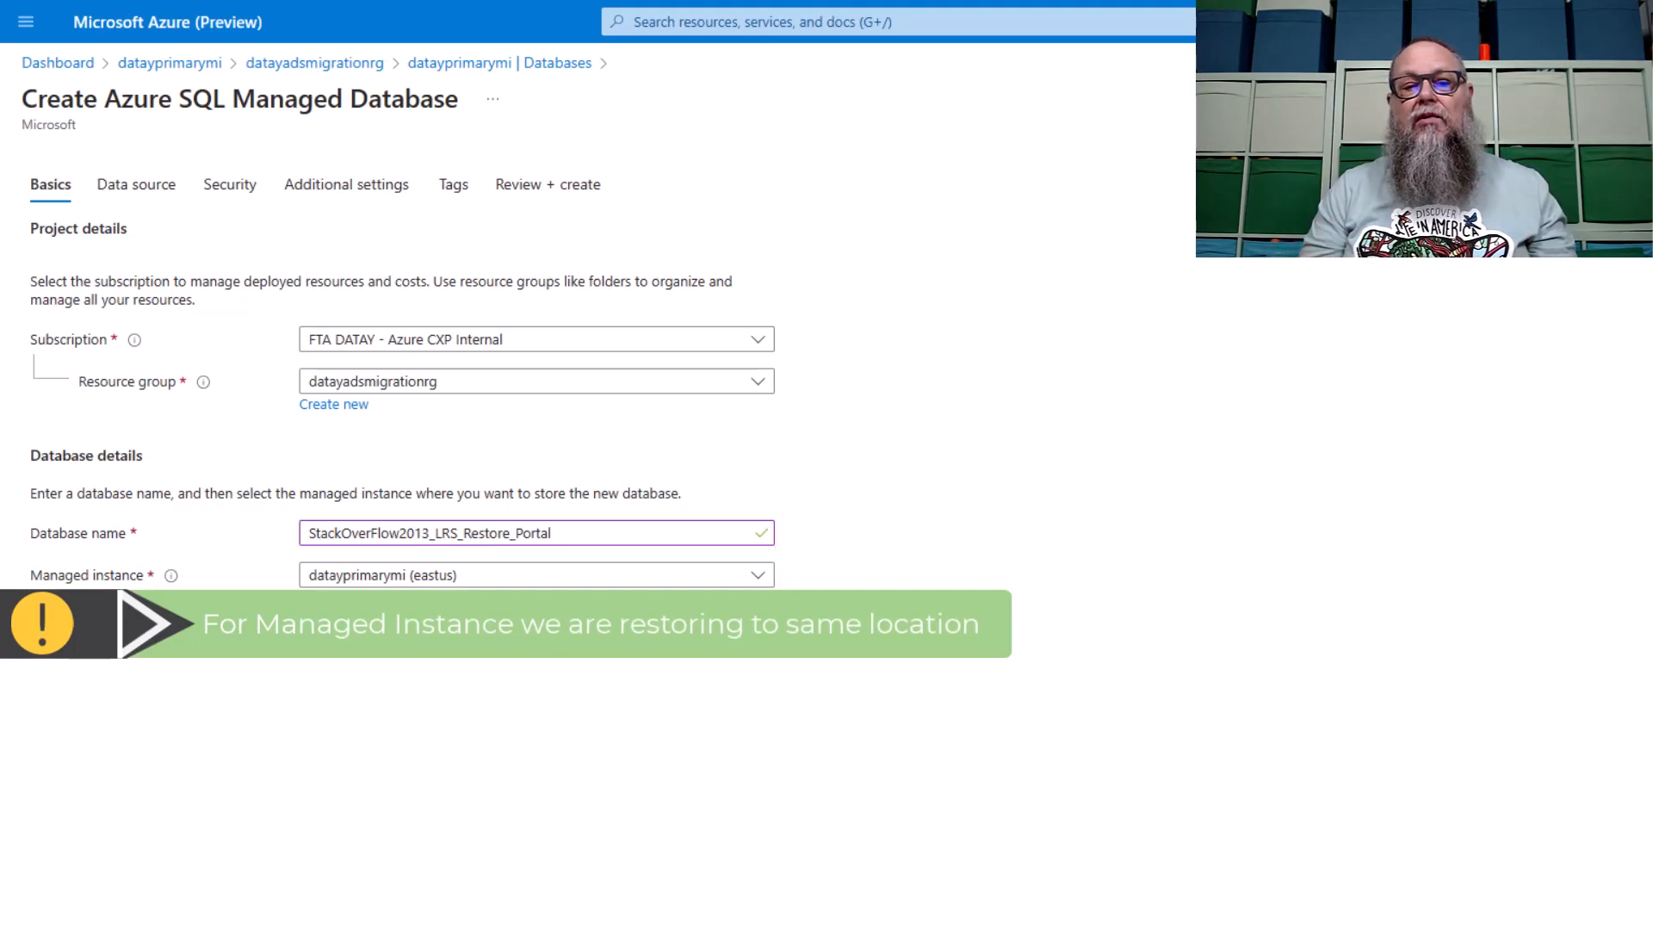
{"action": "left_click", "coordinate": [136, 184]}
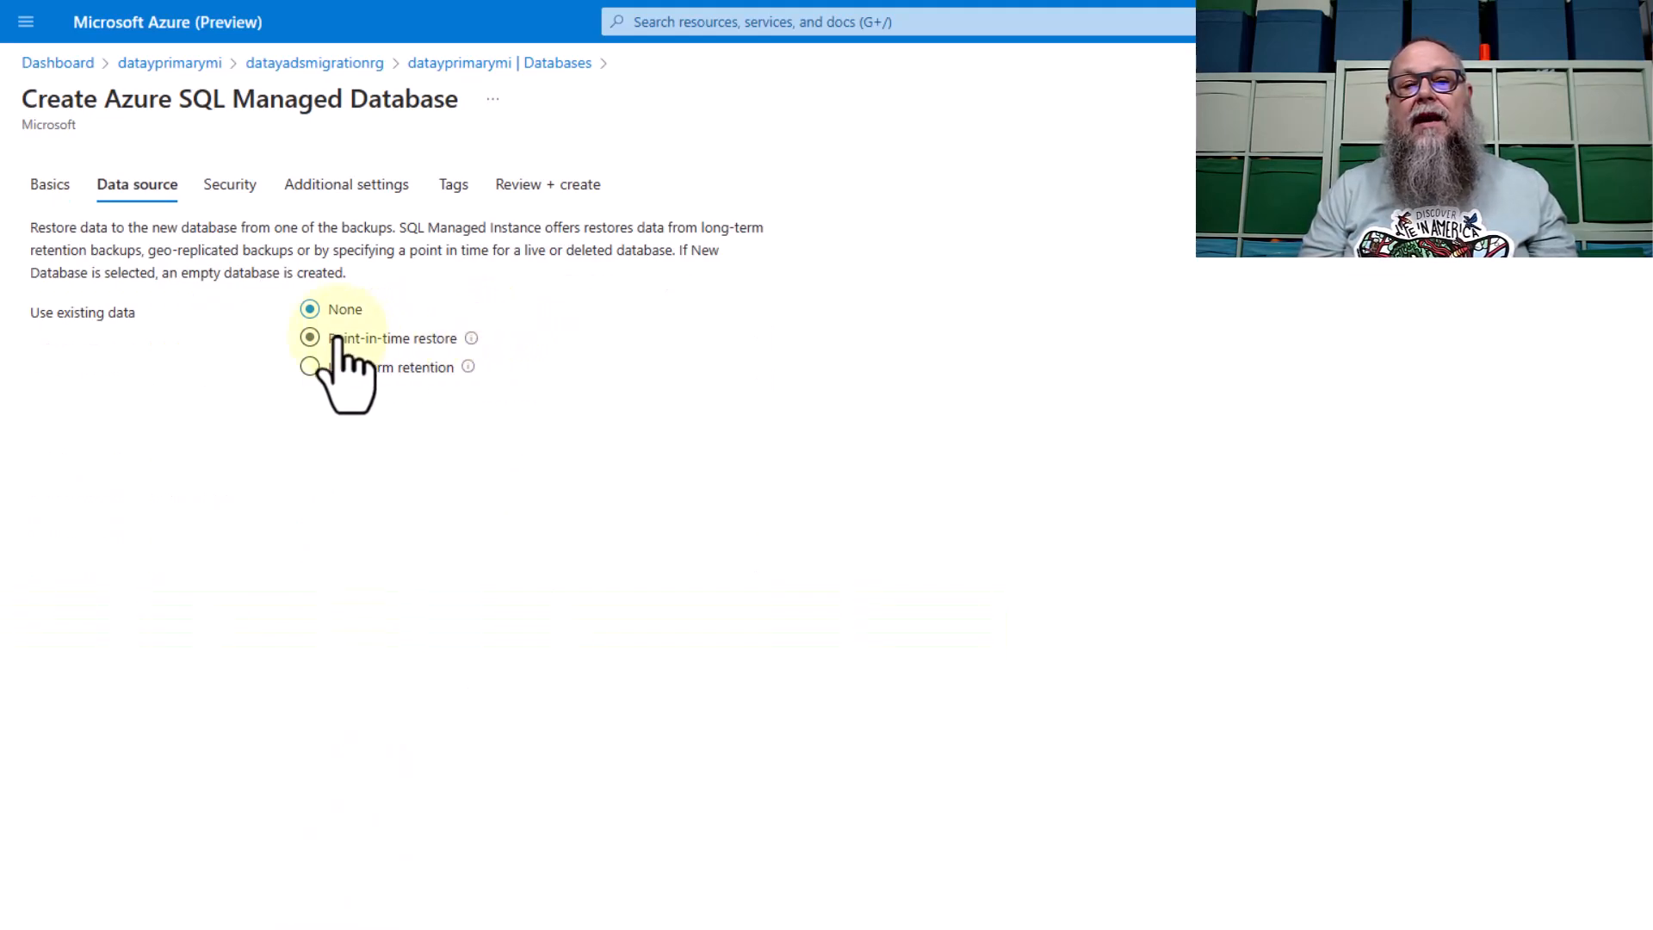
- Choose point-in-time restore from StackOverFlow2013_LRS_Continuous at 11/24/2023 9:58:00 AM UTC
{"action": "left_click", "coordinate": [310, 338]}
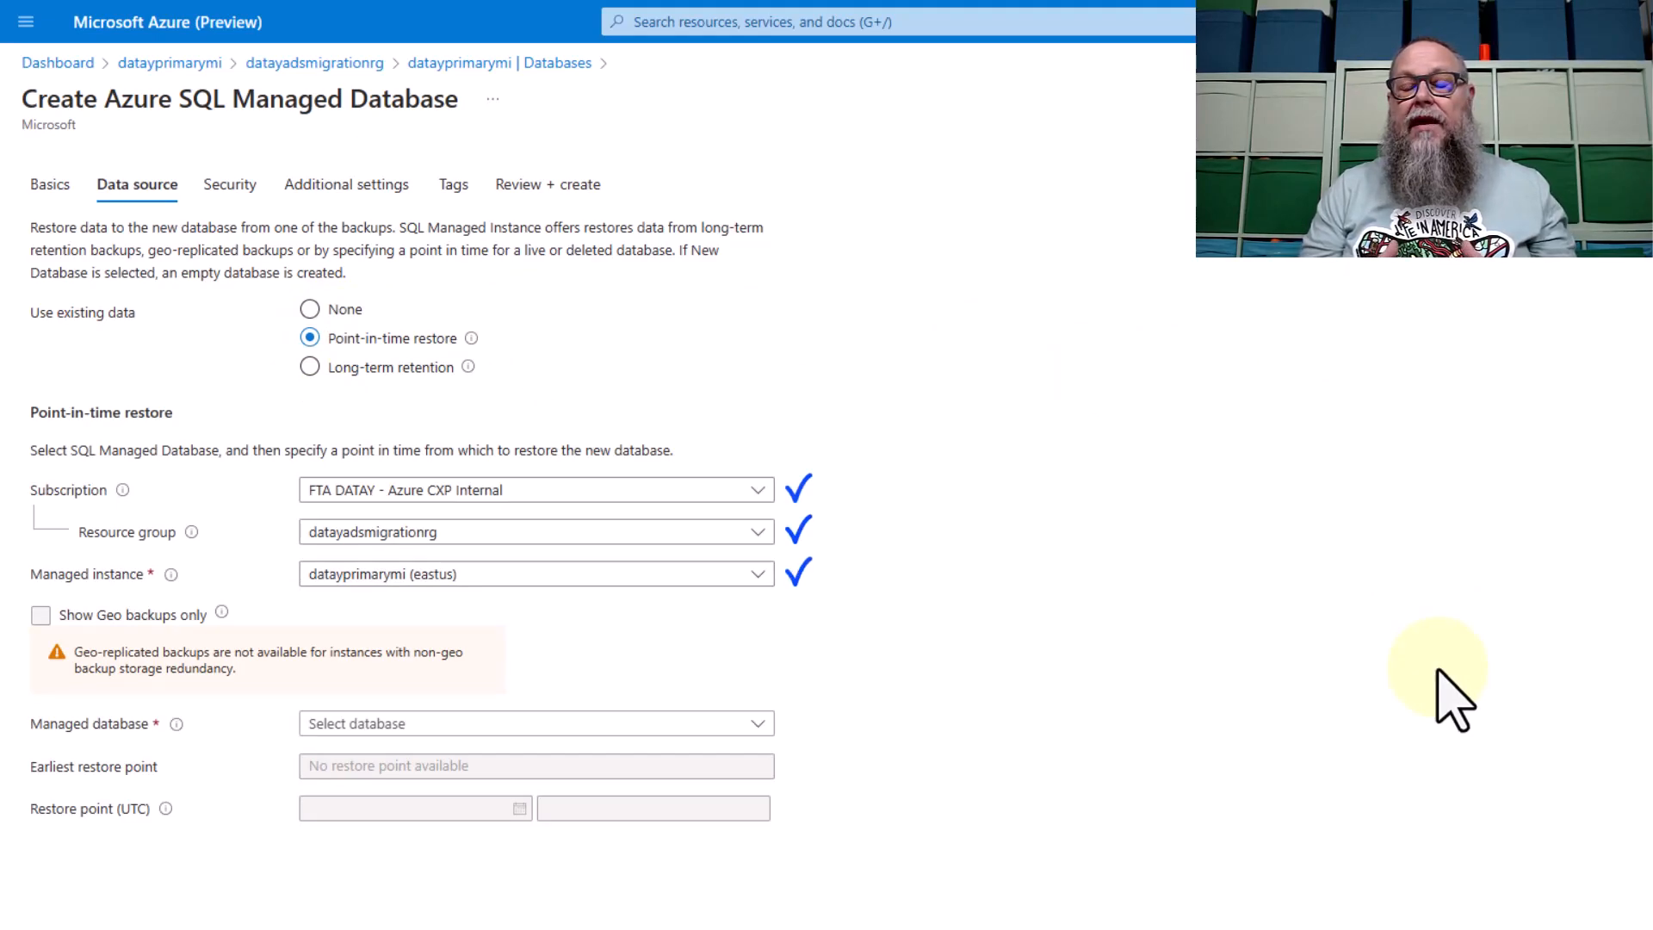
{"action": "mouse_move", "coordinate": [686, 738]}
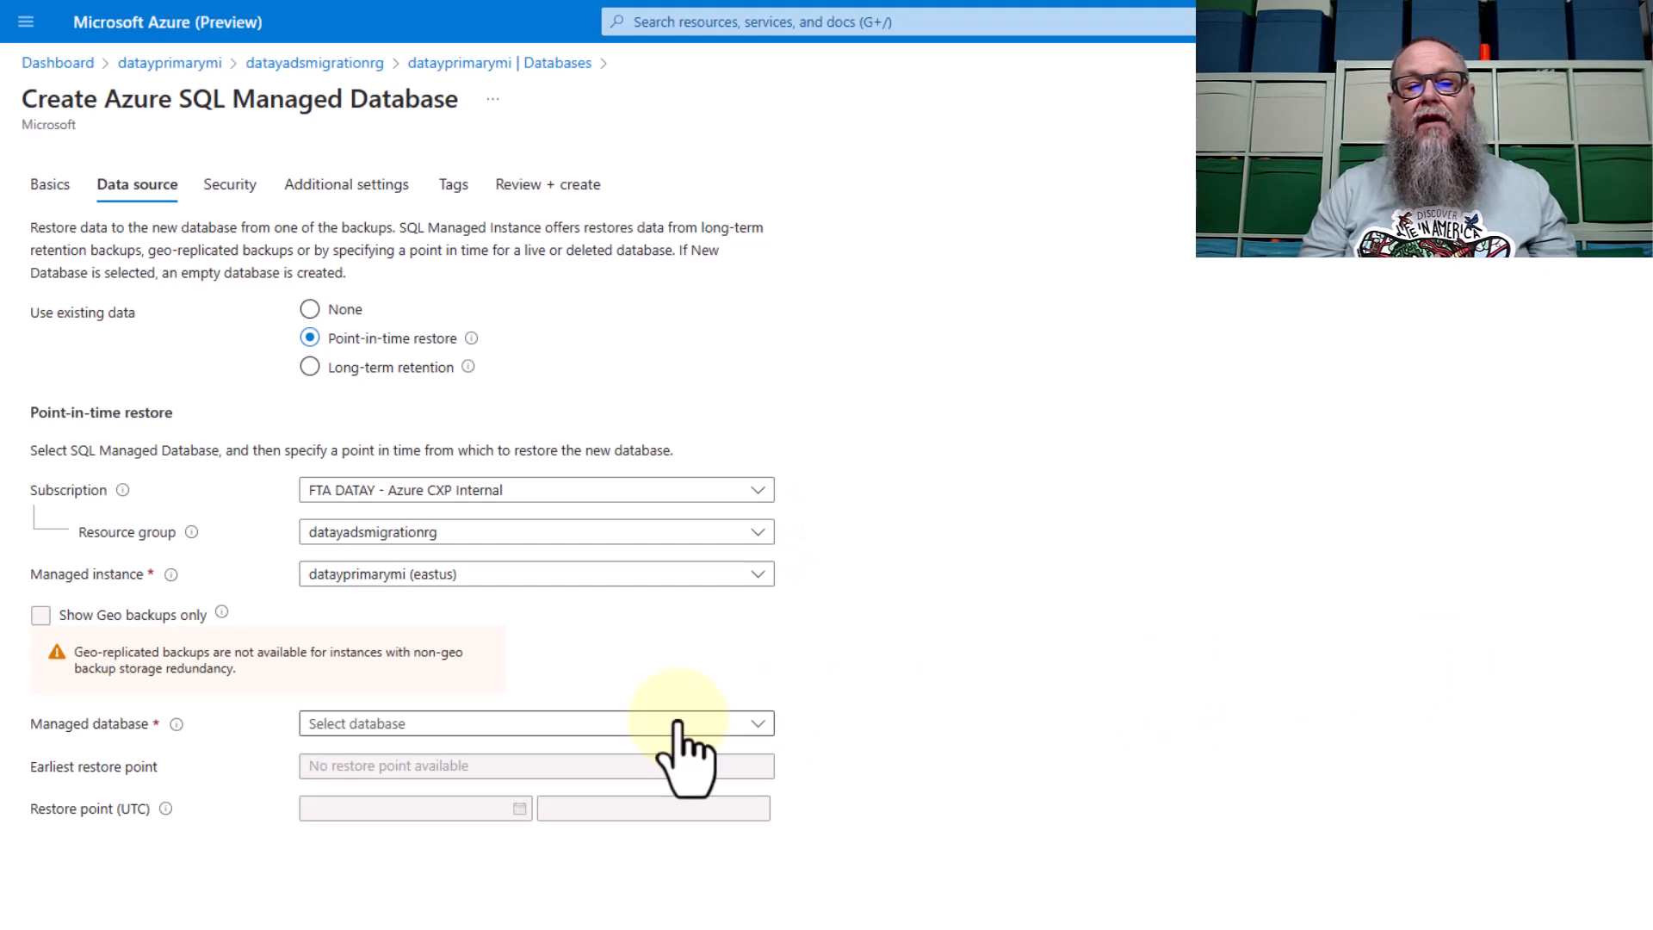
{"action": "left_click", "coordinate": [536, 723]}
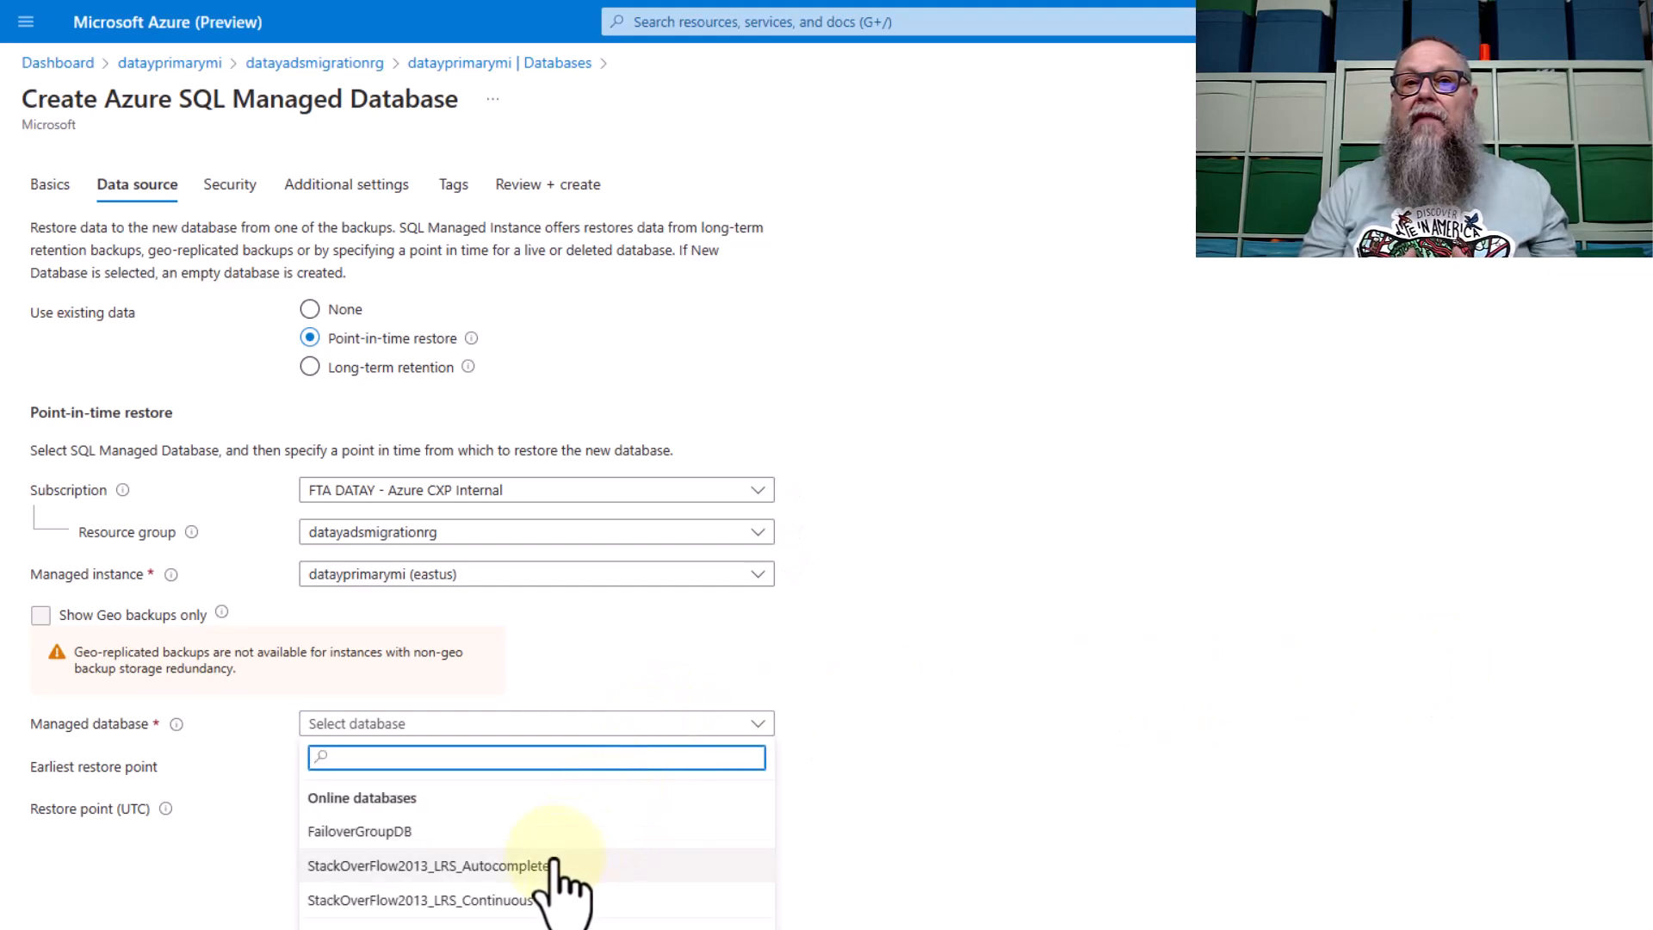
{"action": "left_click", "coordinate": [419, 901]}
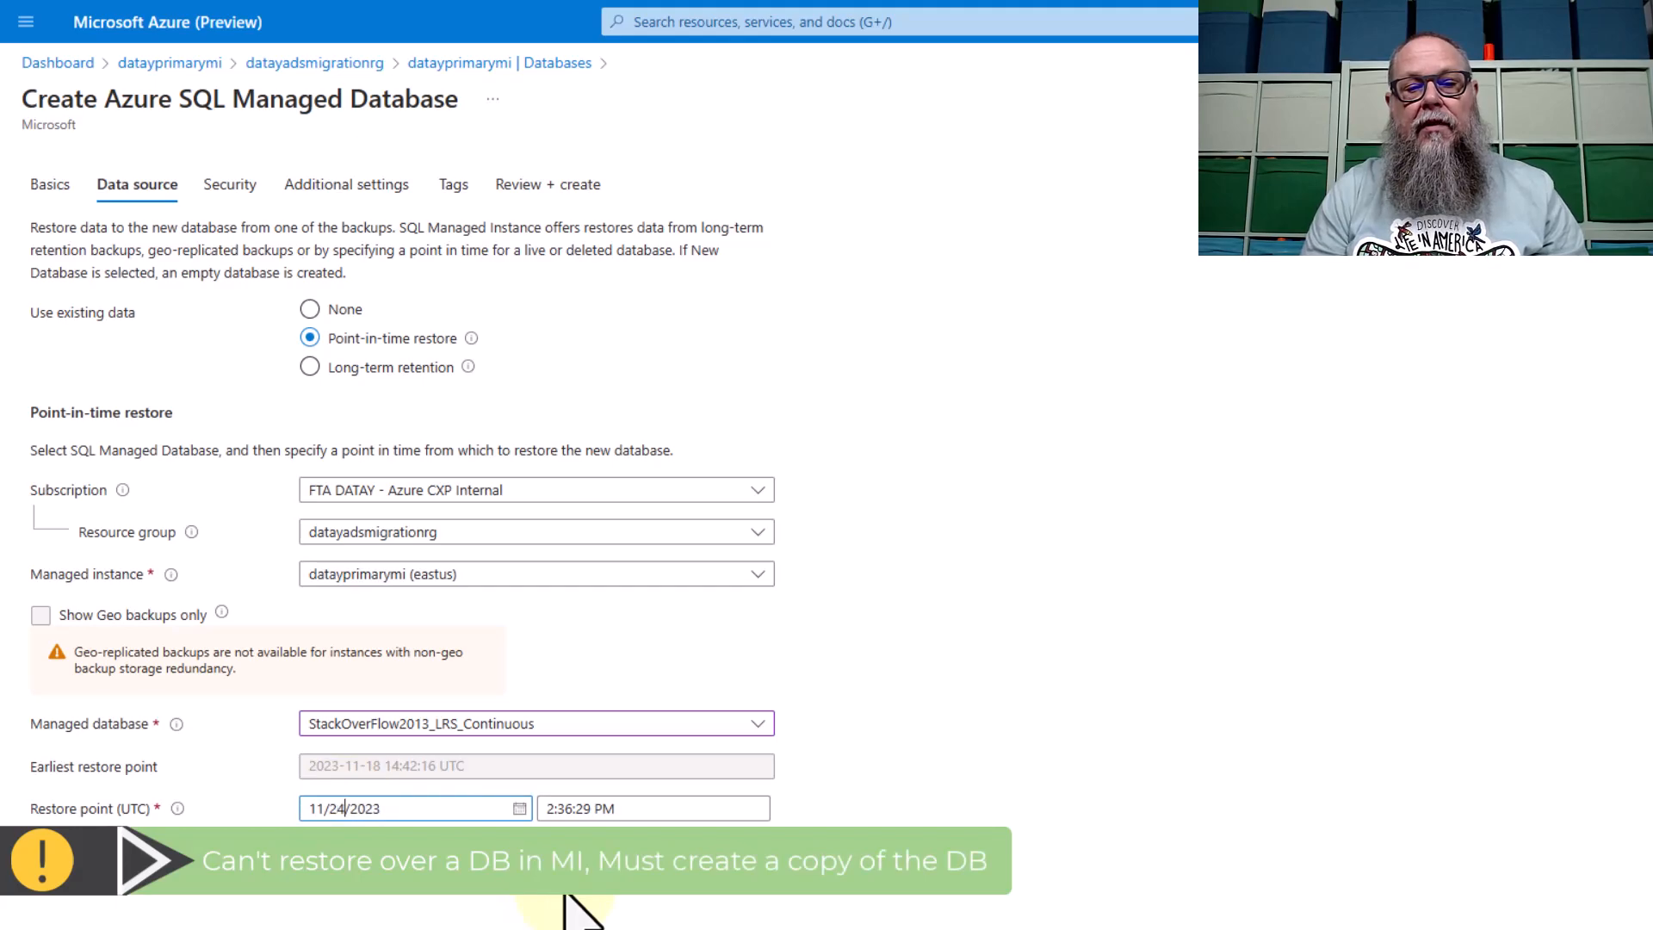
{"action": "left_click", "coordinate": [651, 808]}
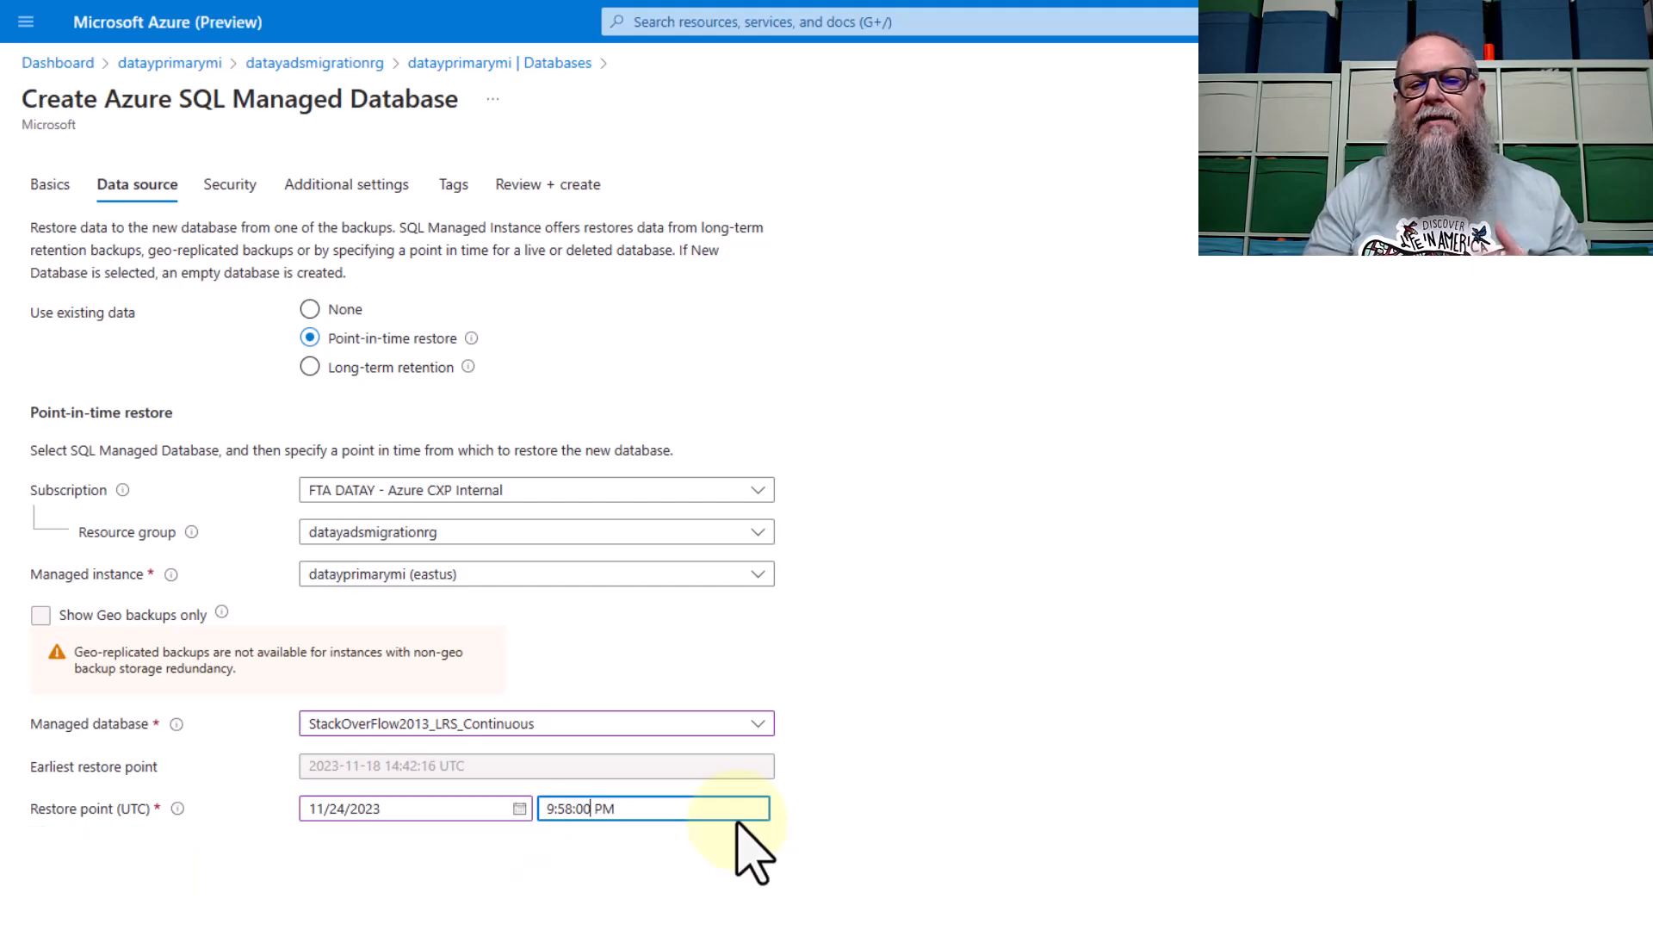
{"action": "type", "text": "A"}
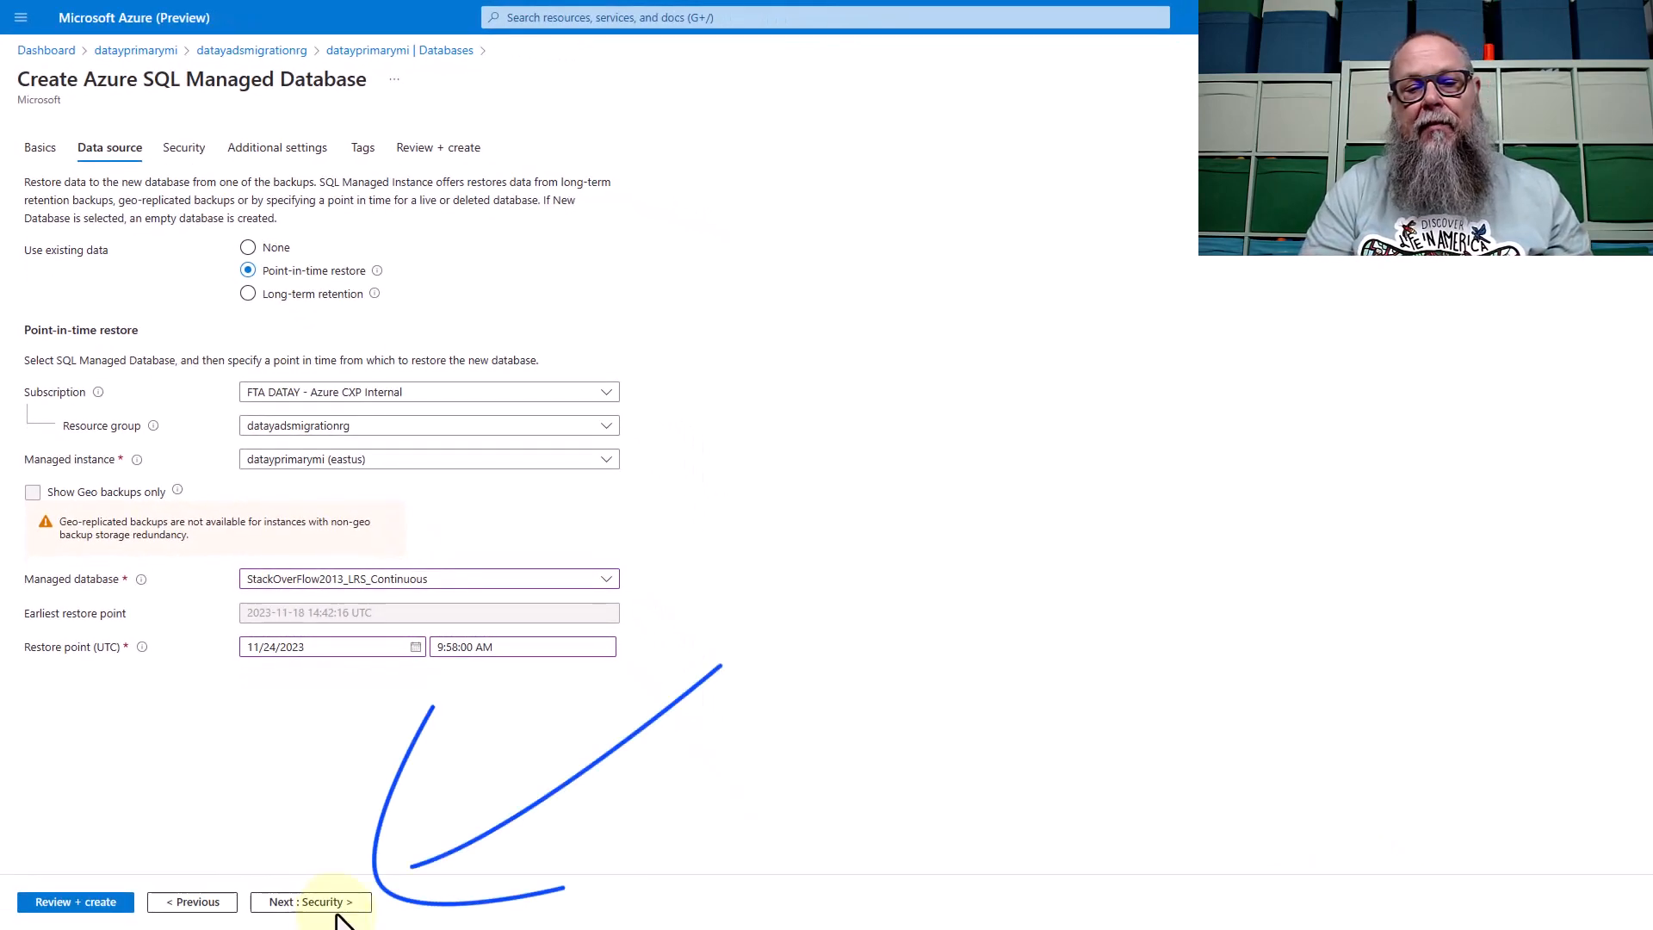
- Step through the remaining wizard pages and create the restored database deployment
{"action": "left_click", "coordinate": [310, 901]}
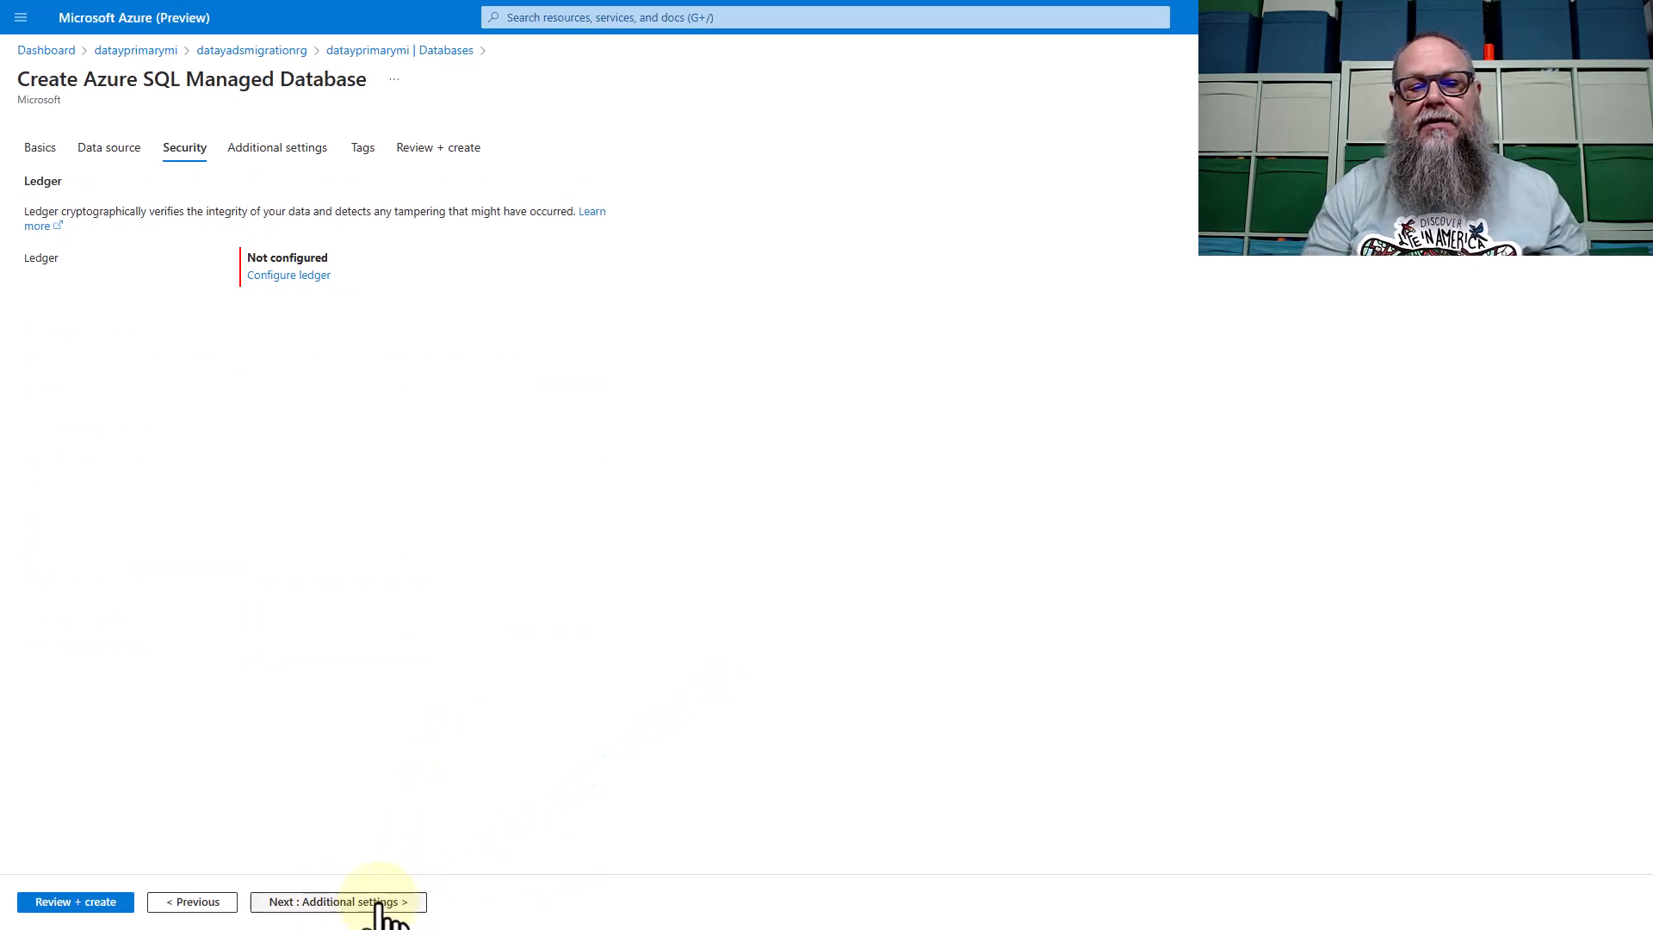
{"action": "left_click", "coordinate": [336, 901]}
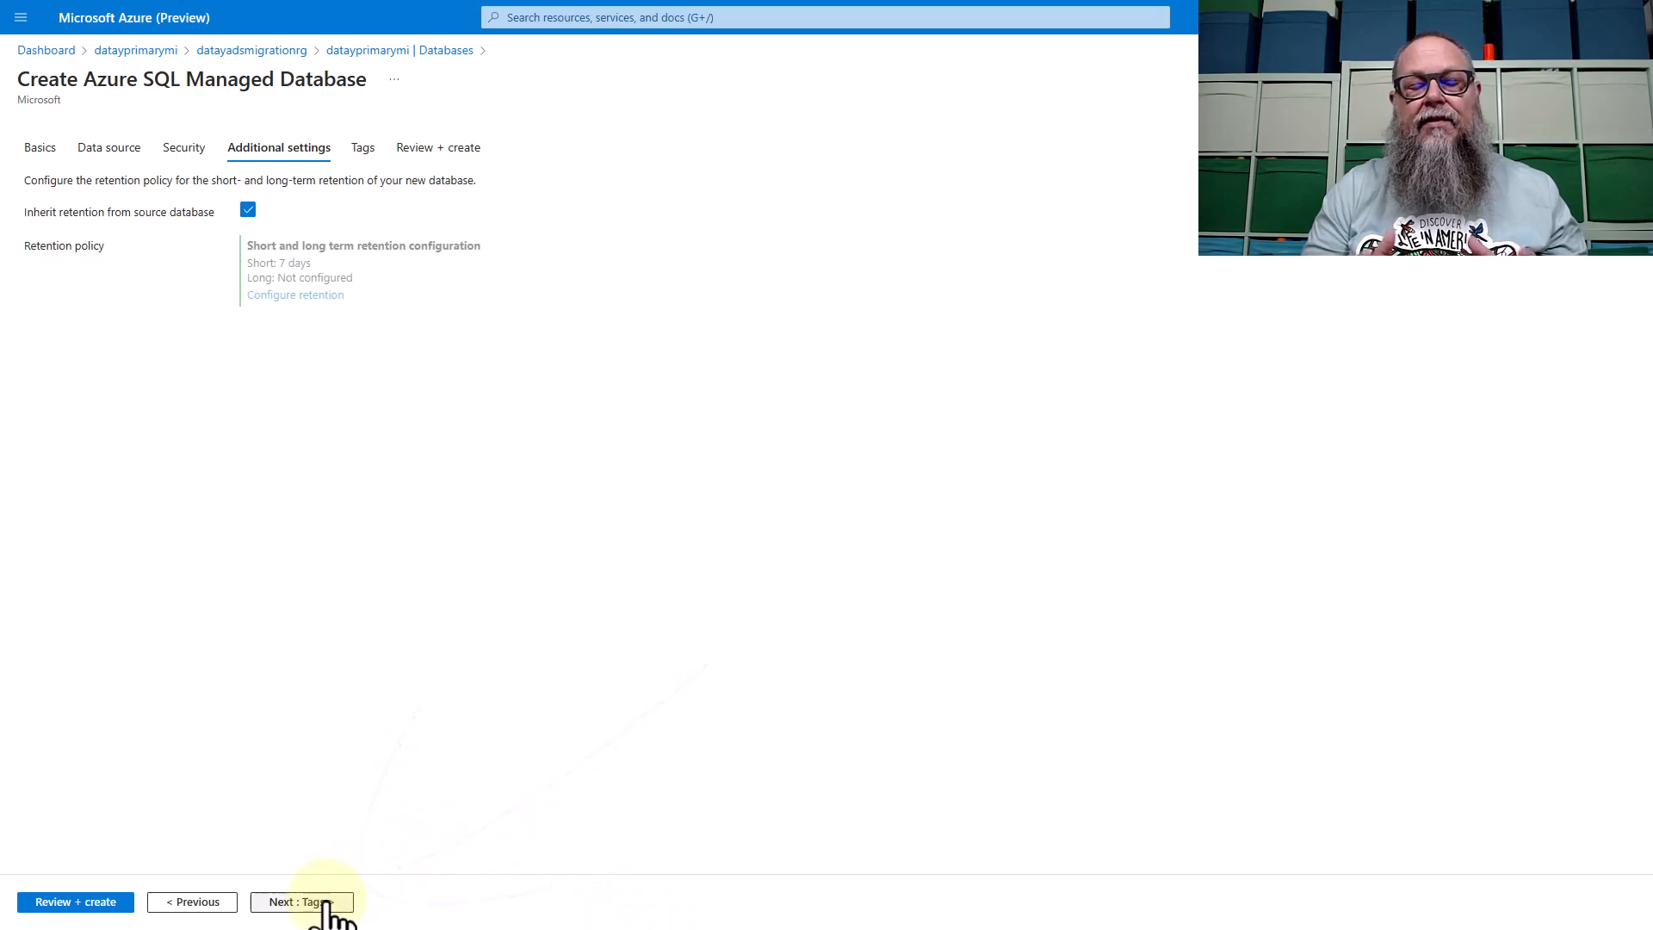
{"action": "left_click", "coordinate": [300, 901]}
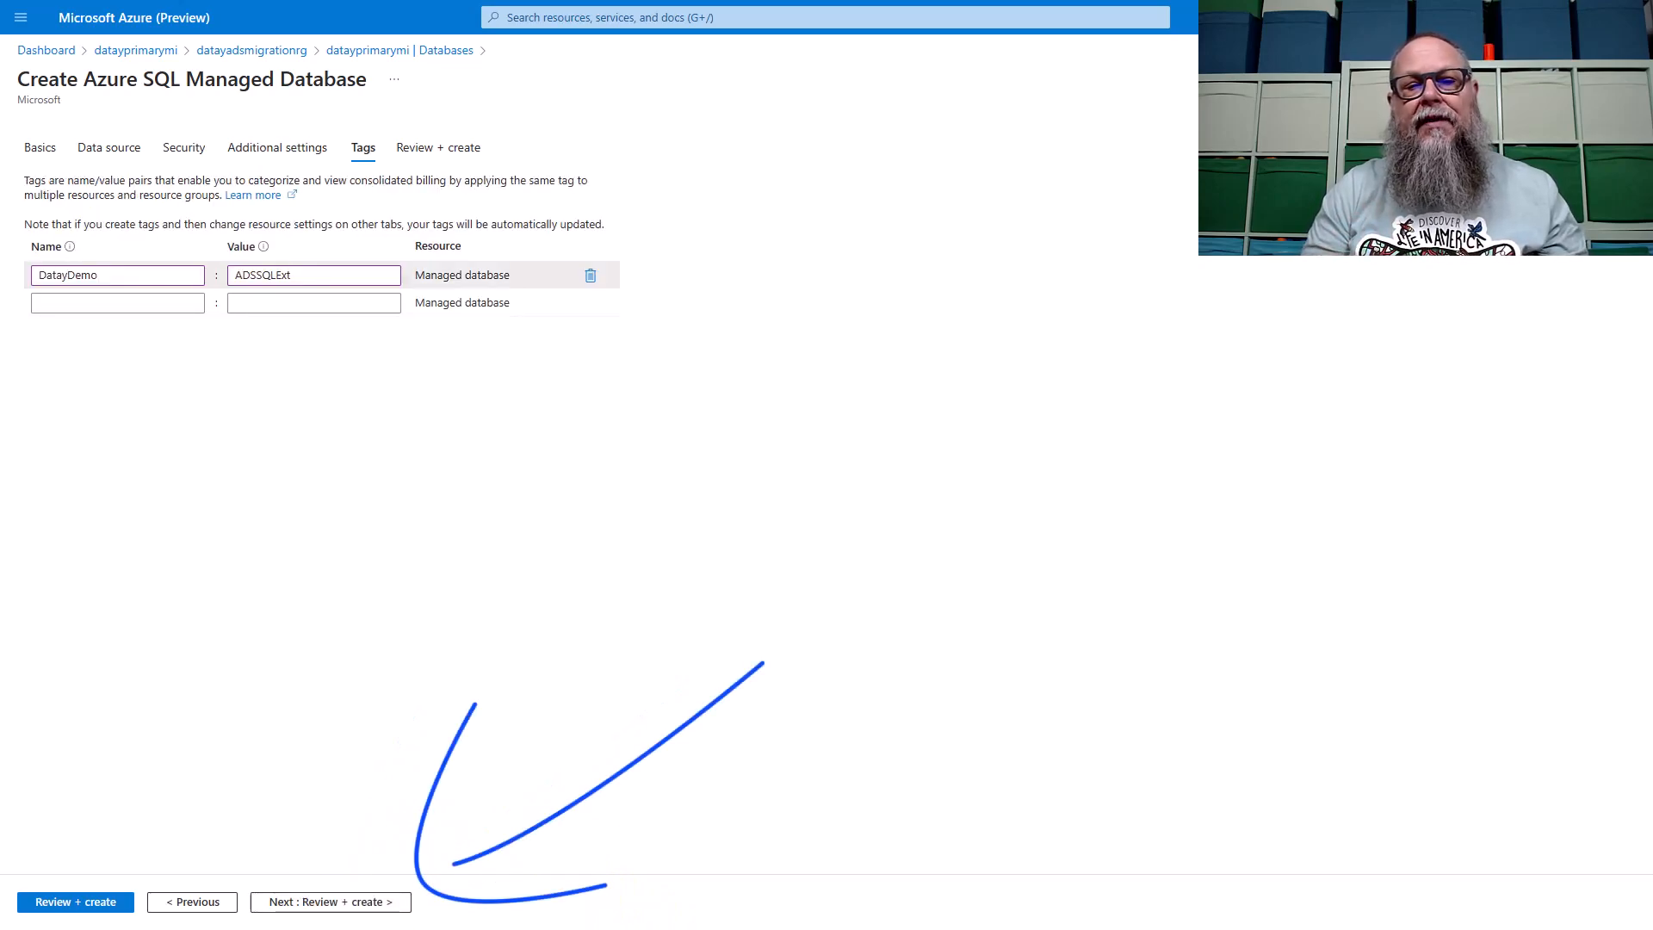
{"action": "mouse_move", "coordinate": [338, 874]}
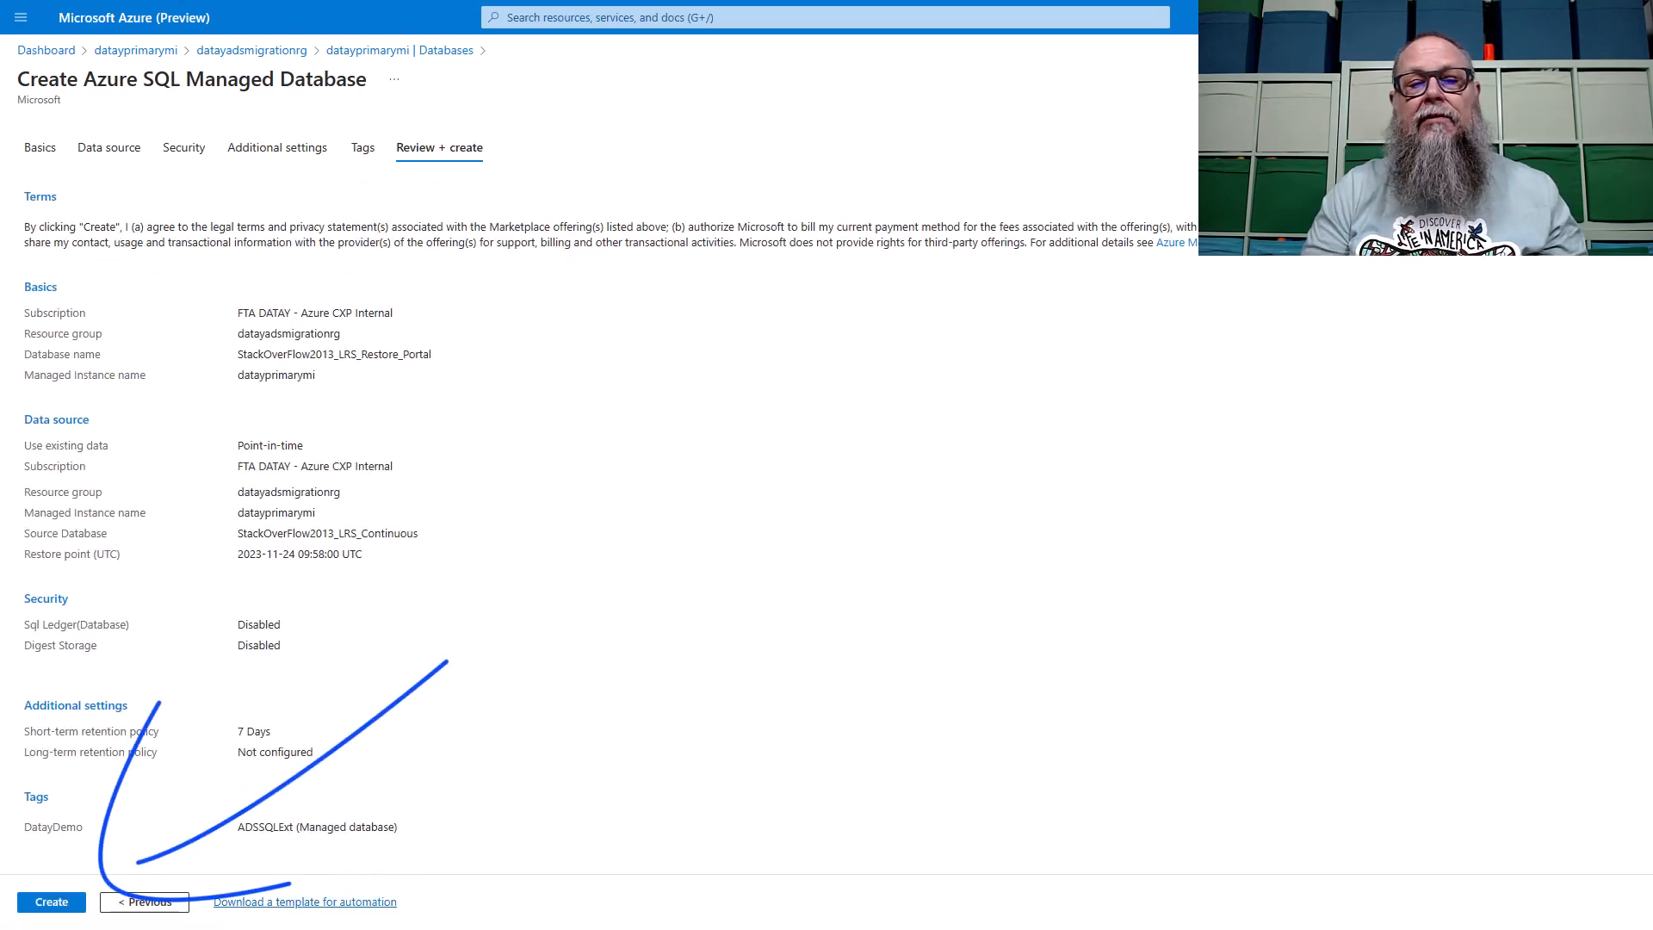
{"action": "left_click", "coordinate": [51, 900]}
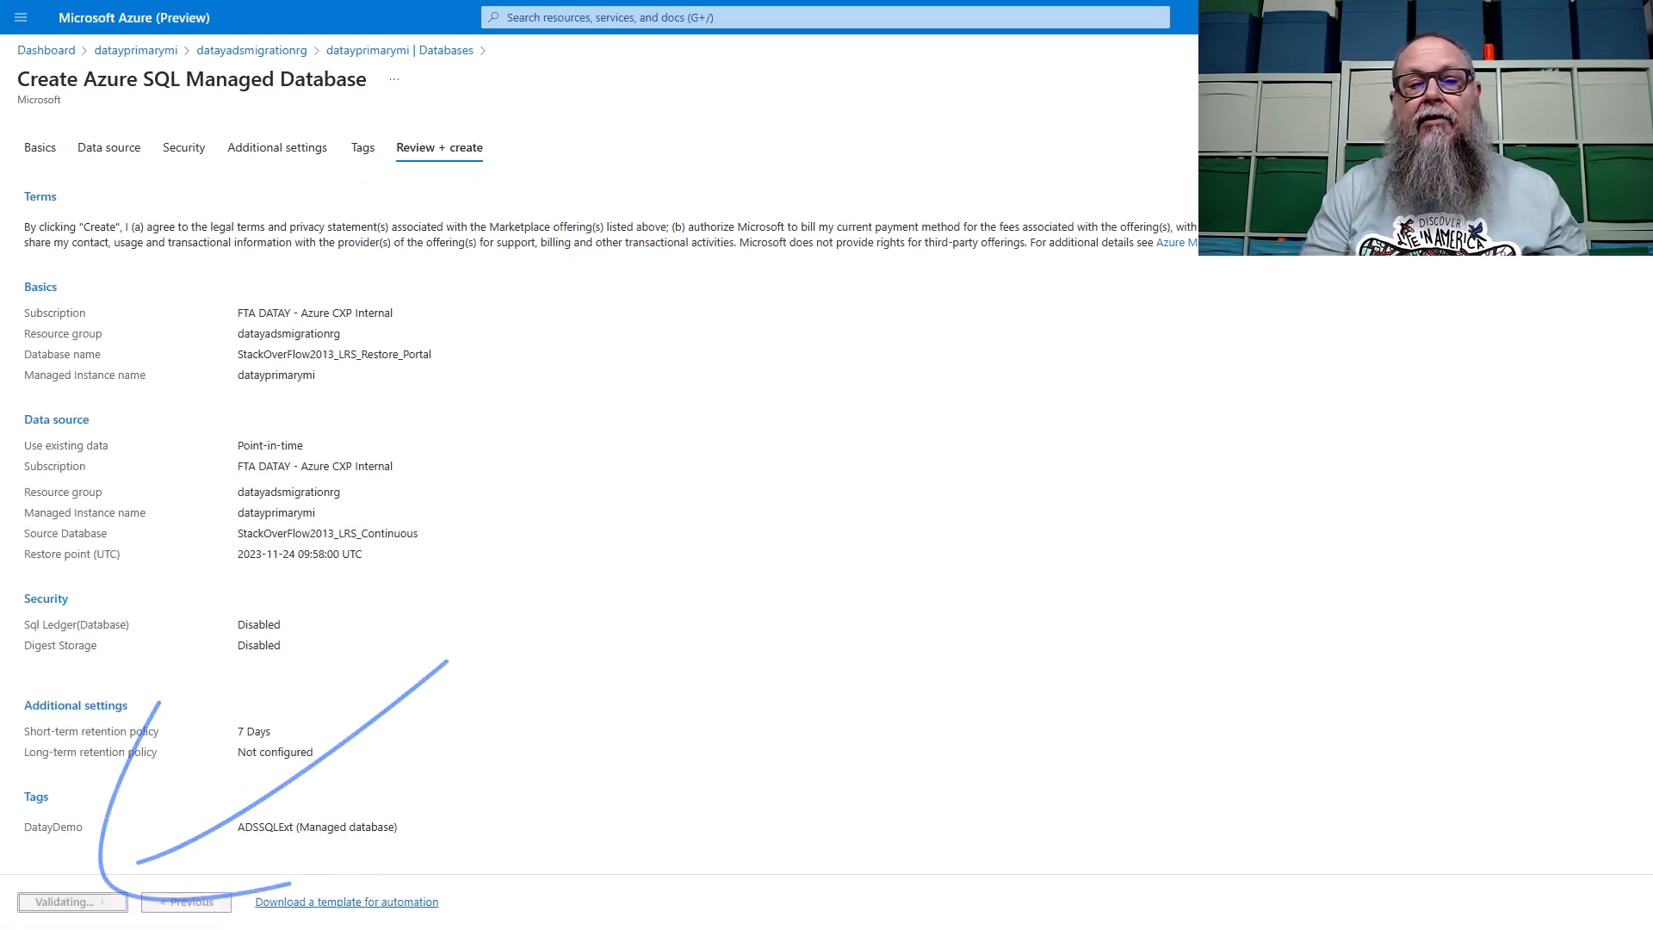
{"action": "left_click", "coordinate": [69, 900]}
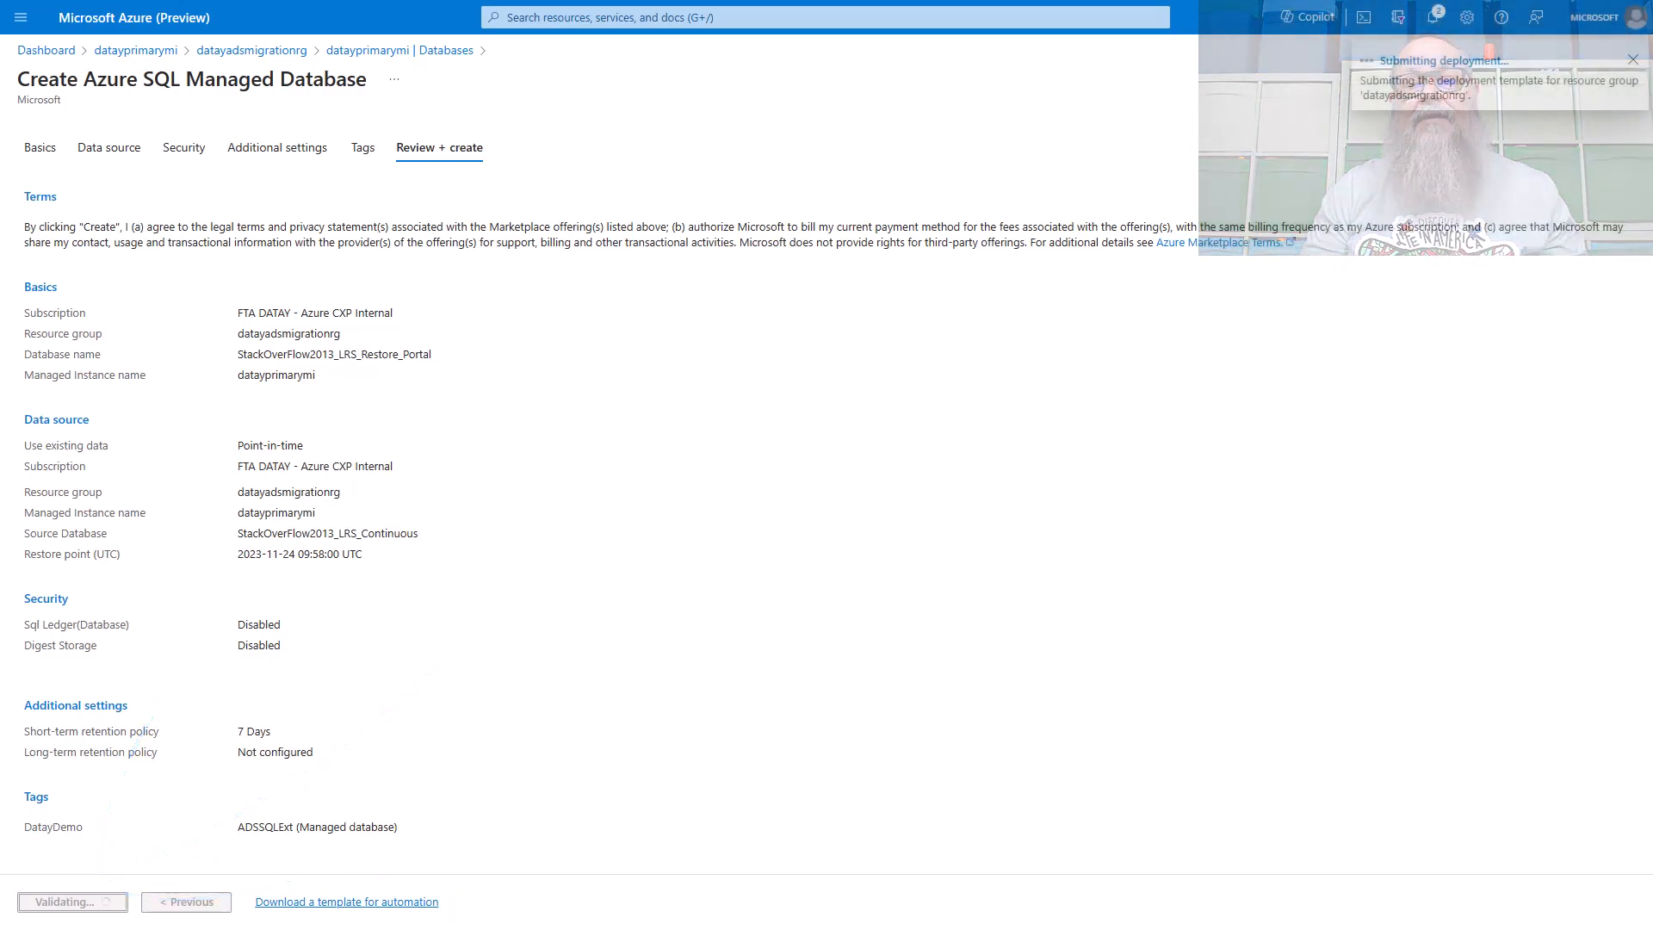
{"action": "left_click", "coordinate": [70, 900]}
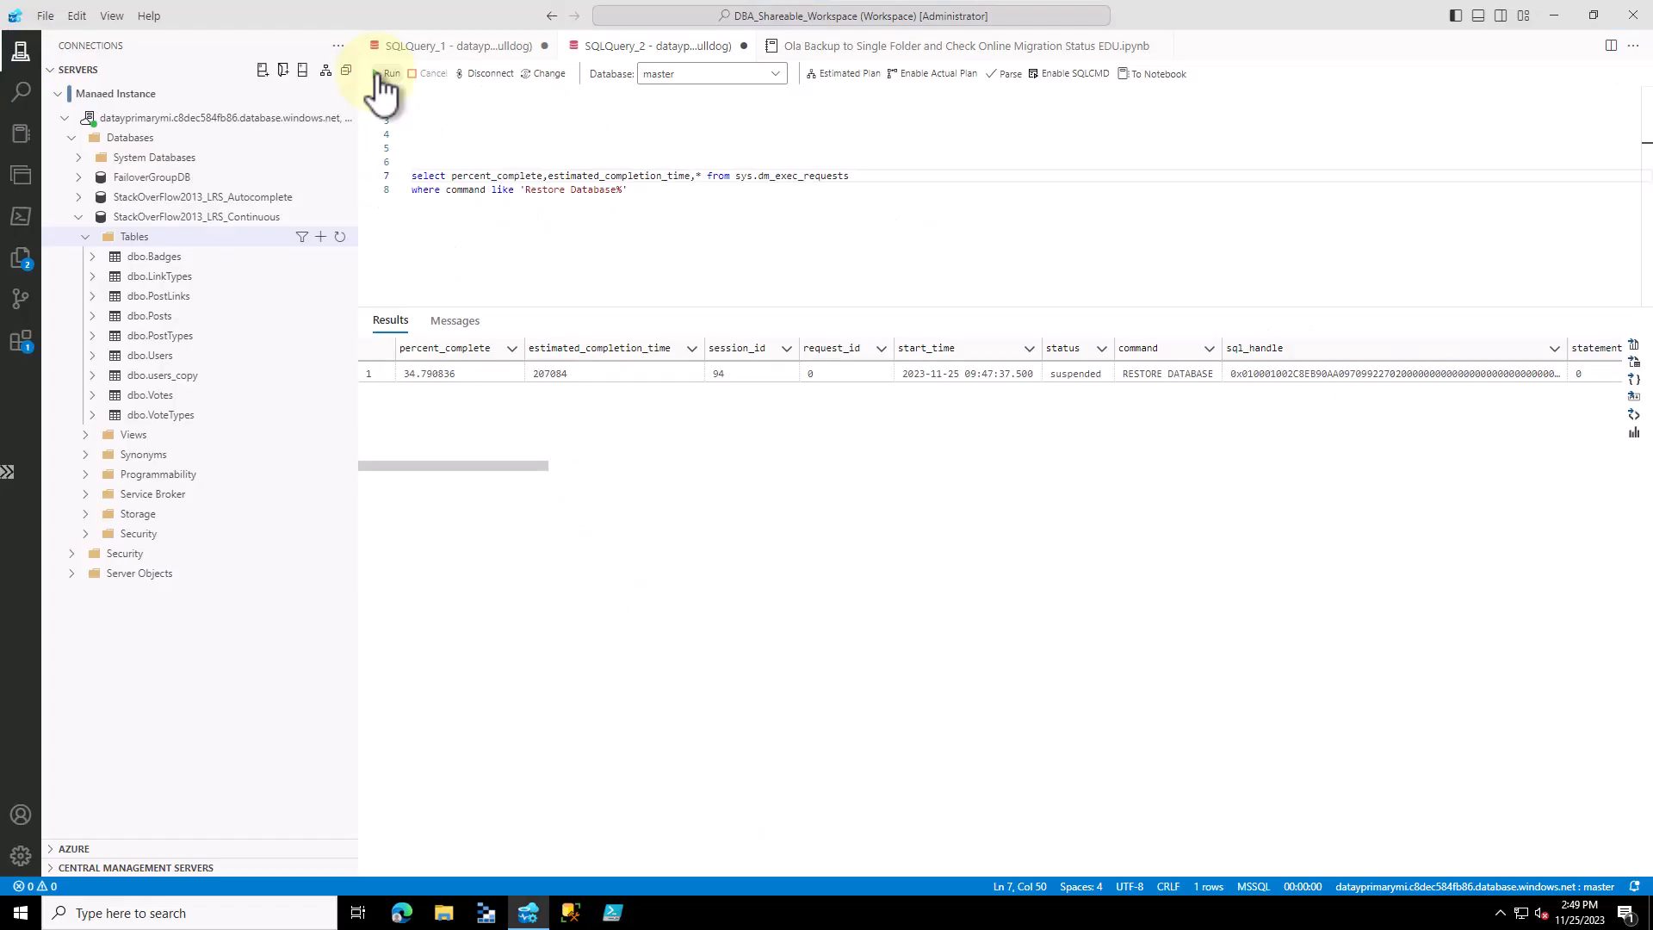
- Run the sys.dm_exec_requests query to refresh the restore's percent_complete
{"action": "left_click", "coordinate": [391, 73]}
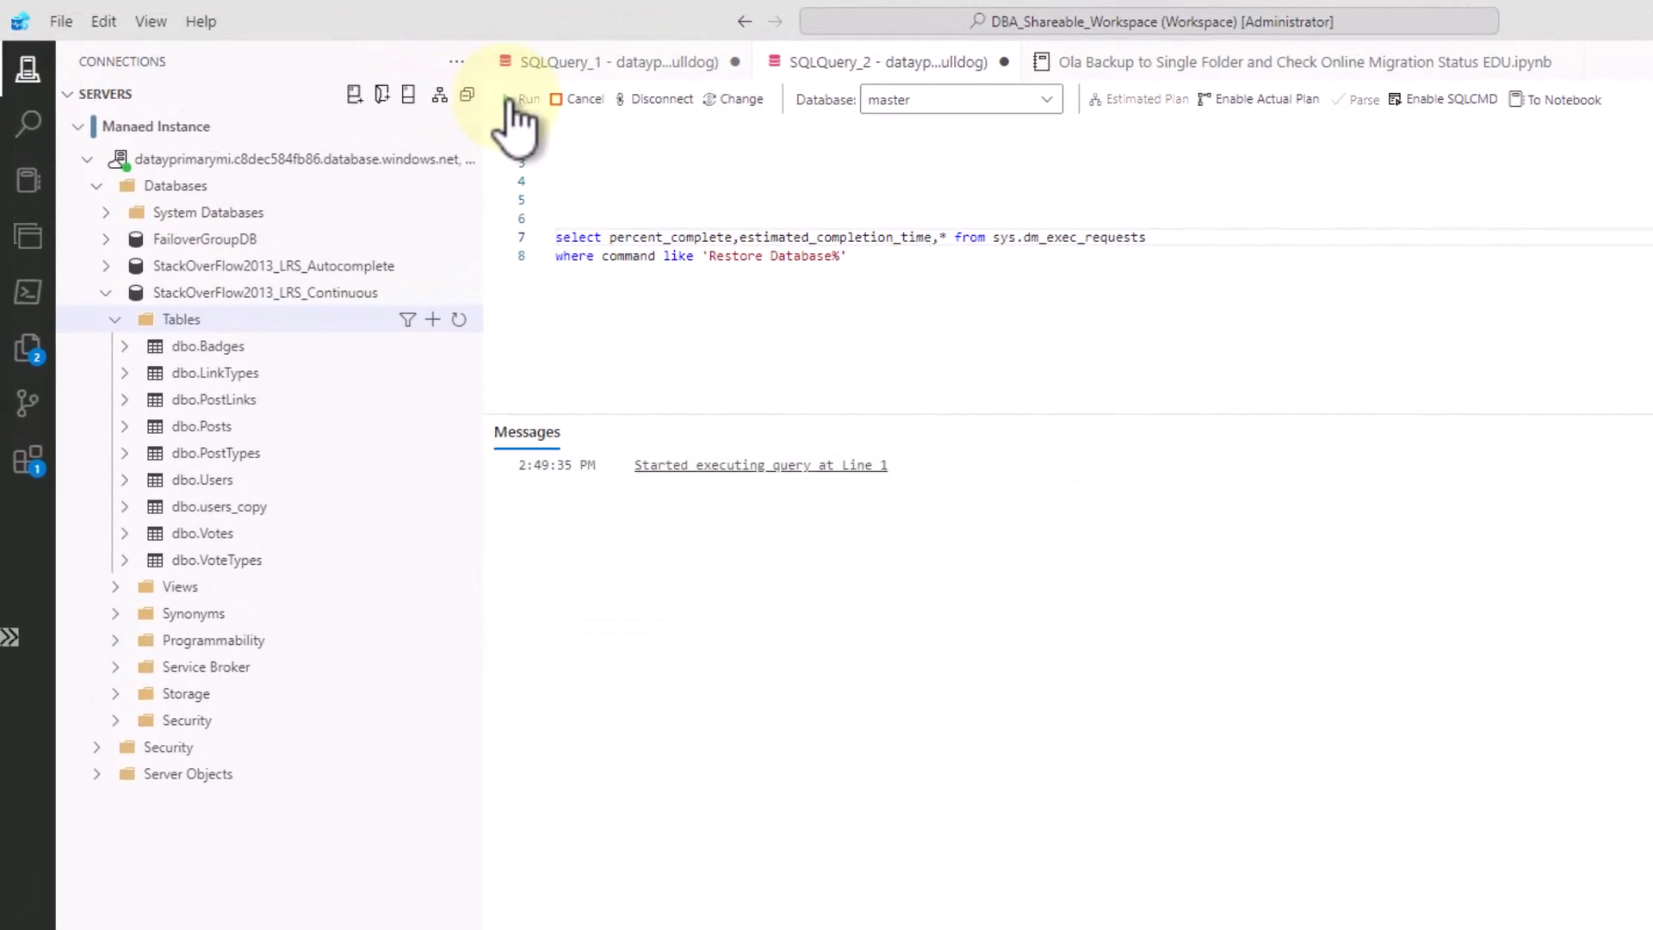
{"action": "left_click", "coordinate": [527, 100]}
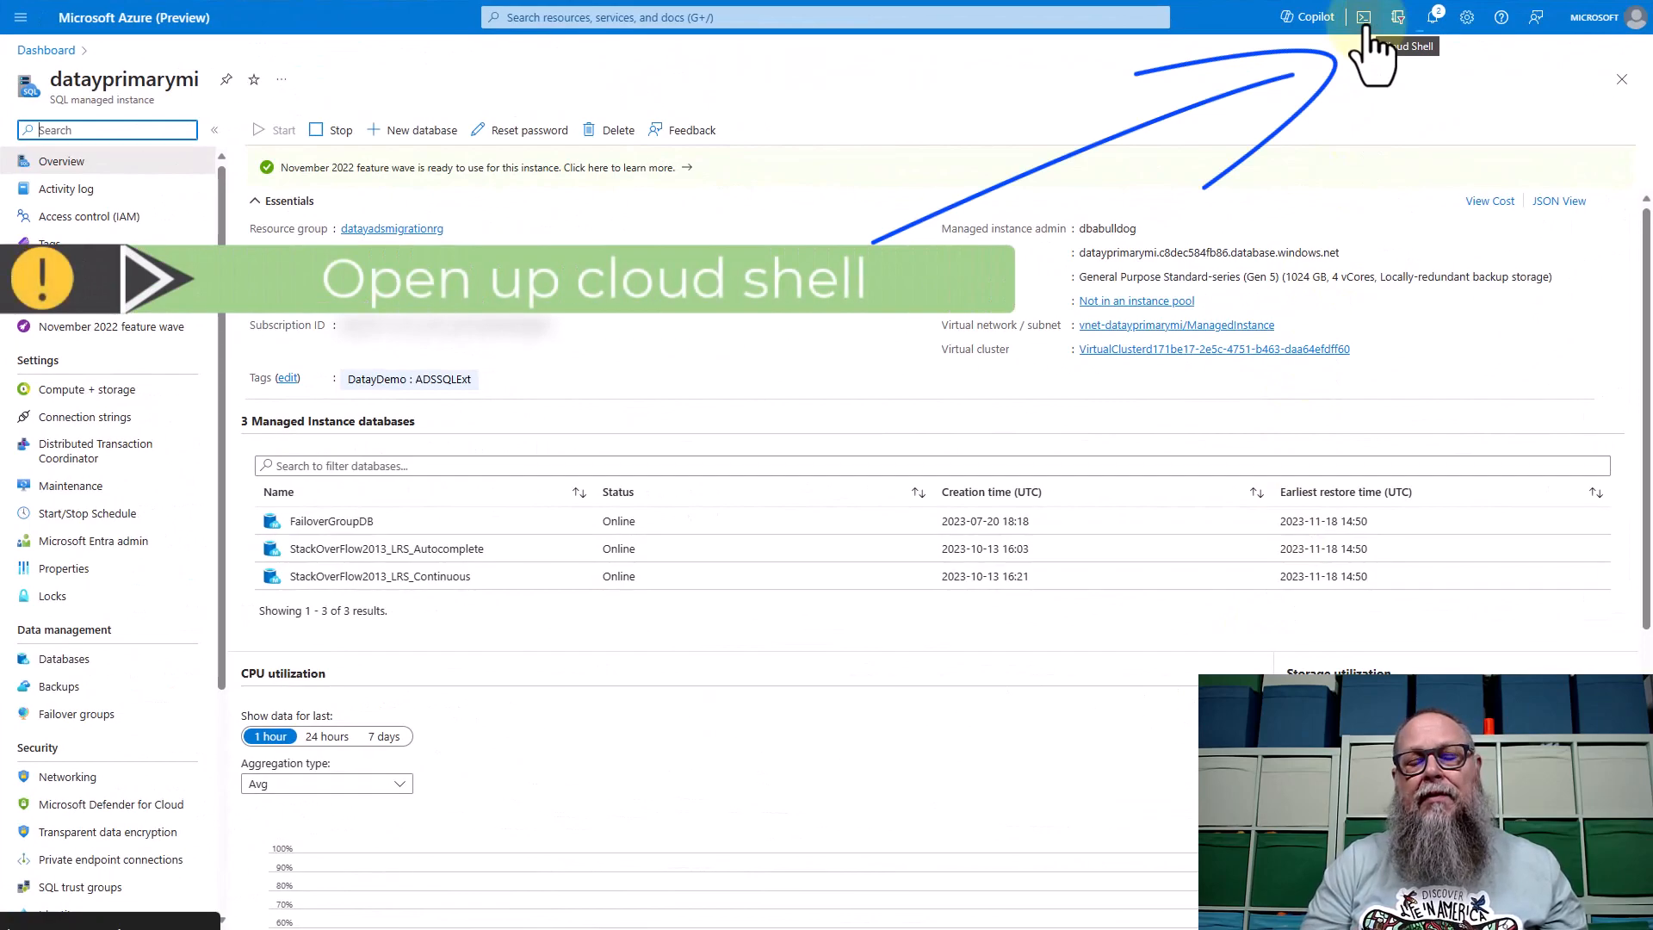
- Run az sql midb show in Cloud Shell to get the Continuous database's earliest restore point
{"action": "left_click", "coordinate": [1364, 17]}
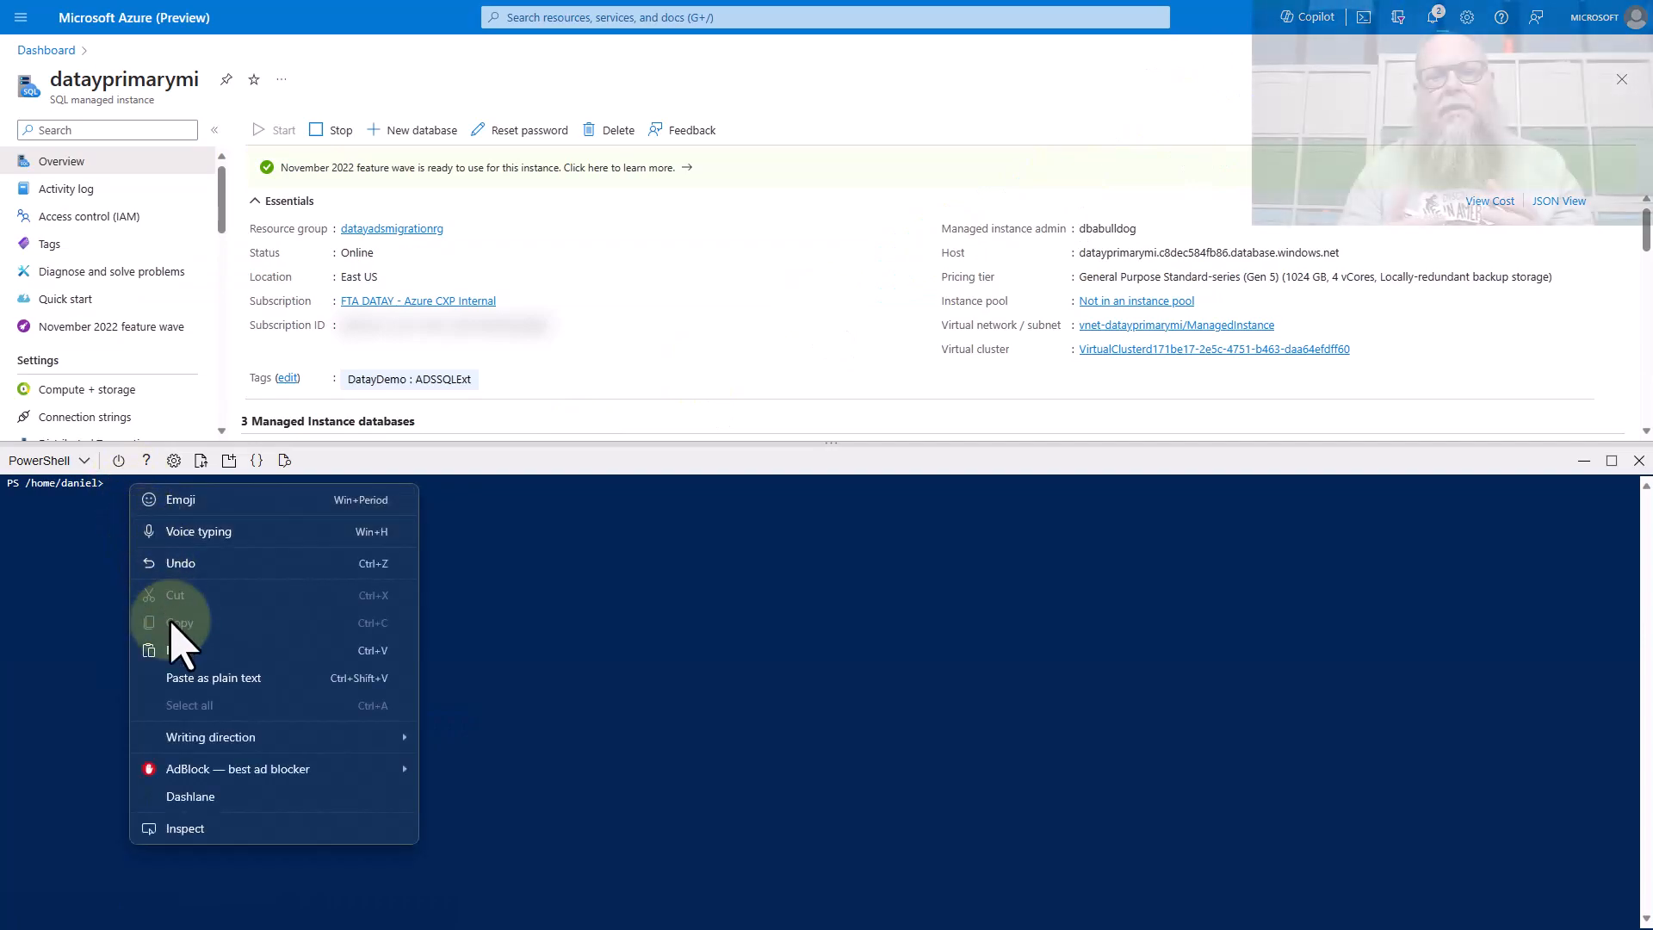
{"action": "left_click", "coordinate": [180, 649]}
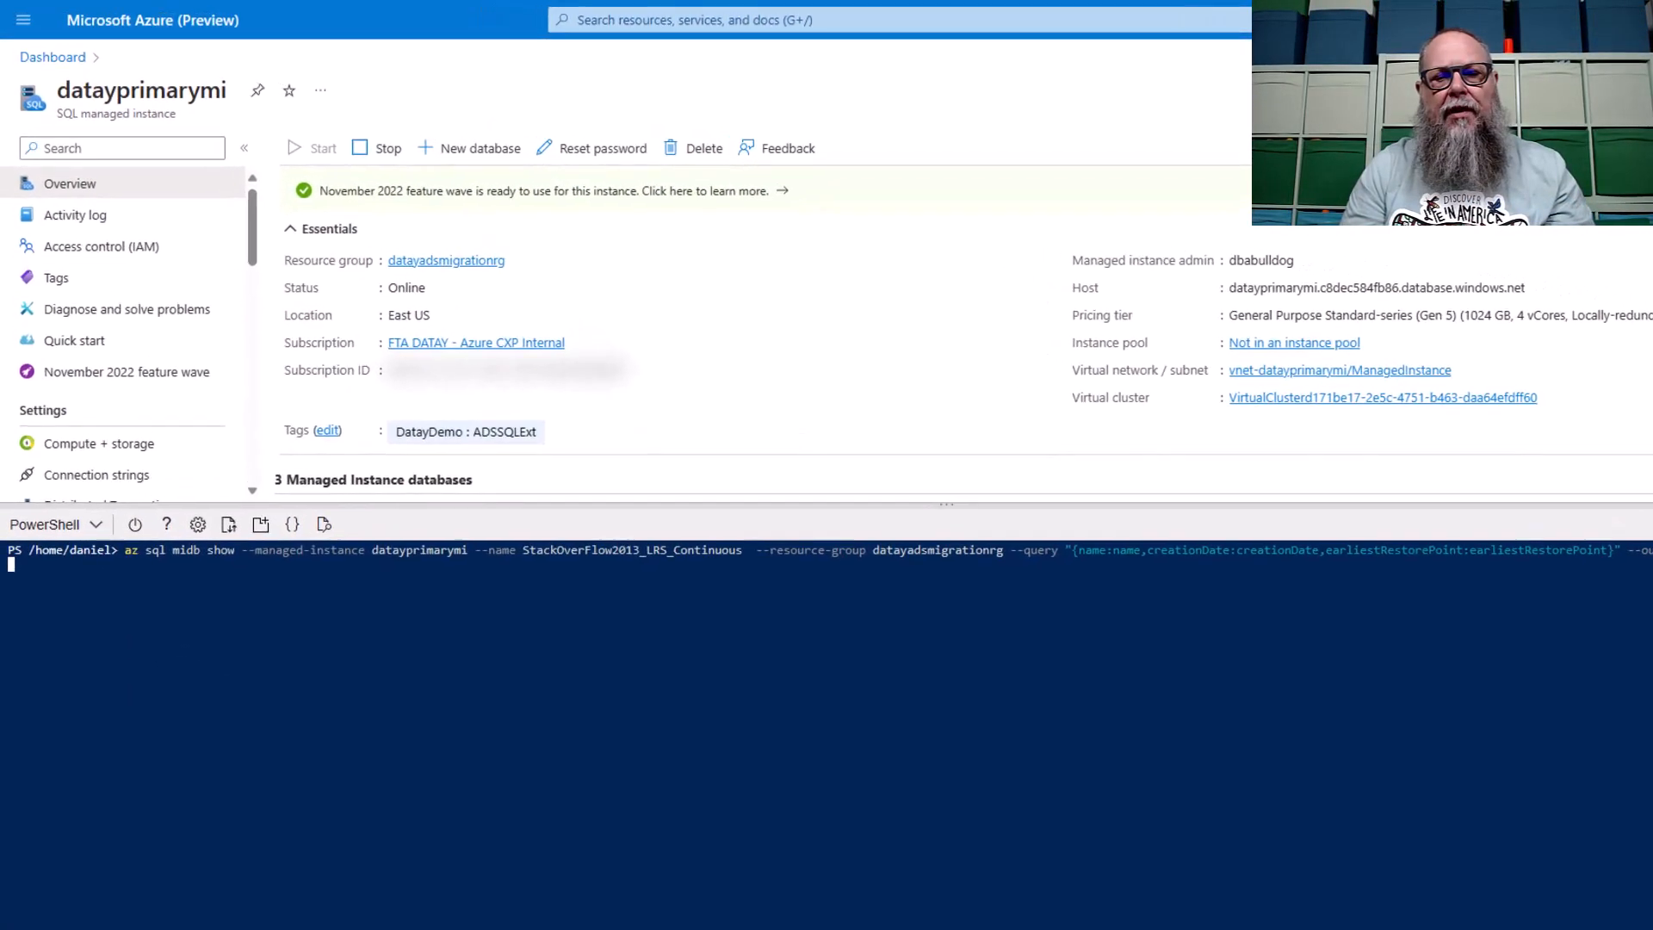
{"action": "key", "text": "Return"}
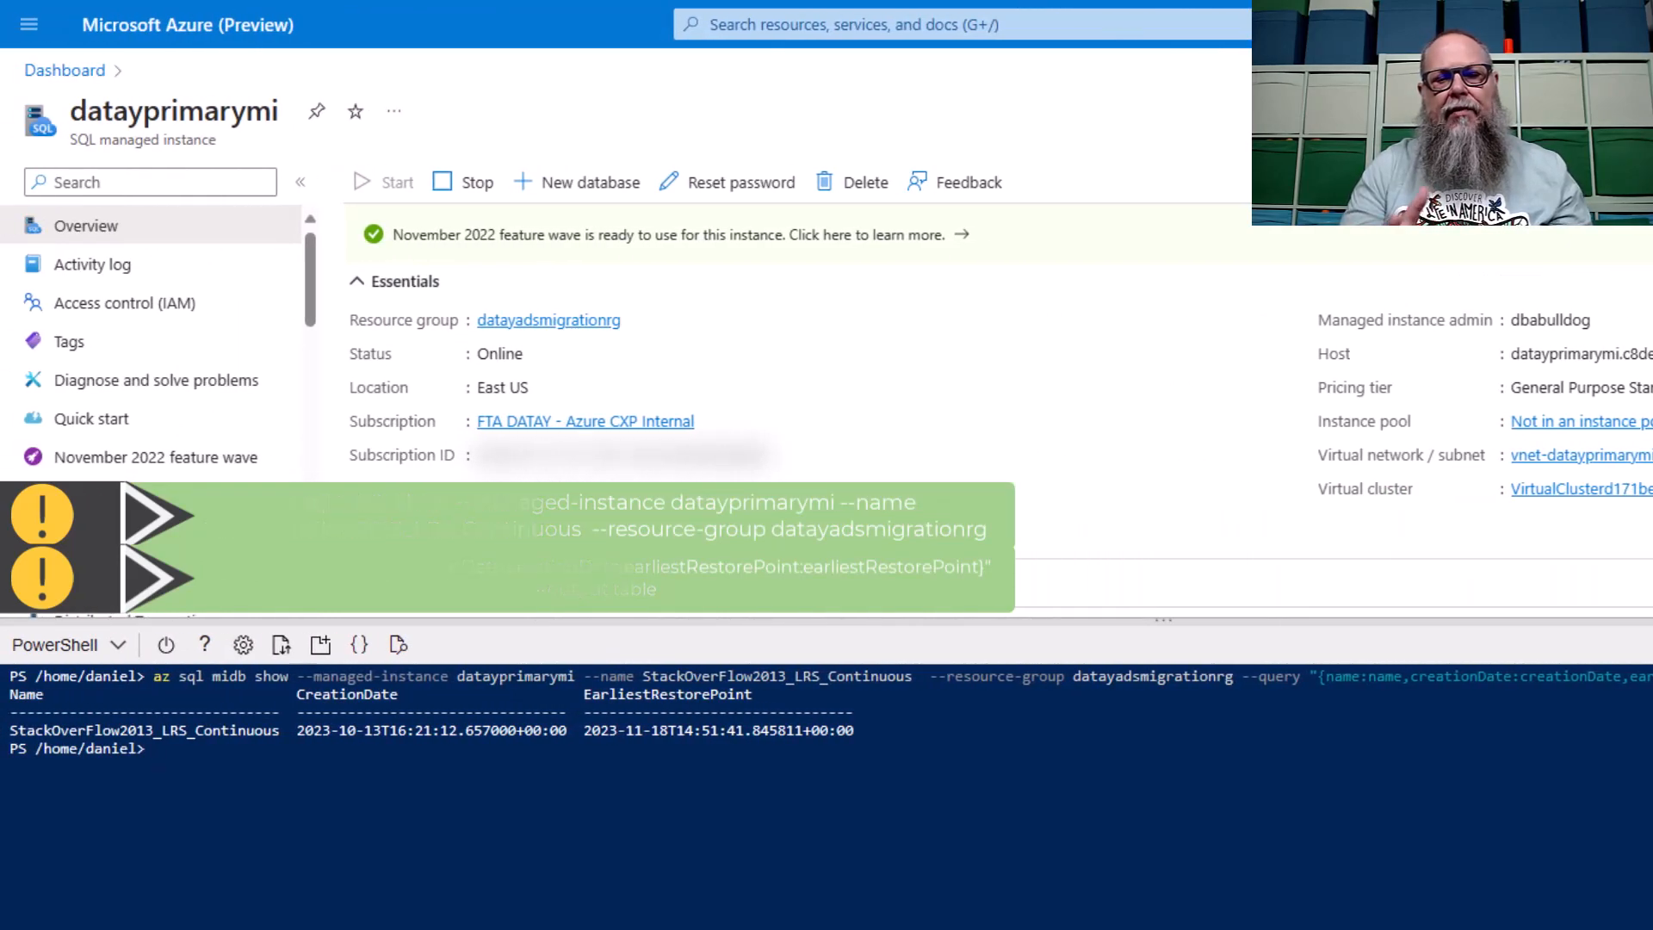
{"action": "scroll", "scroll_direction": "down", "scroll_amount": 3}
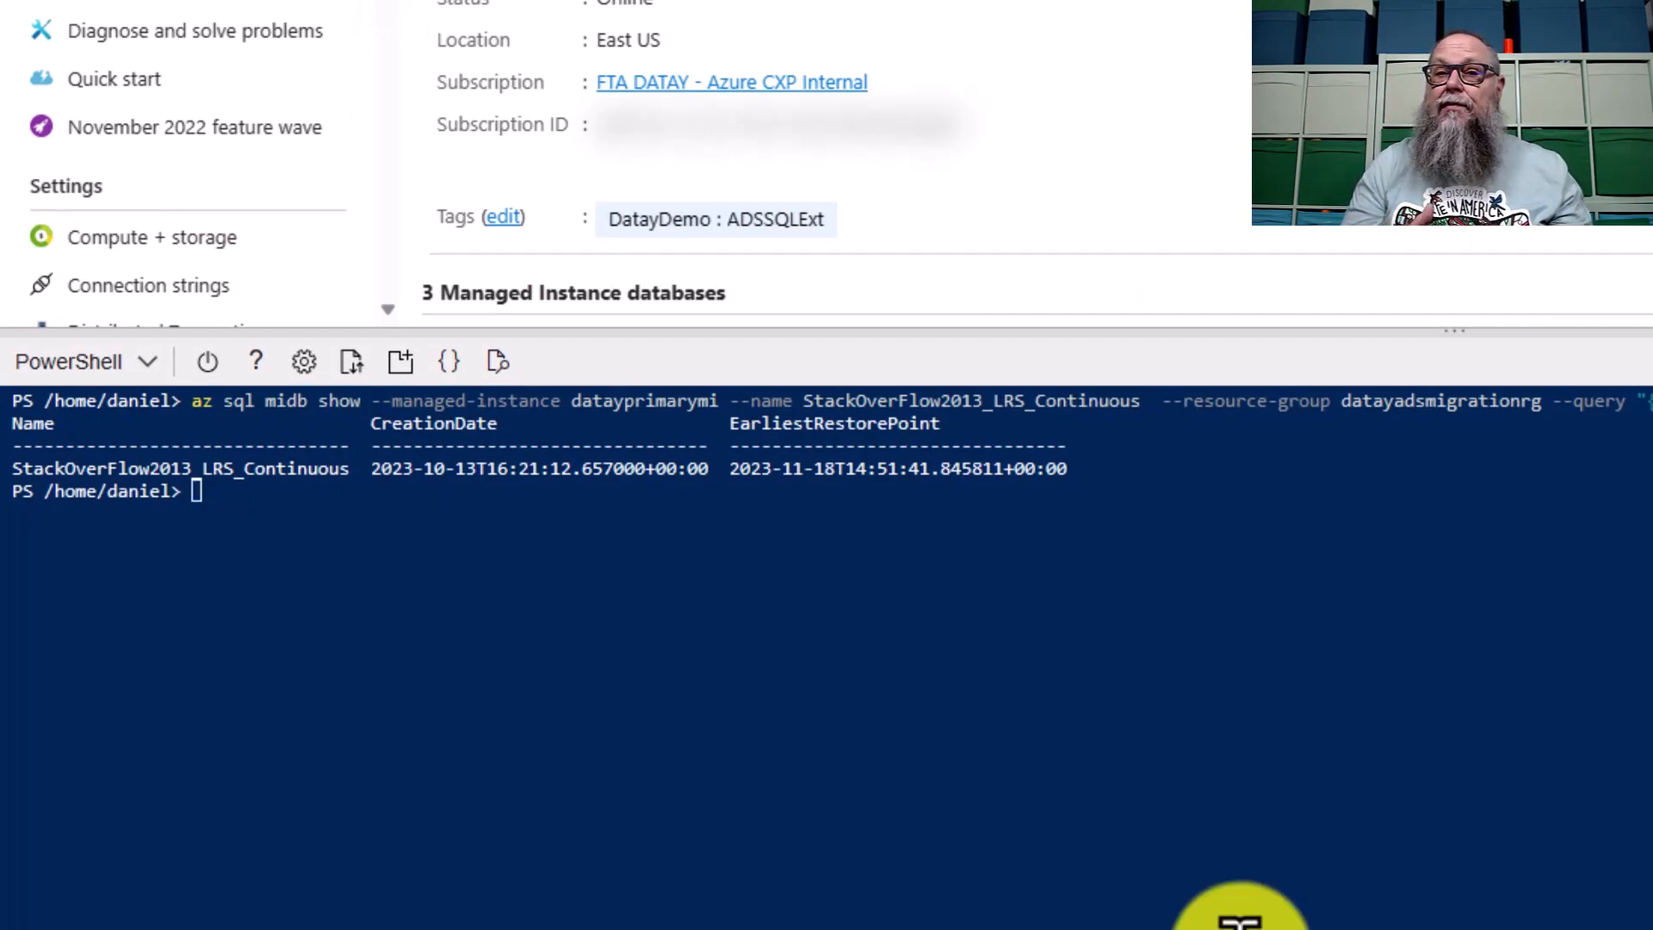
{"action": "right_click", "coordinate": [54, 496]}
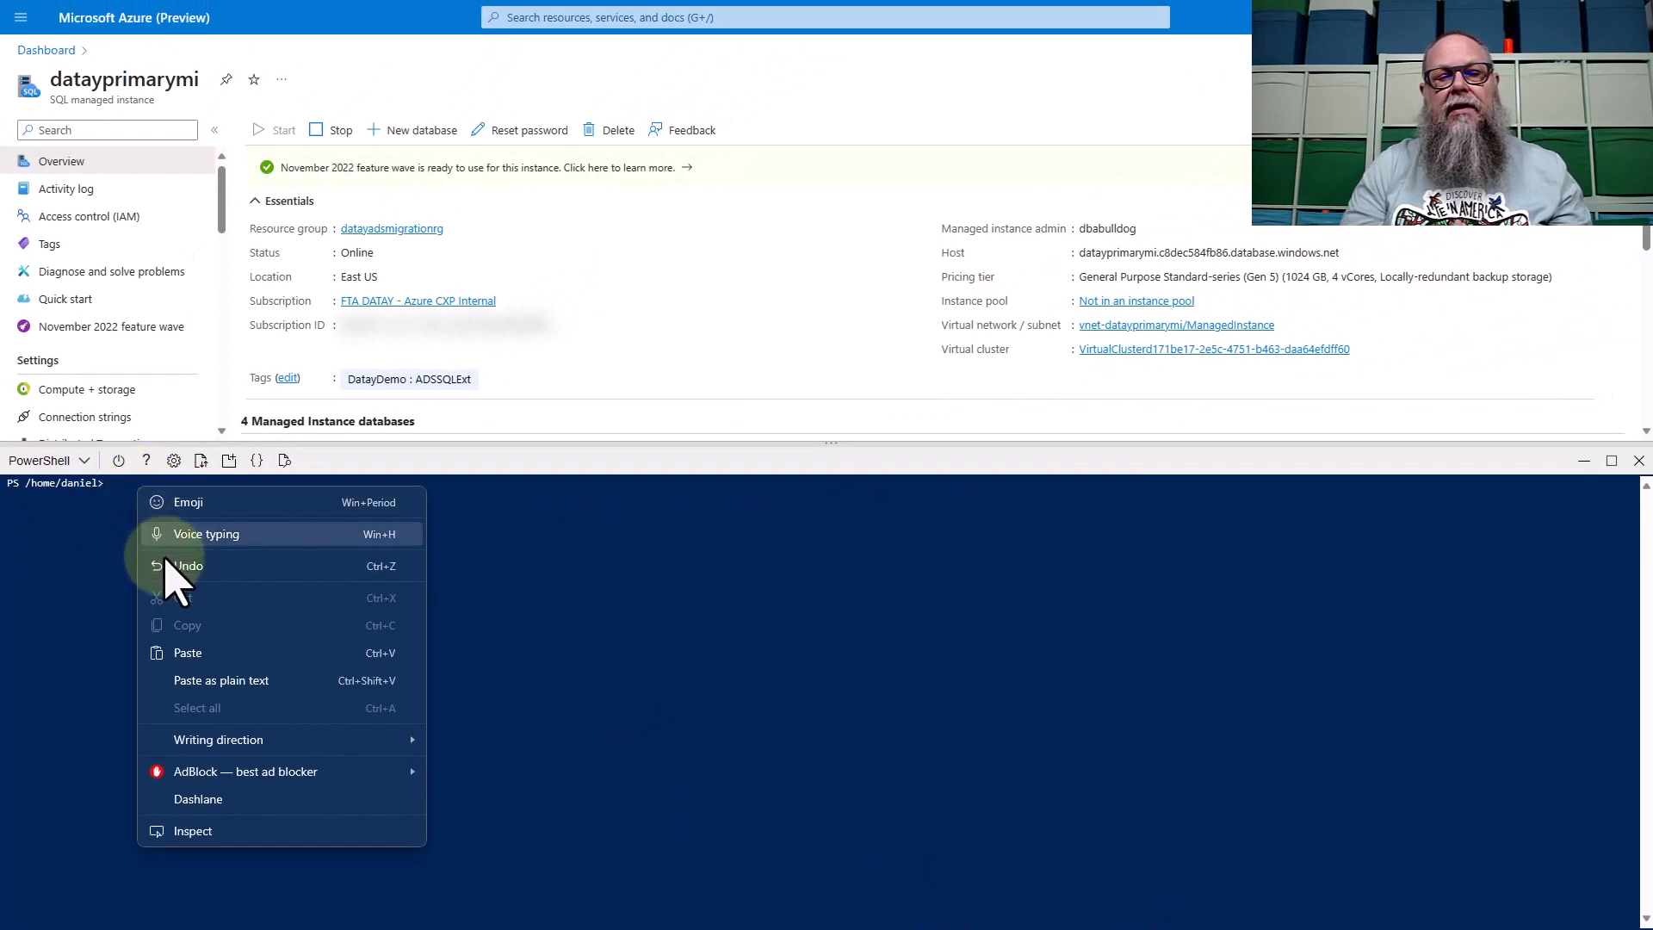
- Run az sql midb restore to StackOverFlow2013_LRS_Restore_CLI as of 2023-11-24T09:58:00
{"action": "left_click", "coordinate": [186, 651]}
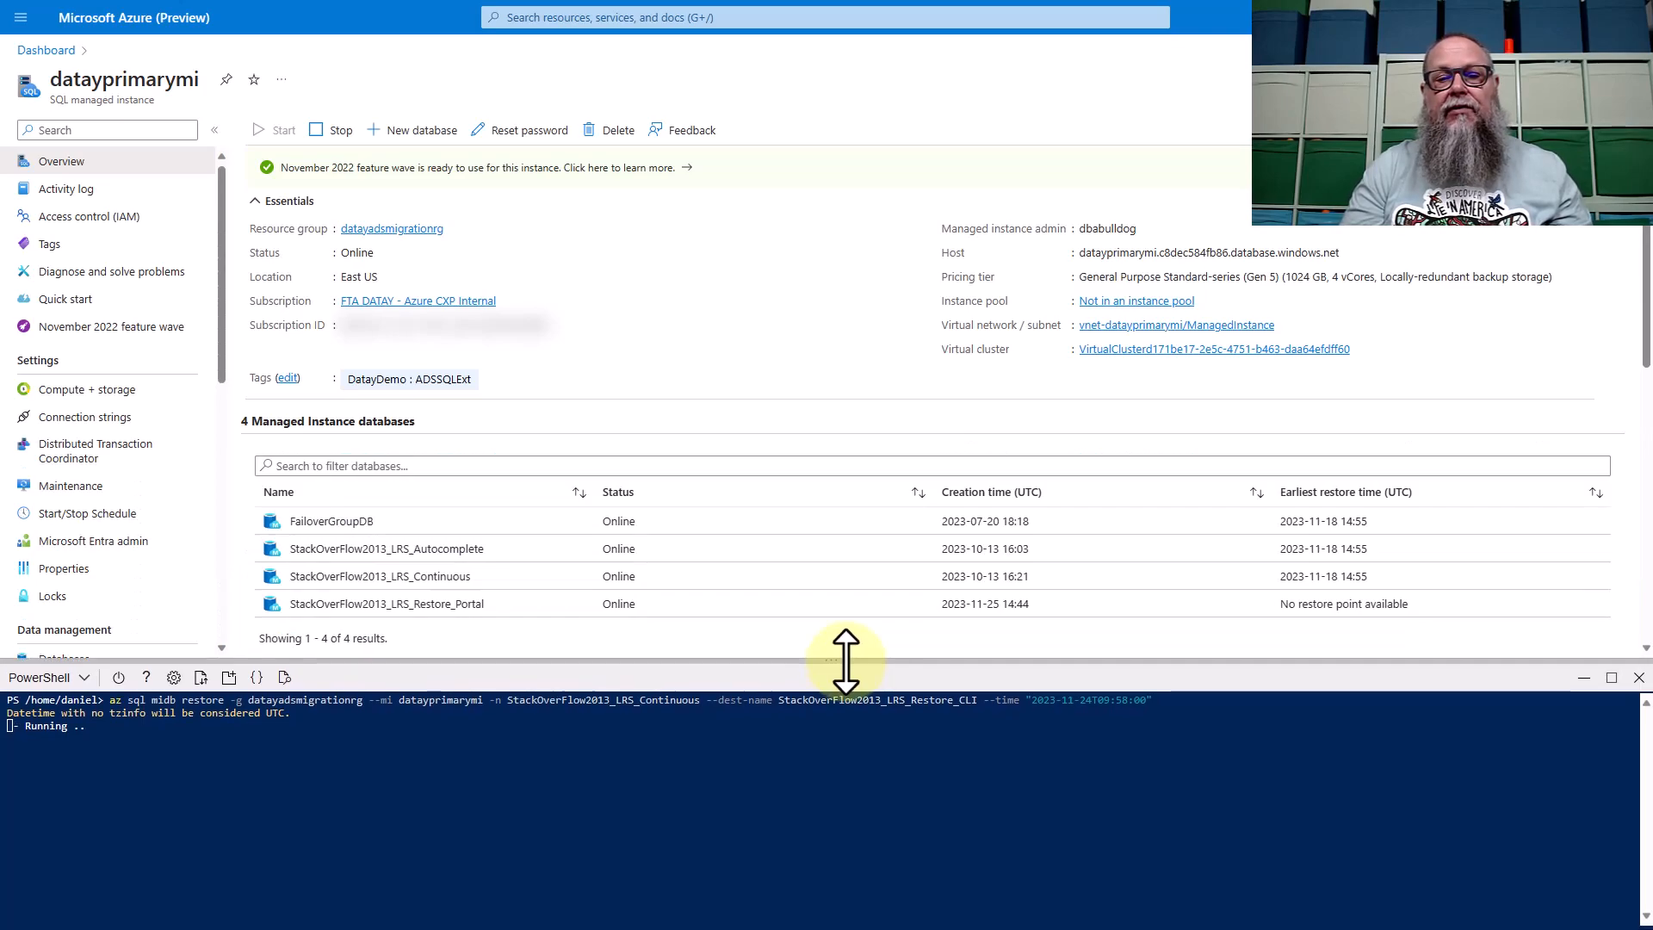
{"action": "mouse_move", "coordinate": [616, 642]}
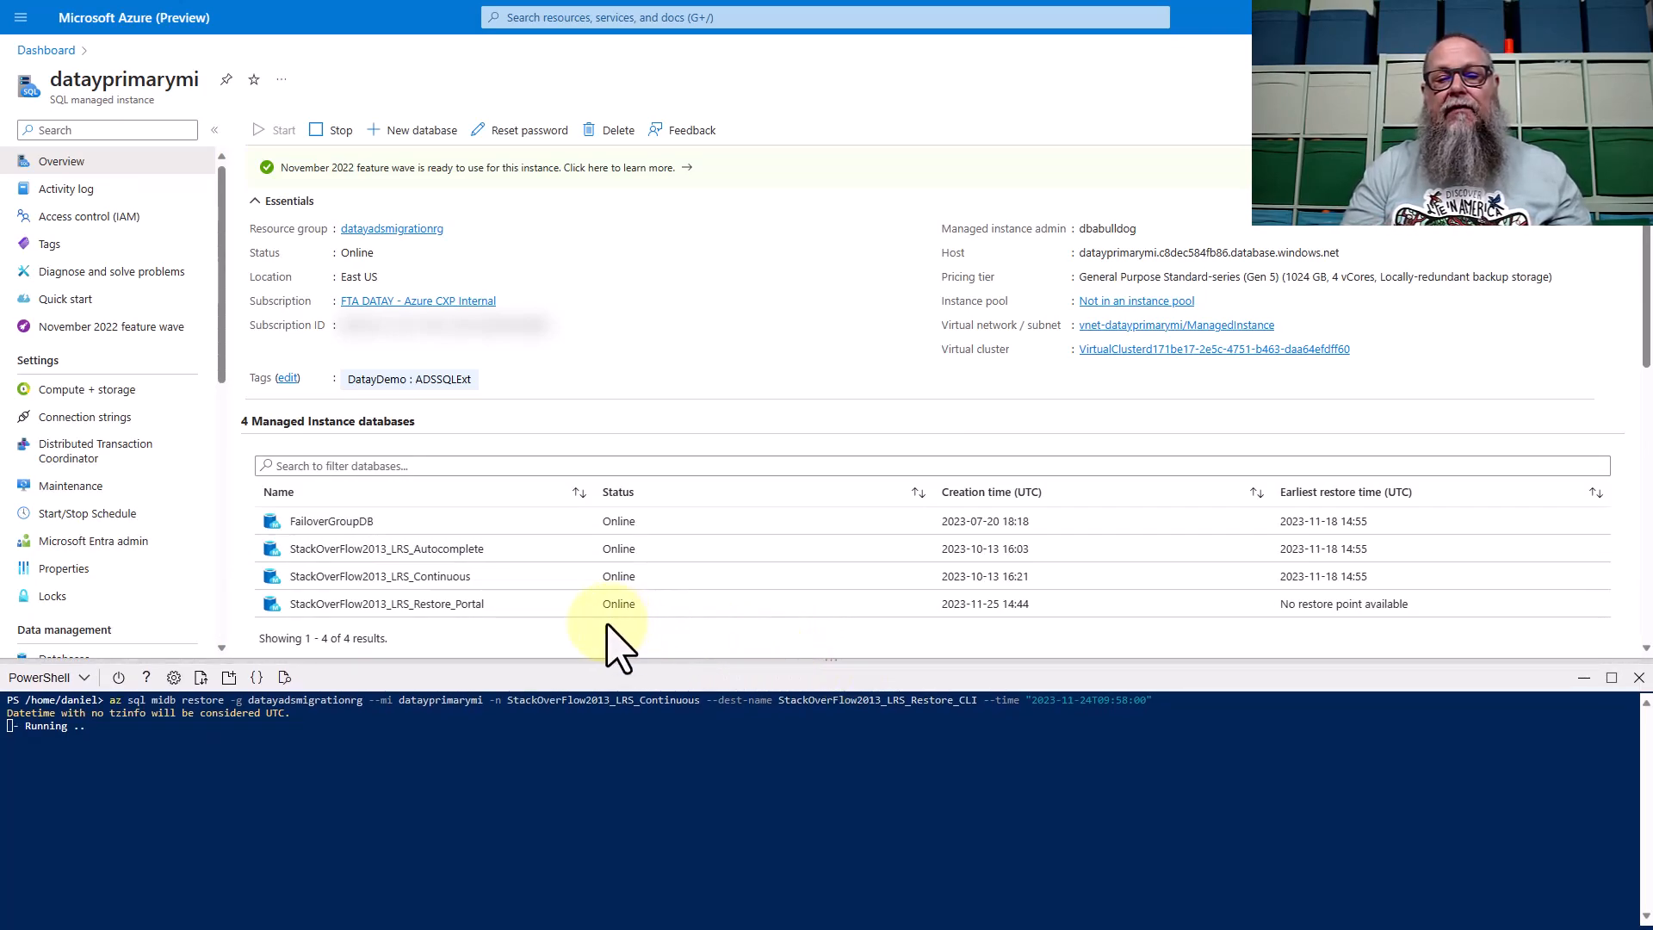
{"action": "mouse_move", "coordinate": [511, 626]}
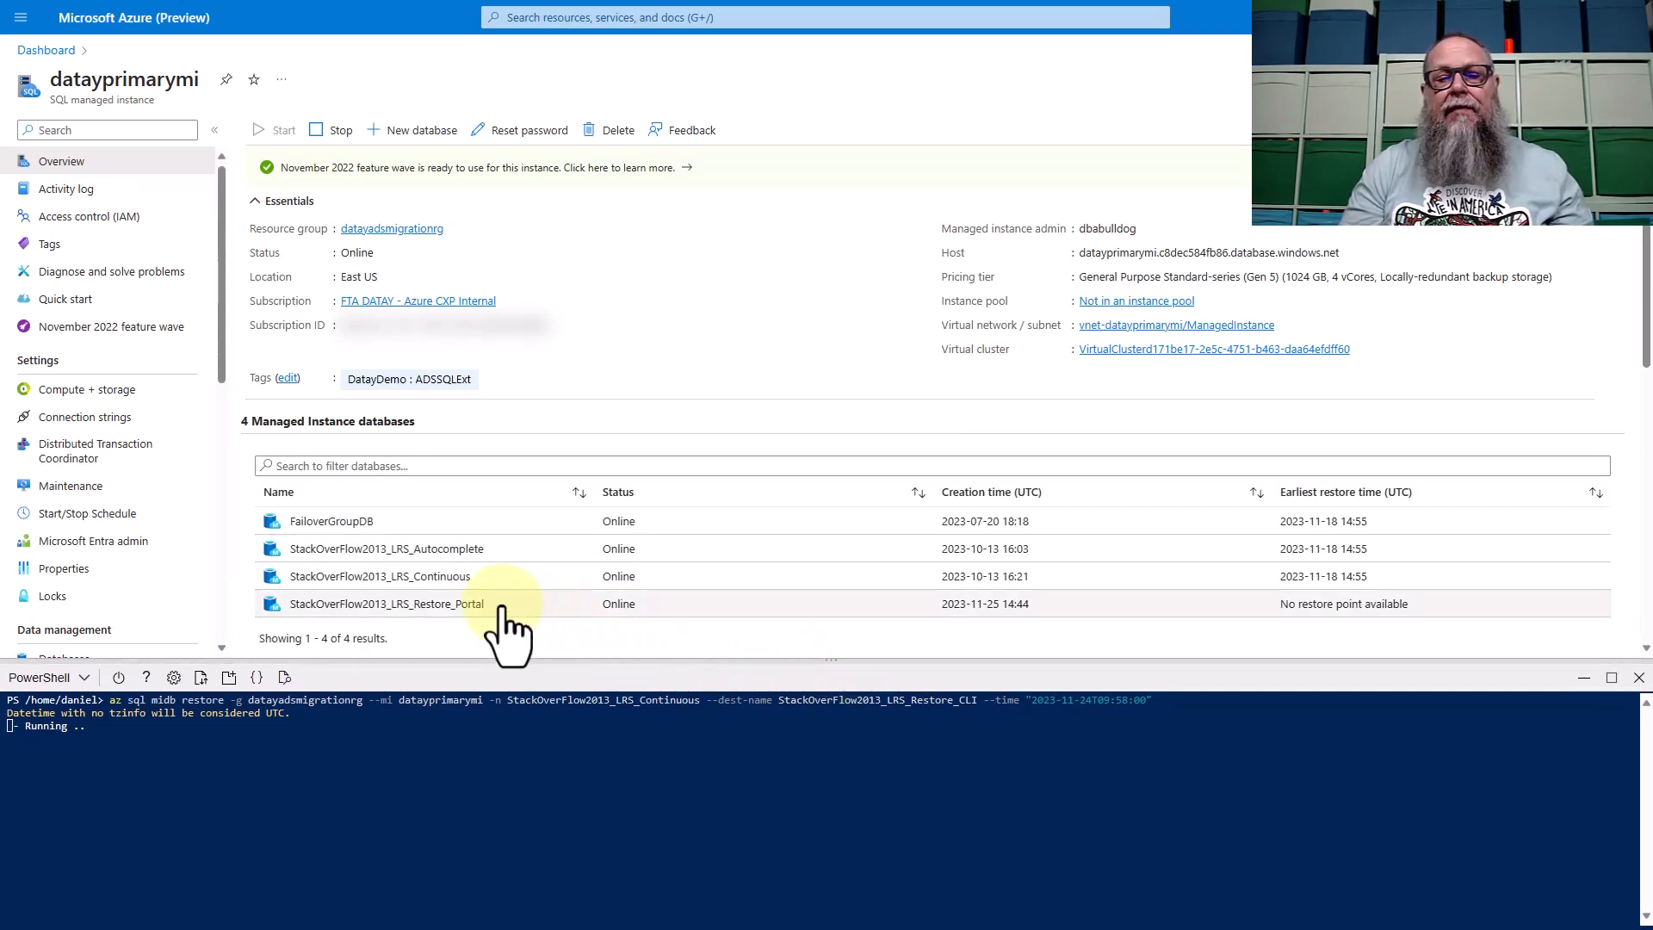
{"action": "mouse_move", "coordinate": [680, 263]}
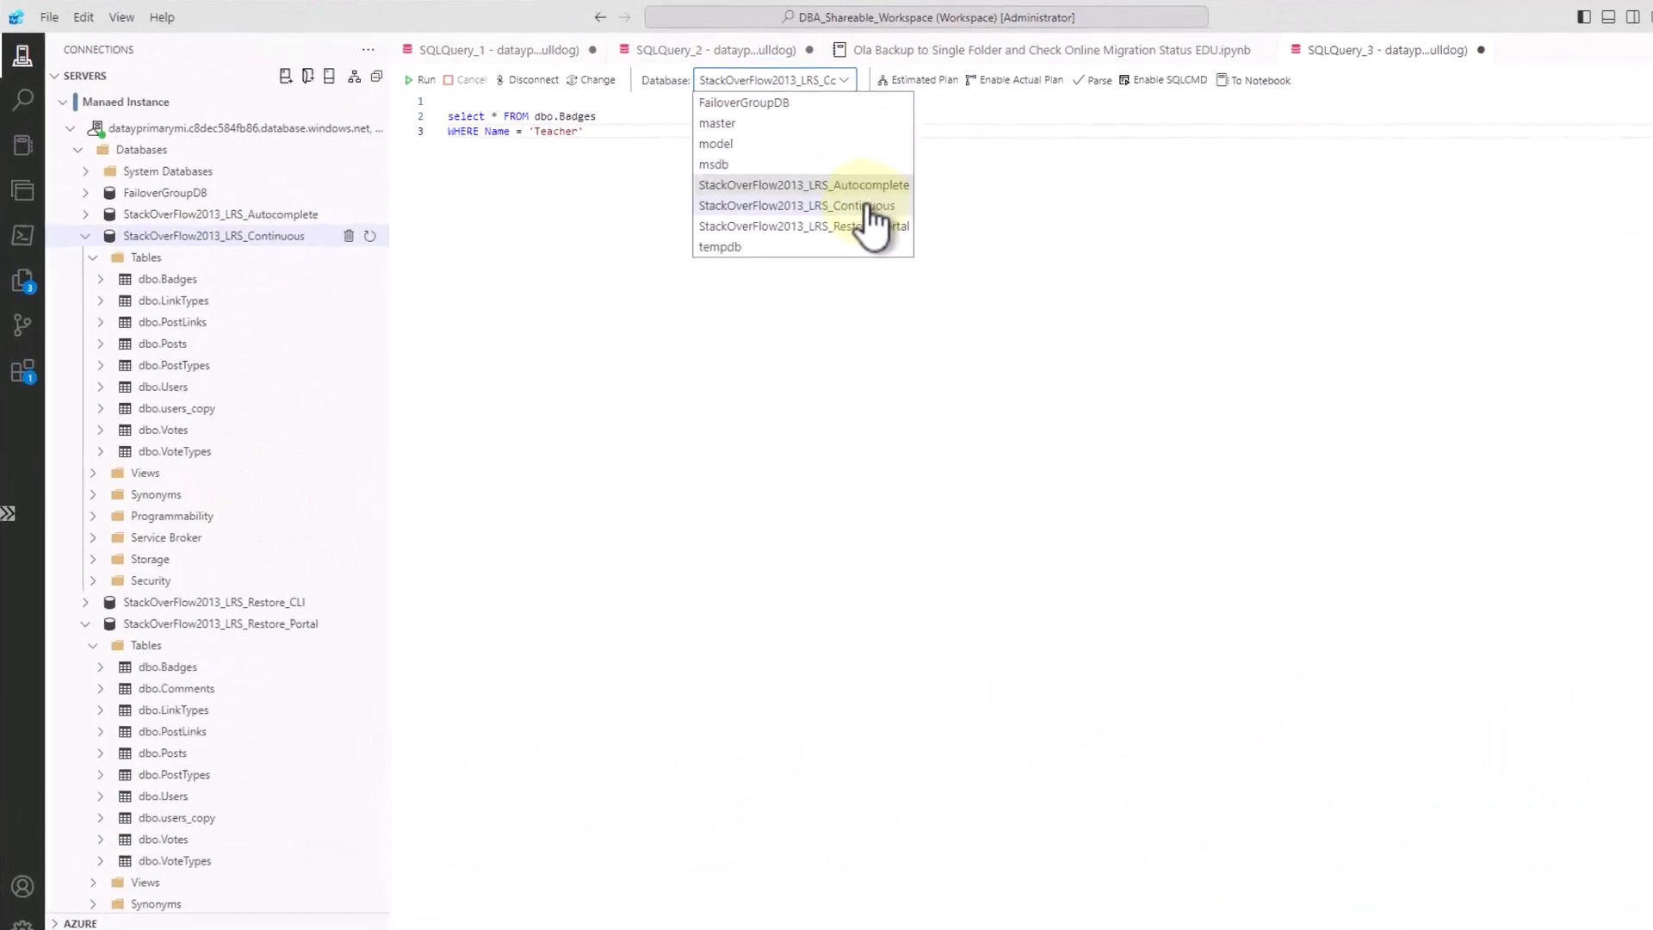
- Run the Teacher badge query on the Continuous and Restore_Portal databases, then recheck restore progress
{"action": "left_click", "coordinate": [797, 205]}
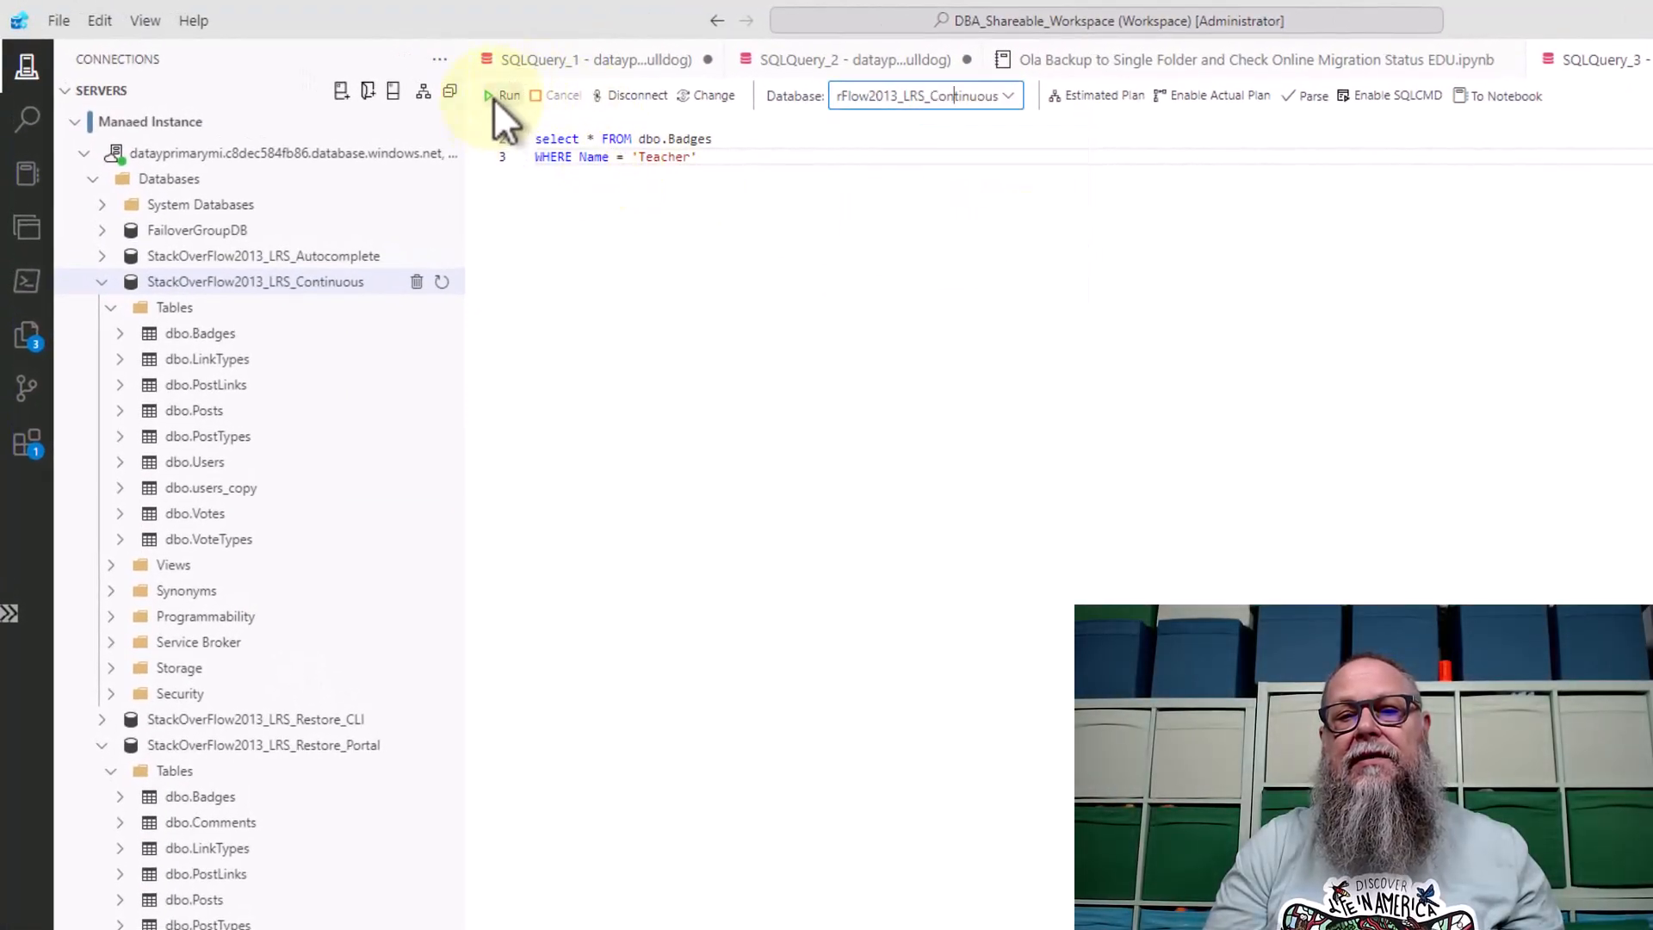
{"action": "left_click", "coordinate": [510, 95]}
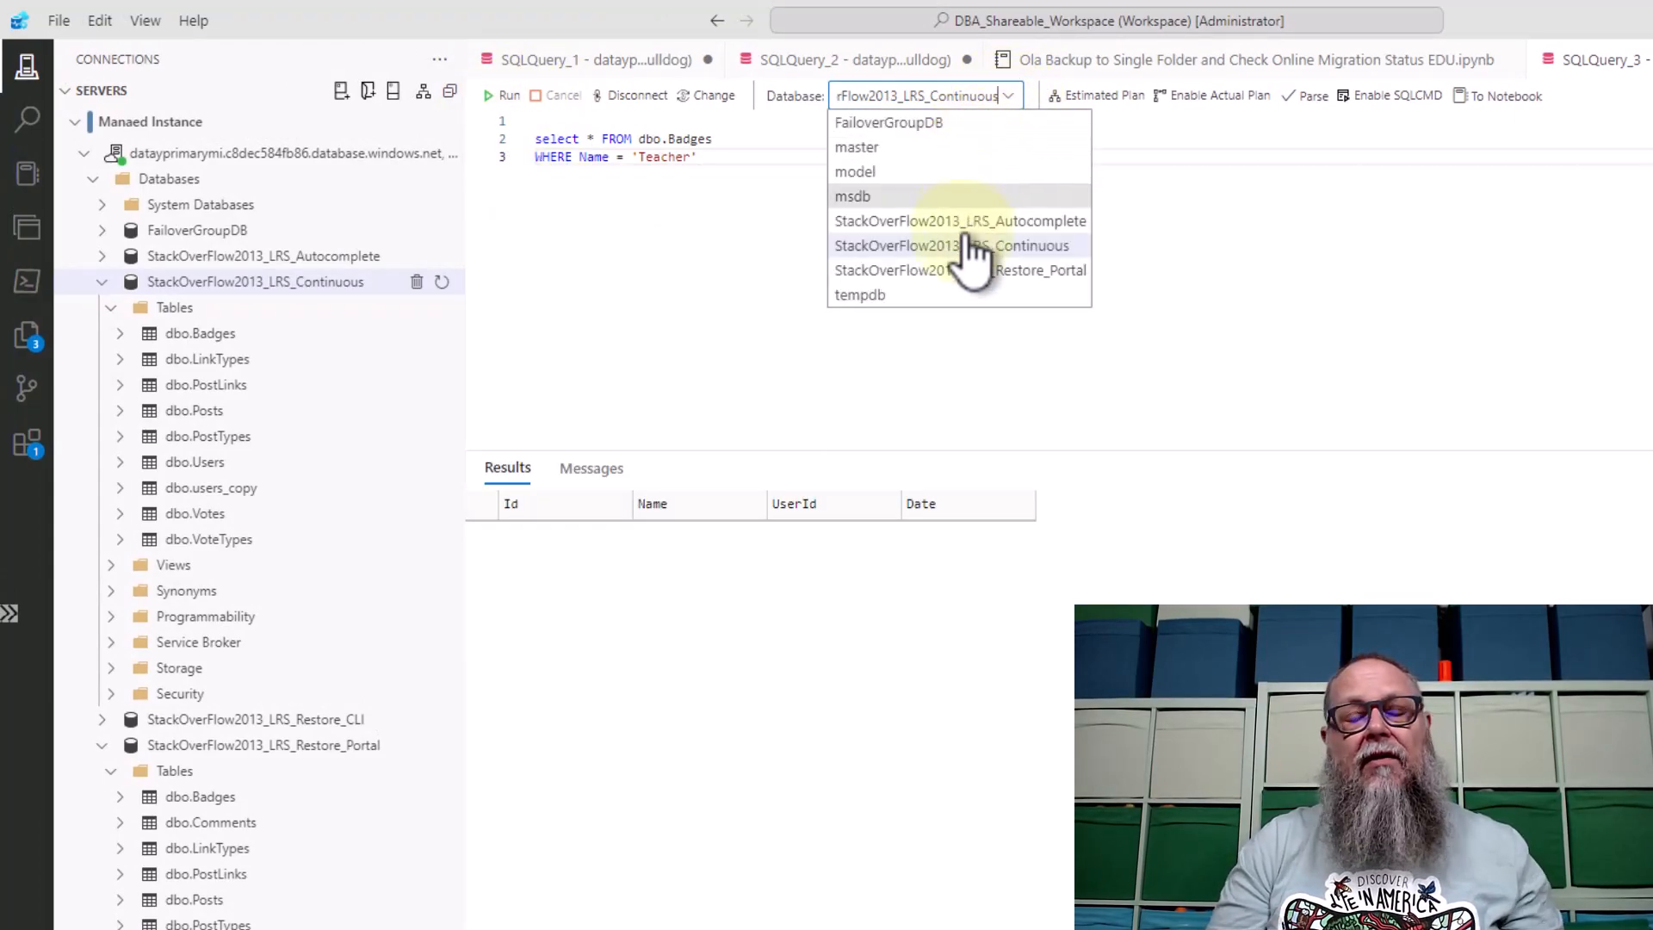
{"action": "left_click", "coordinate": [960, 270]}
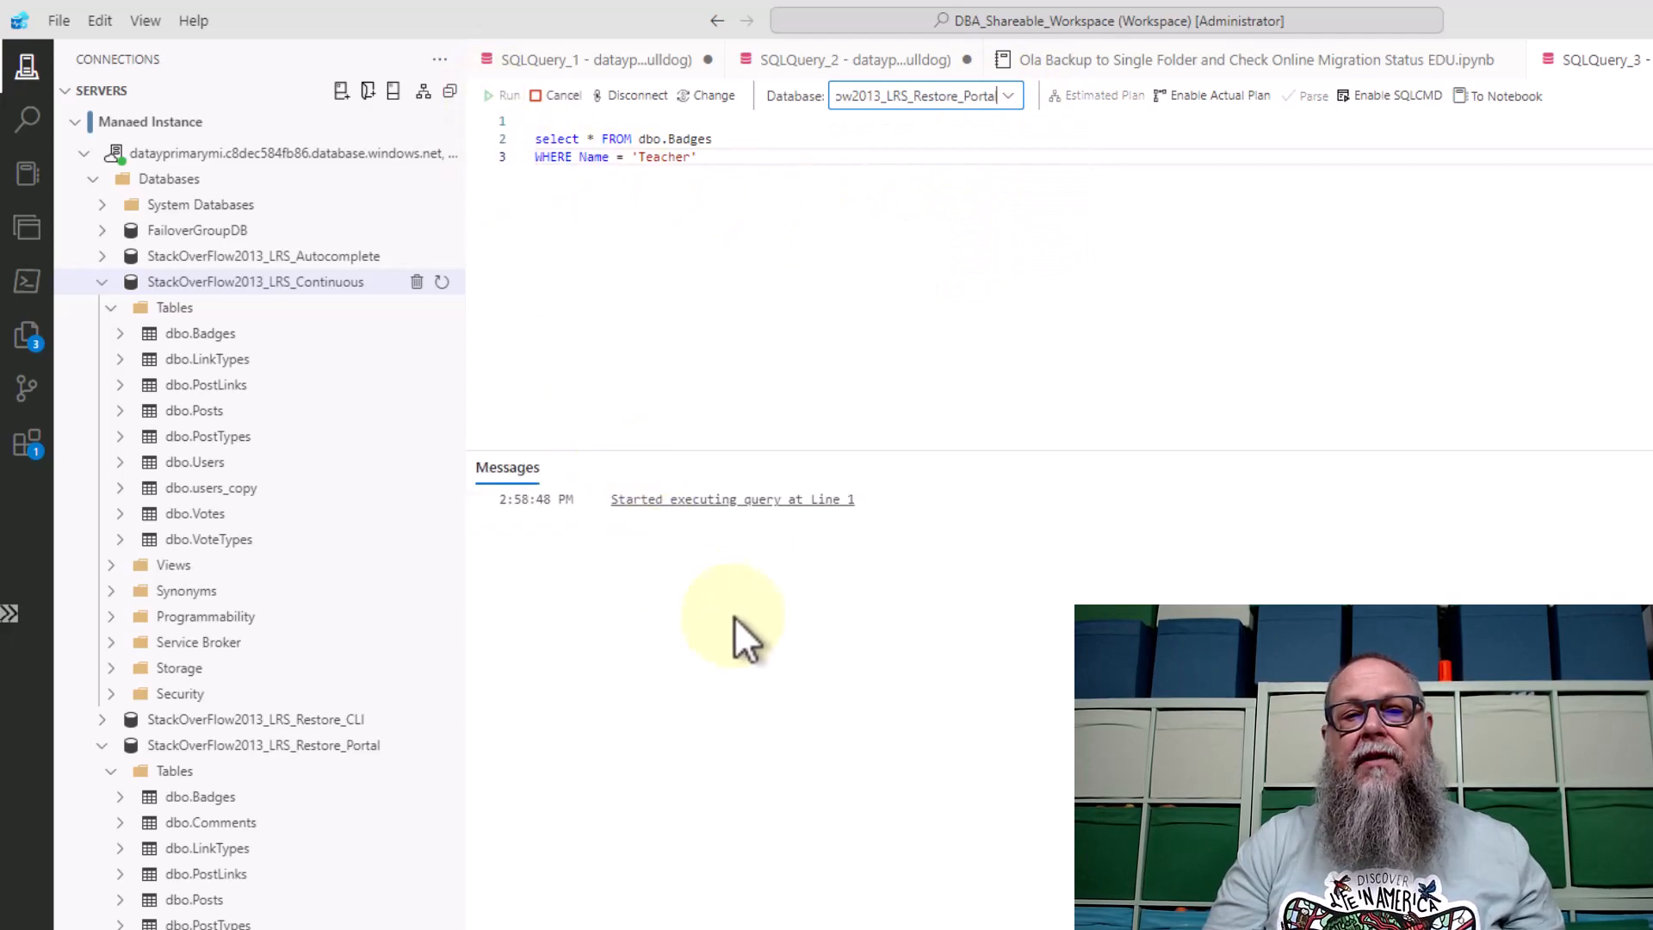
{"action": "left_click", "coordinate": [508, 95]}
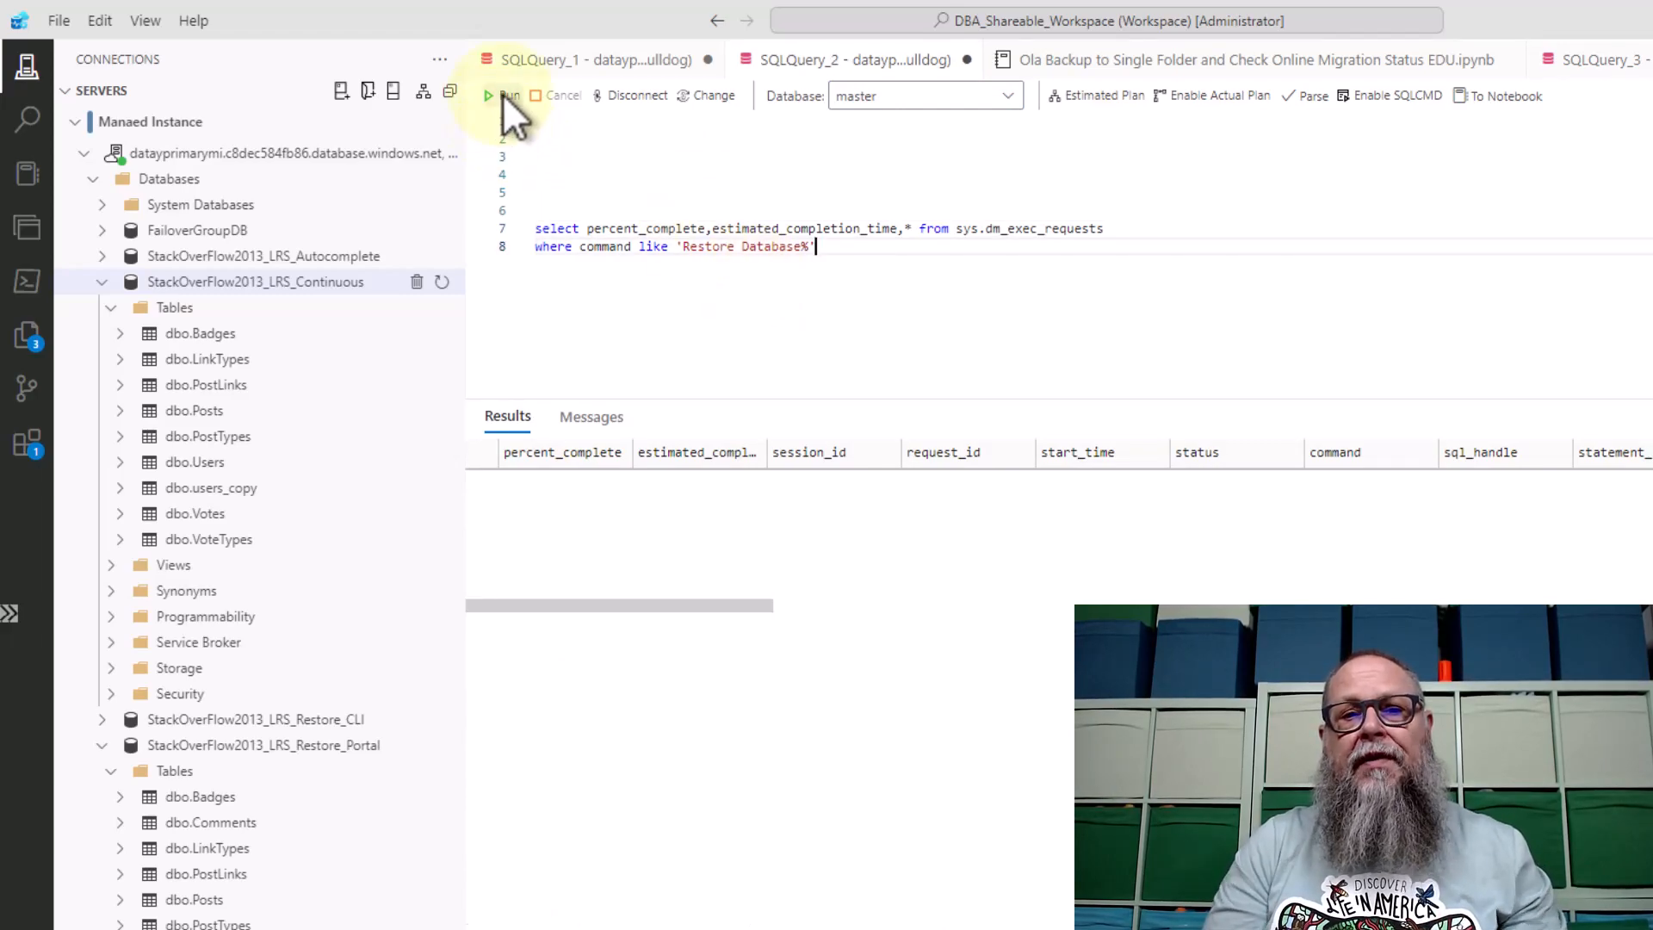
{"action": "left_click", "coordinate": [508, 94]}
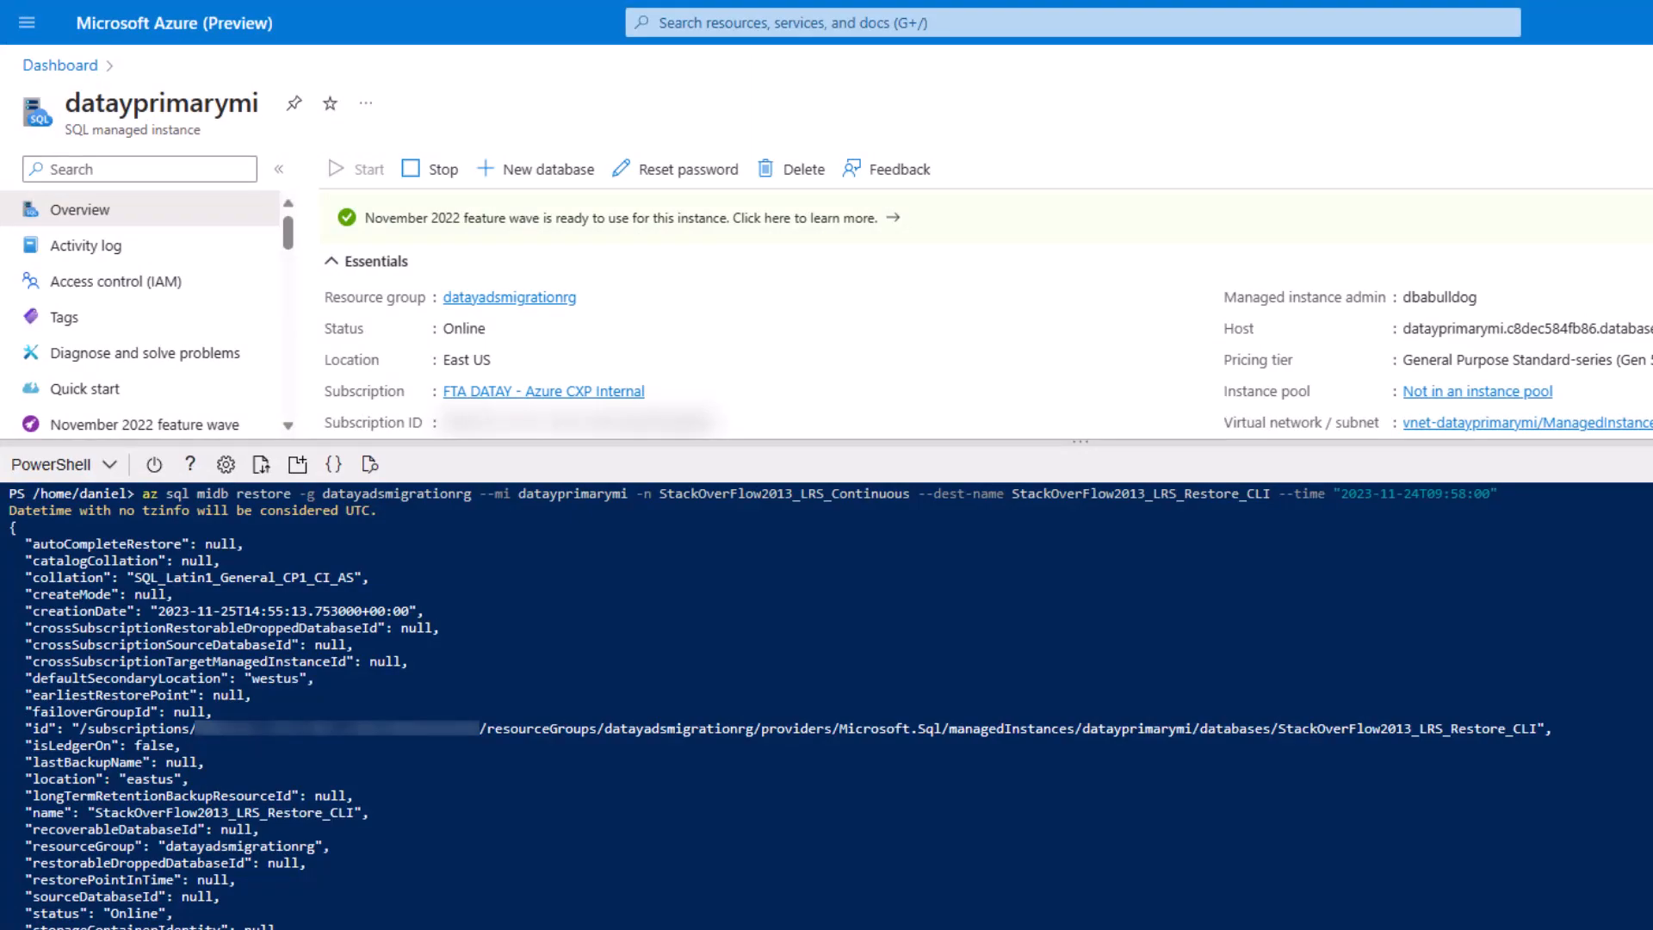
{"action": "mouse_move", "coordinate": [1159, 475]}
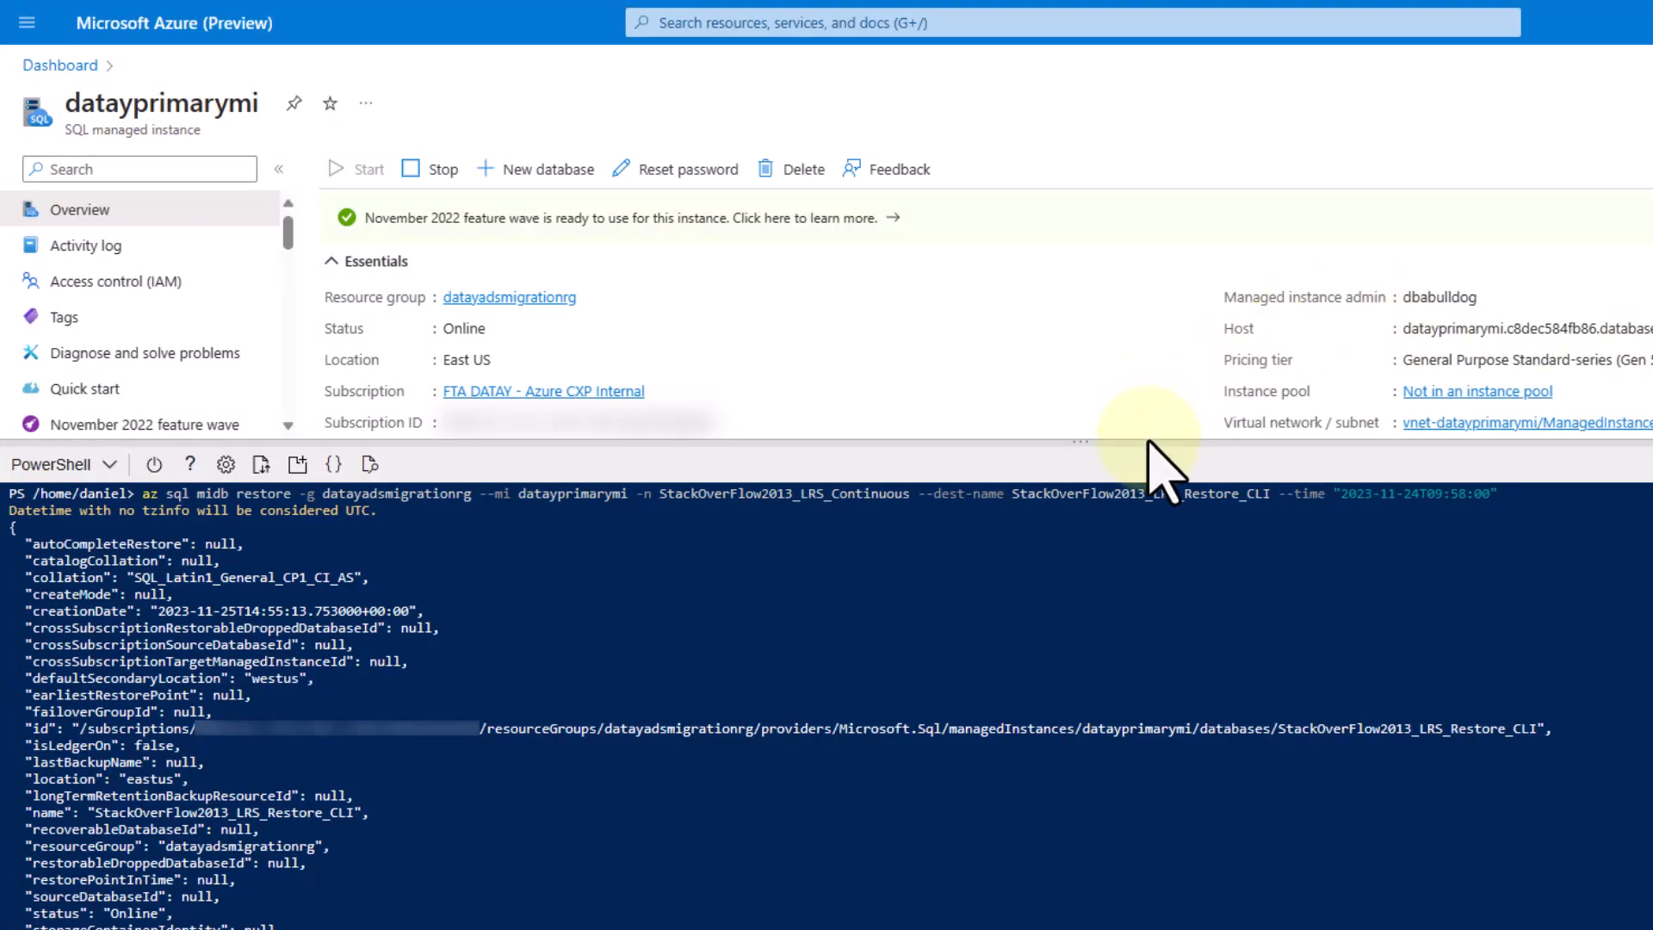